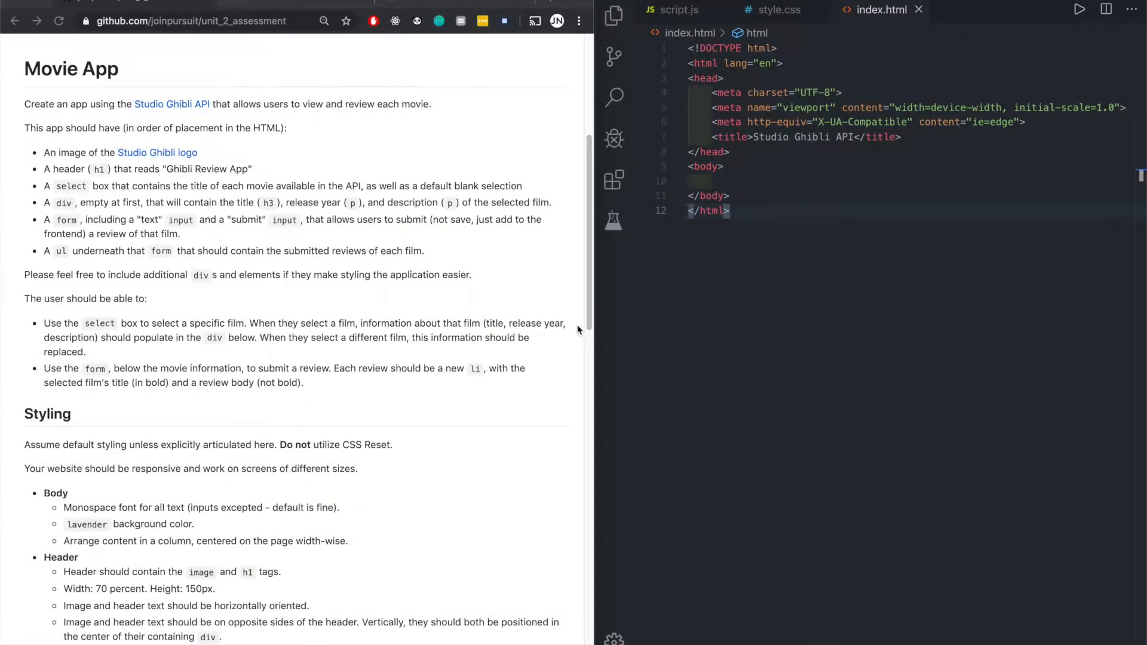
pyautogui.moveTo(540, 217)
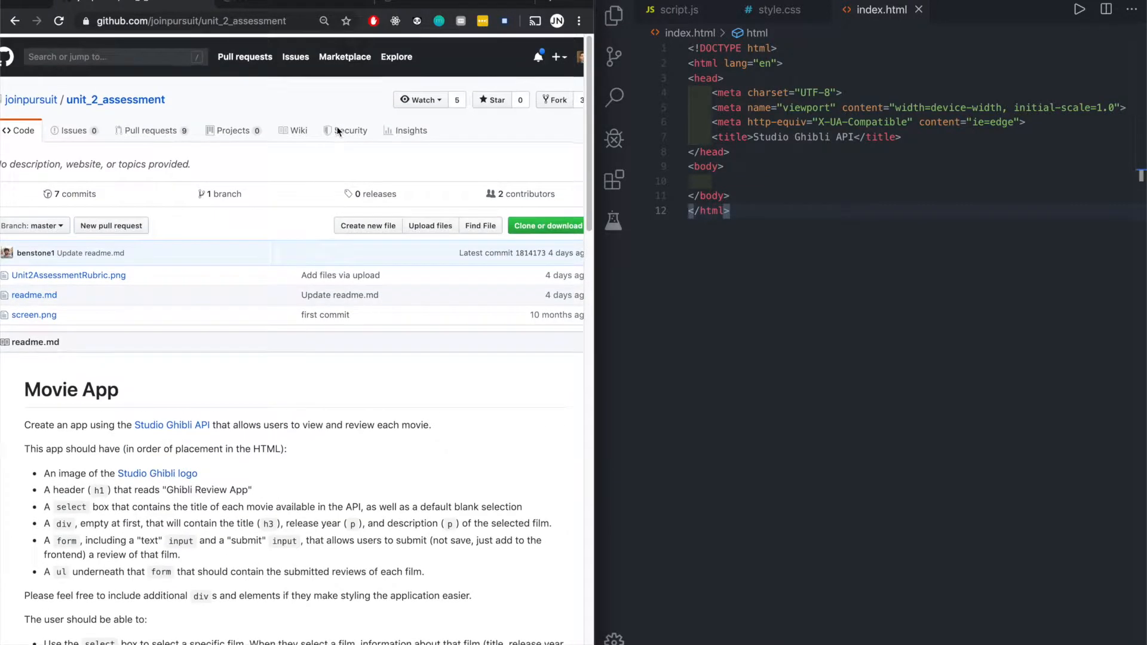
# - Scroll through the Movie App readme requirements and bring up the Studio Ghibli API link's menu
pyautogui.scroll(-3)
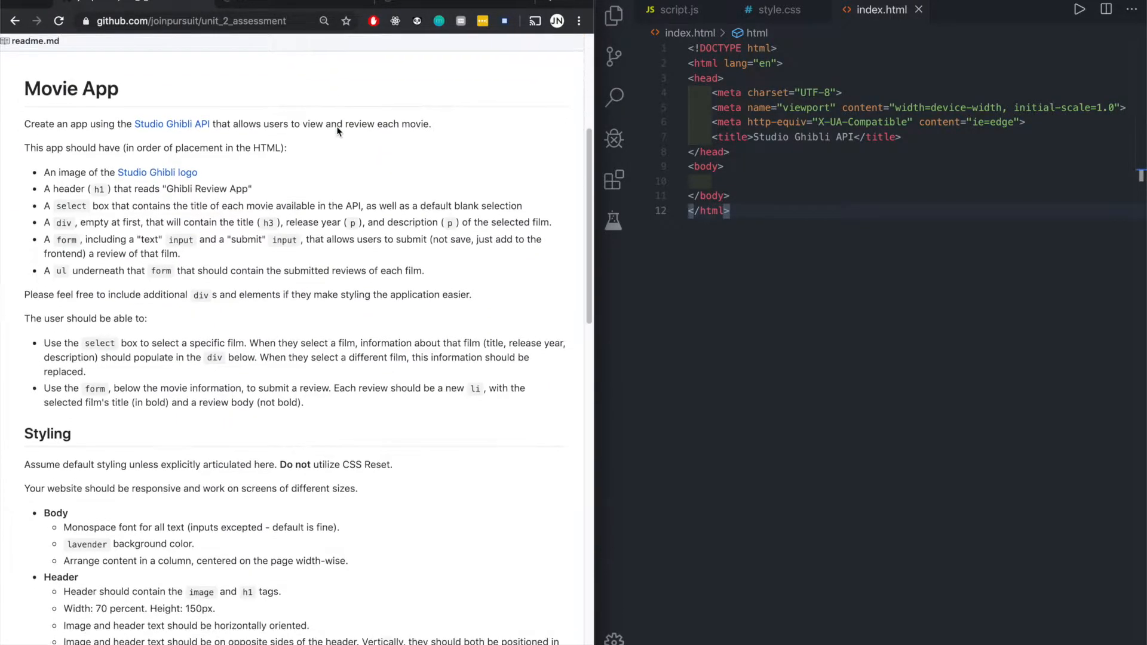
pyautogui.scroll(-3)
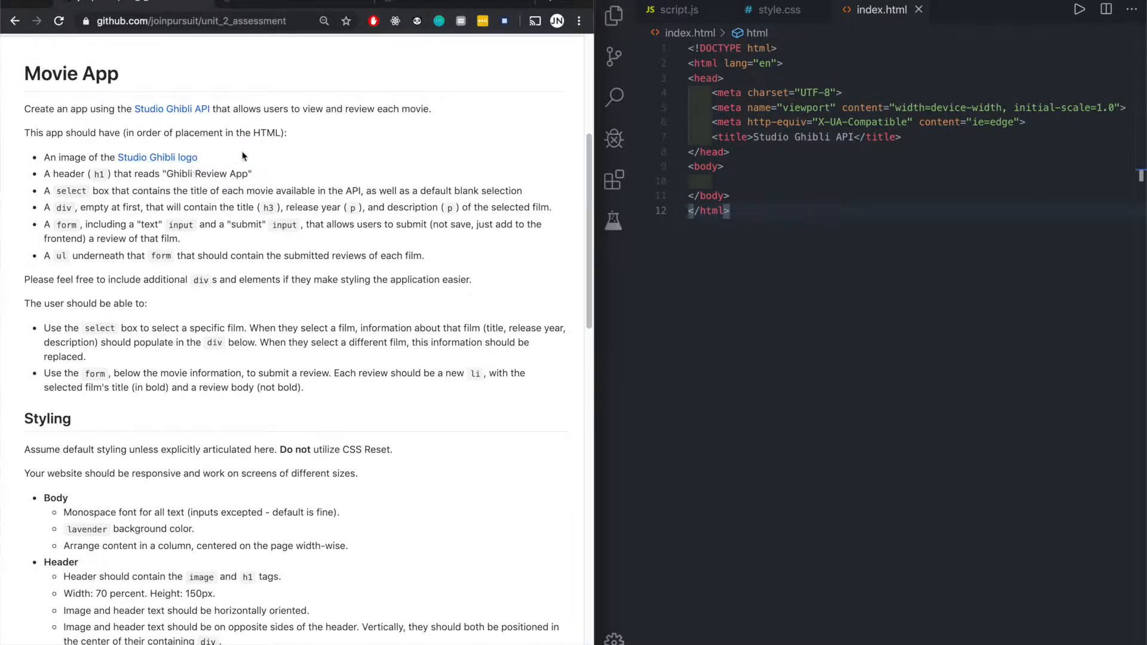
pyautogui.rightClick(172, 109)
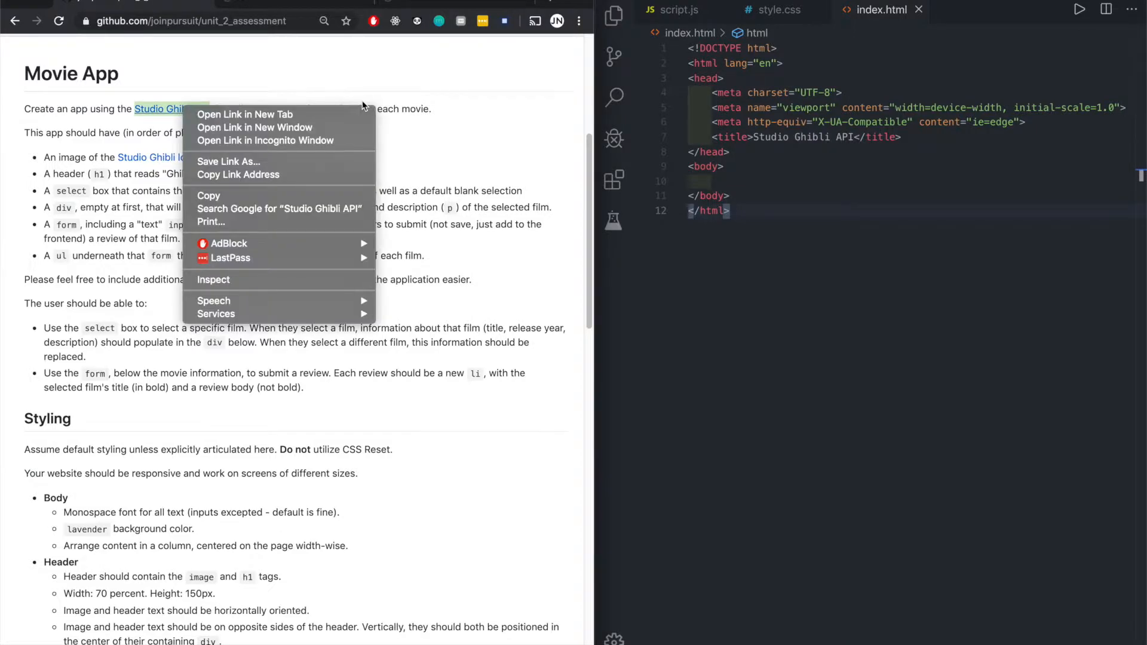
# - Open the Studio Ghibli API docs and reveal the GET /films server URL
pyautogui.click(245, 114)
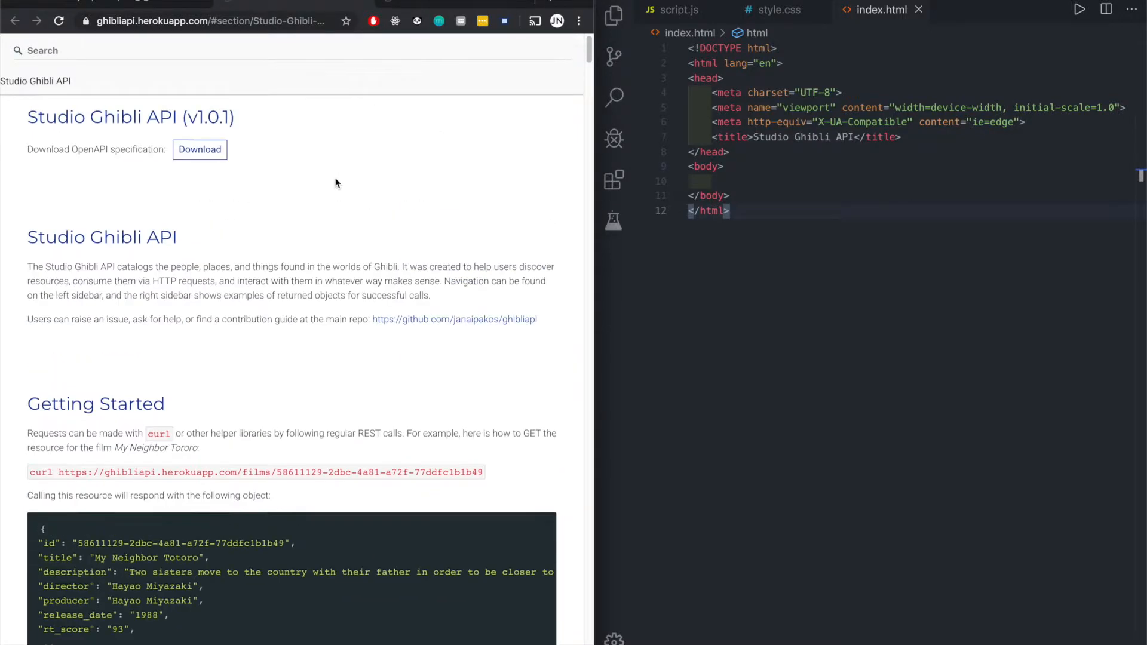
pyautogui.scroll(-3)
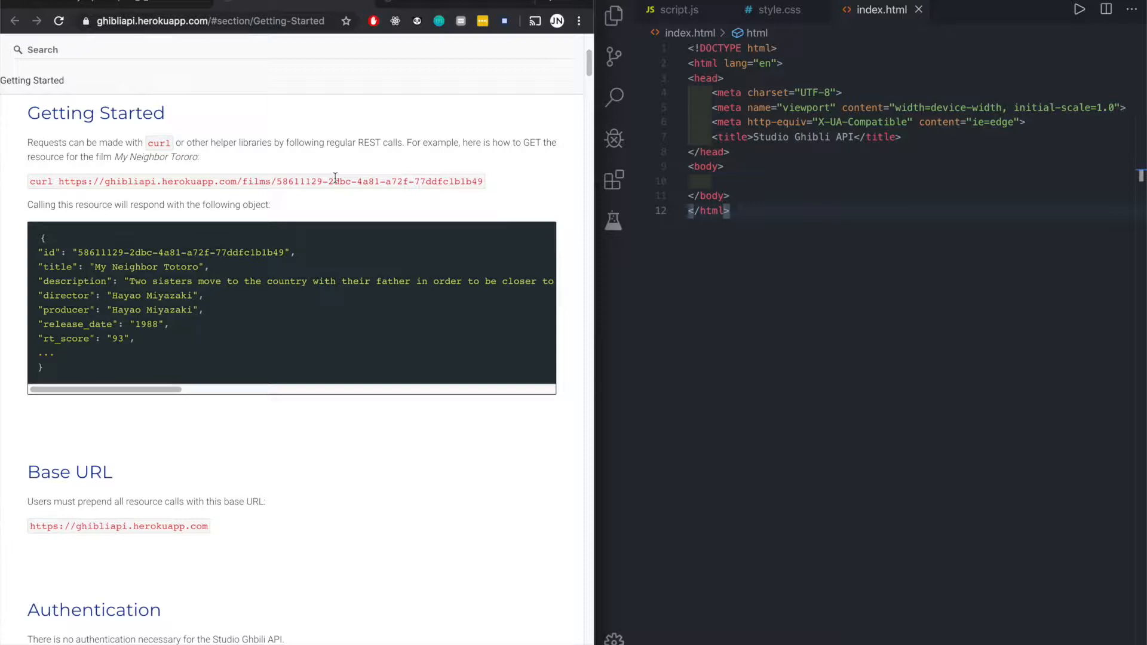
pyautogui.scroll(-3)
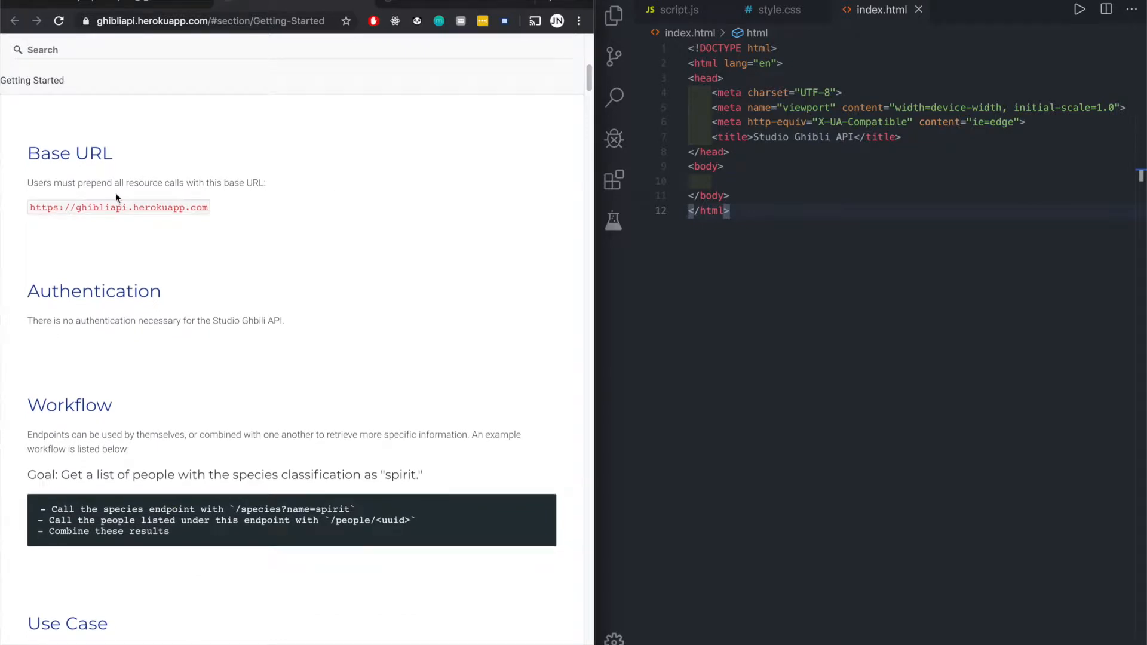
pyautogui.moveTo(183, 208)
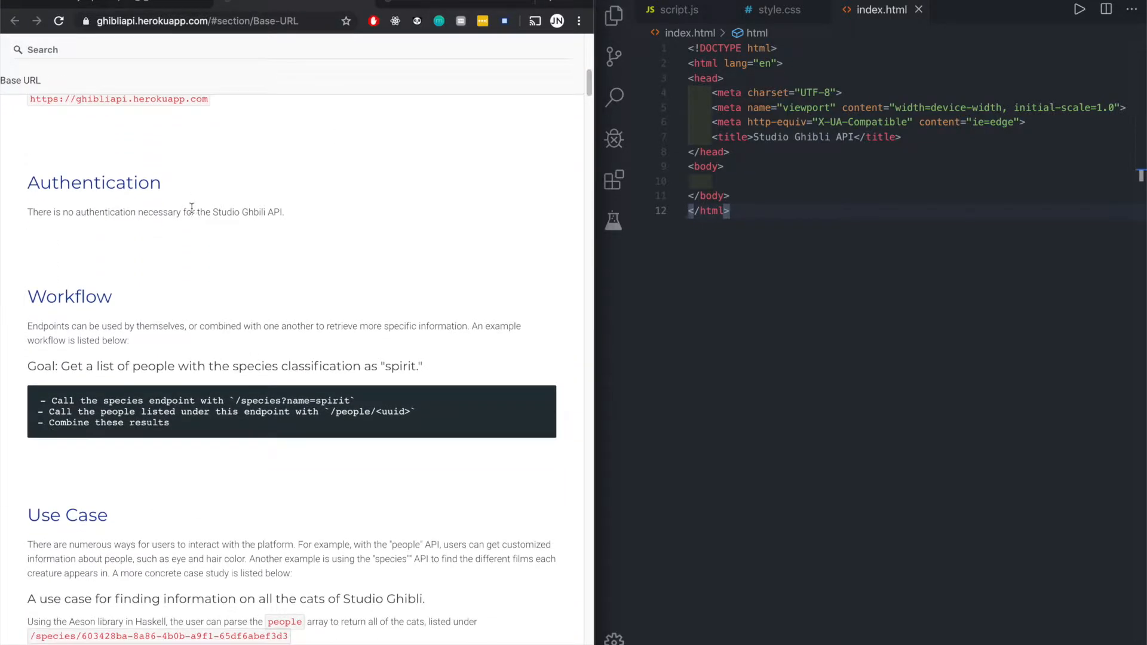
pyautogui.scroll(-3)
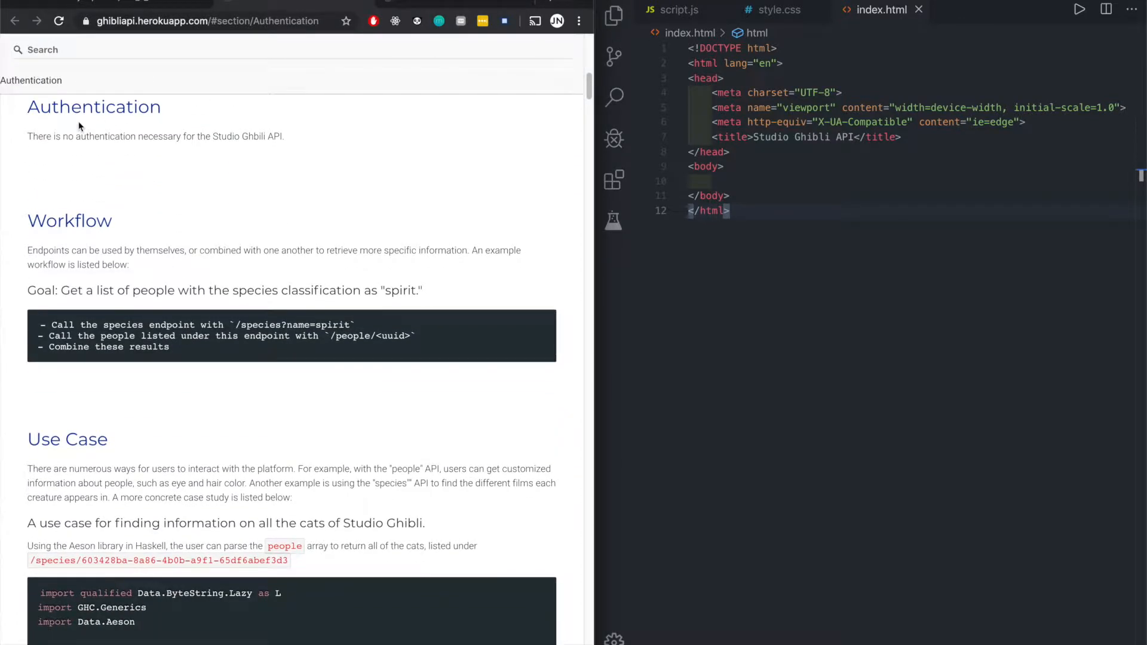
pyautogui.scroll(-3)
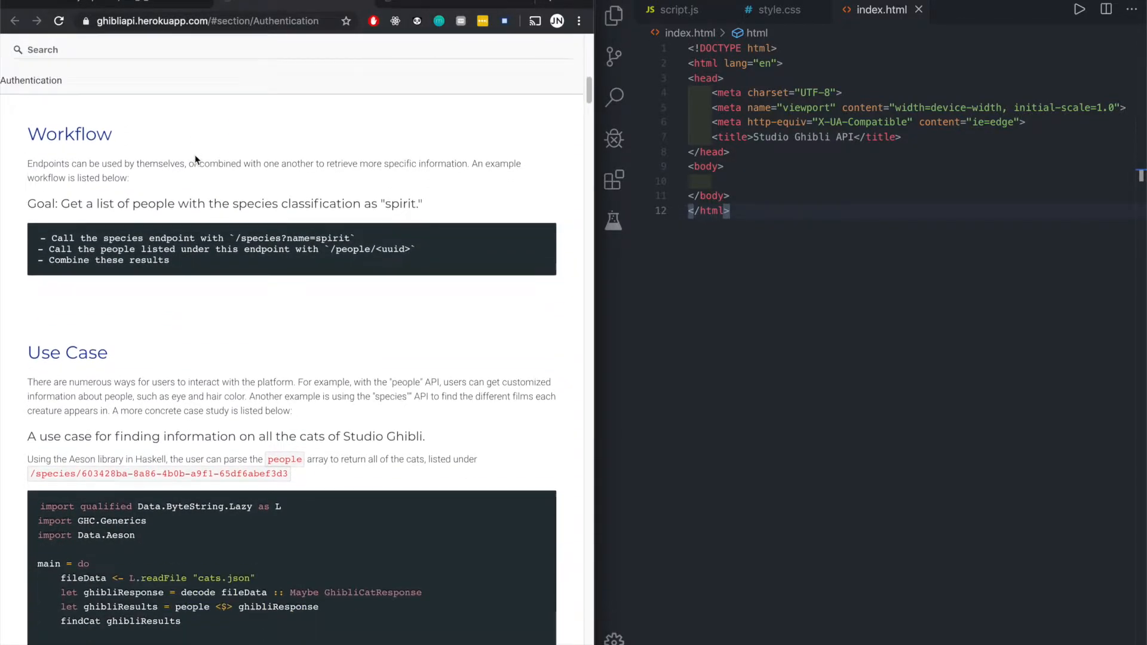
pyautogui.scroll(-3)
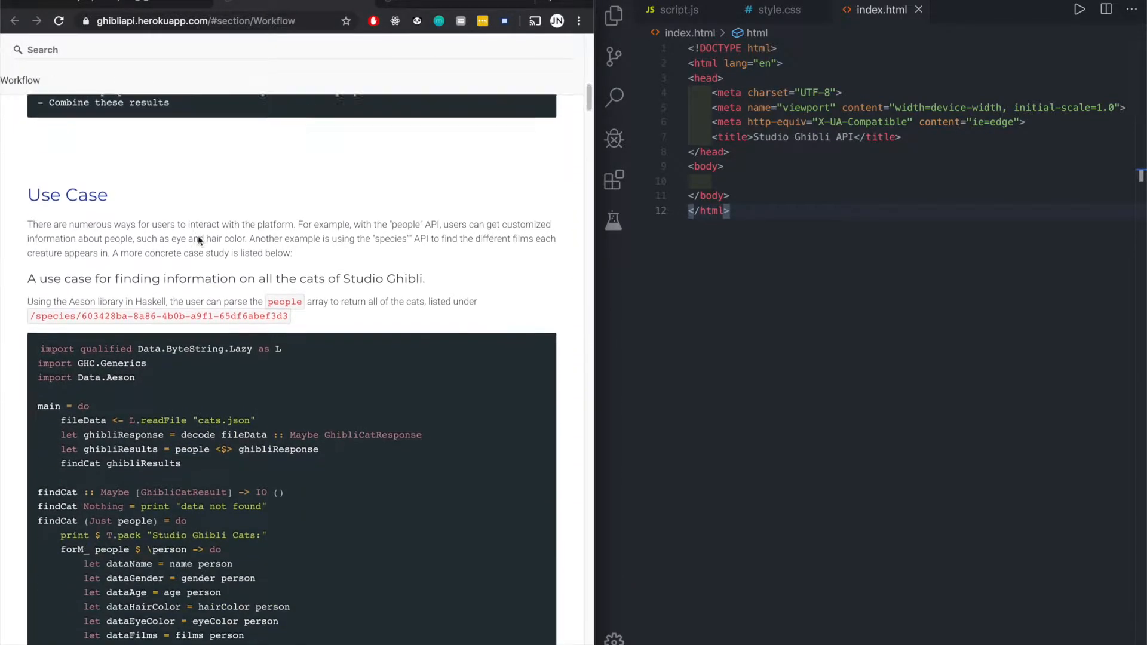
pyautogui.scroll(-3)
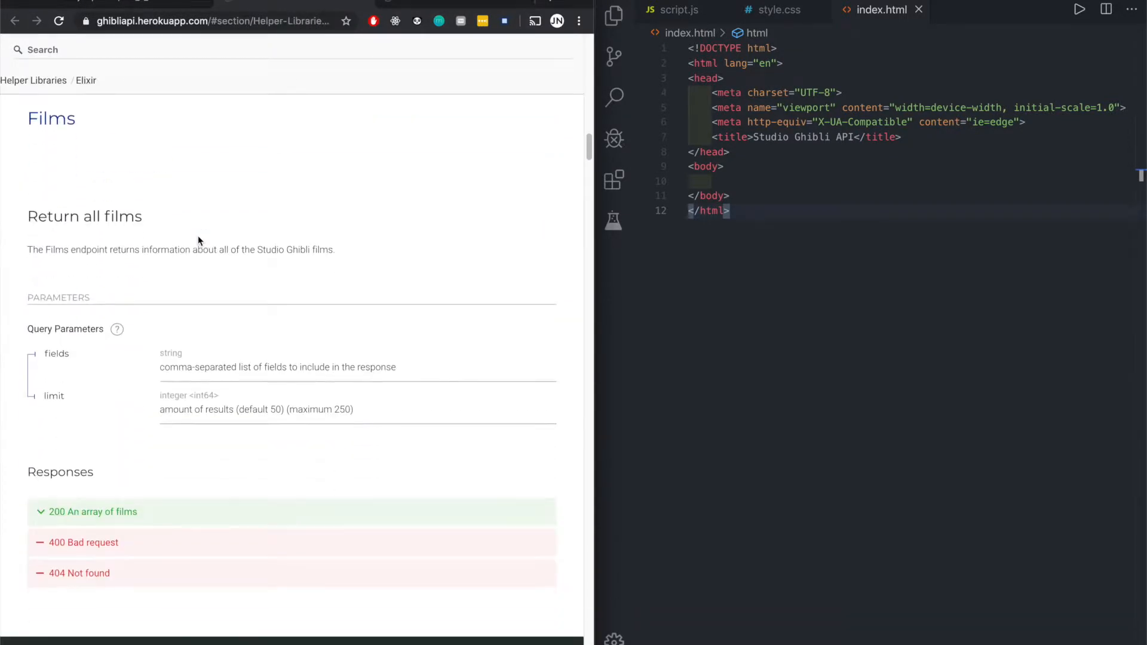
pyautogui.moveTo(165, 235)
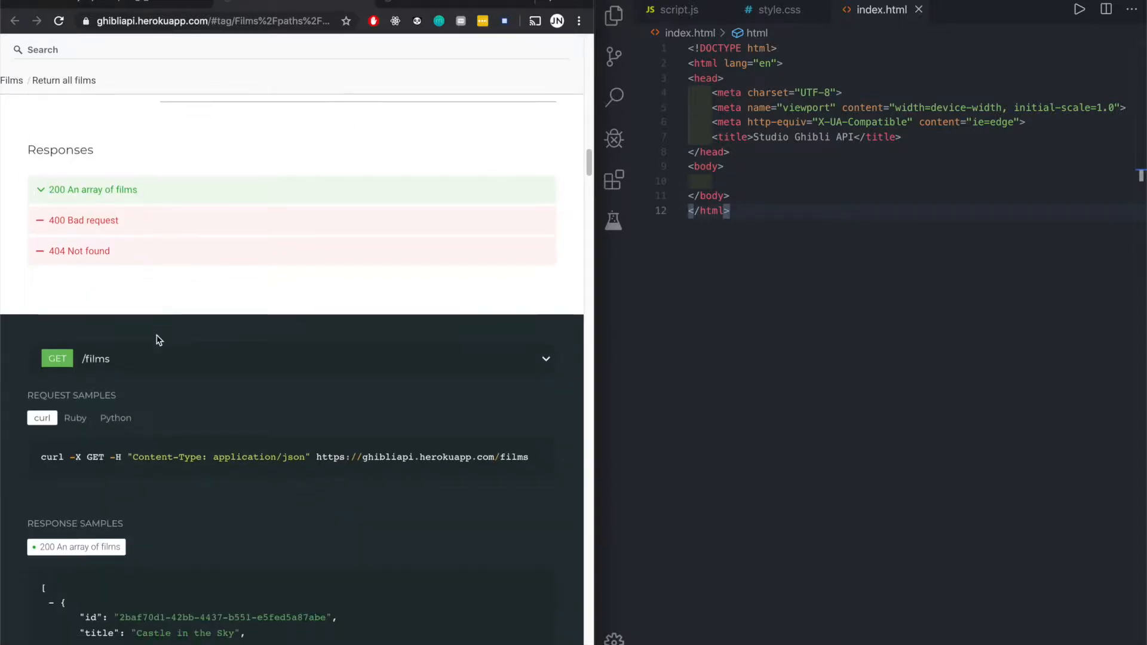
pyautogui.scroll(-3)
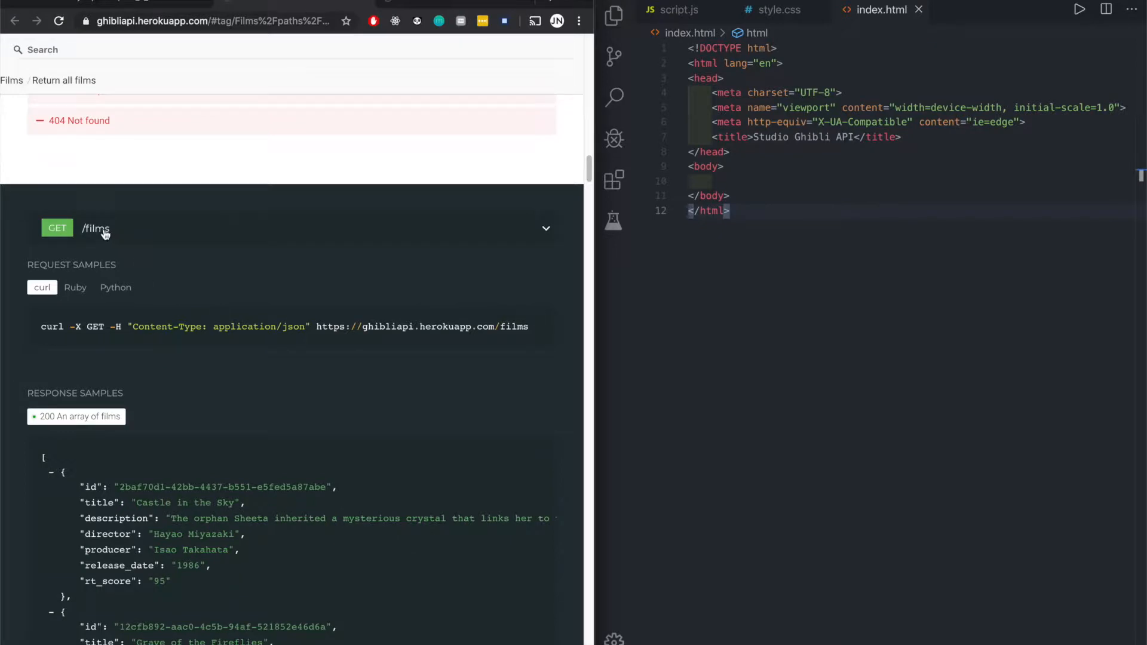
pyautogui.moveTo(542, 238)
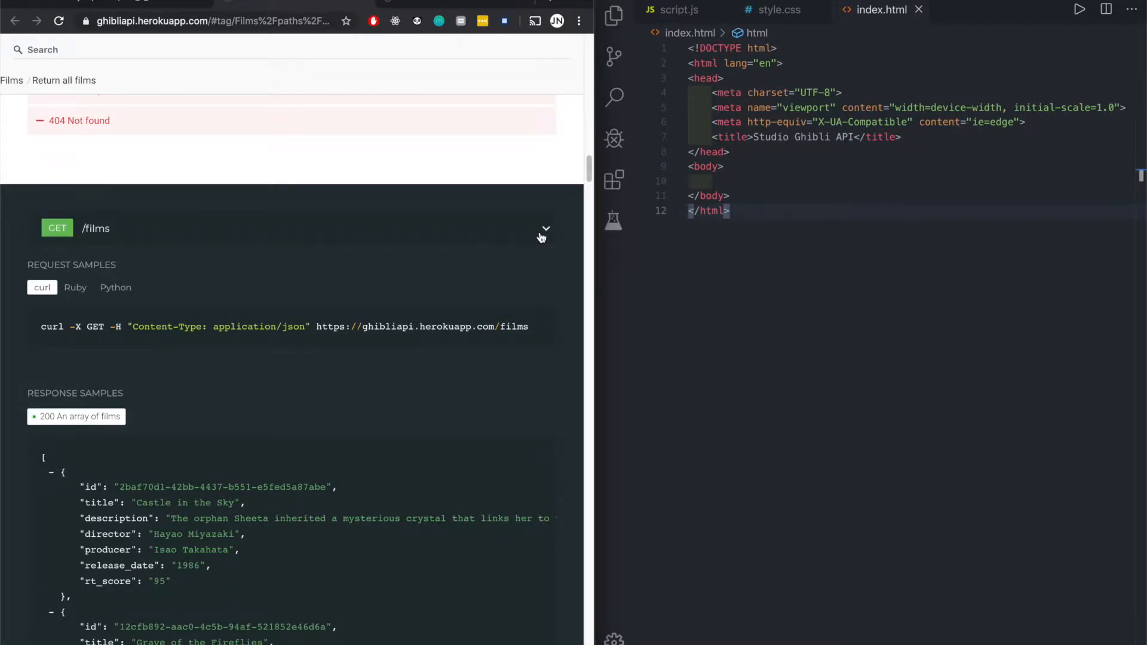
pyautogui.click(546, 228)
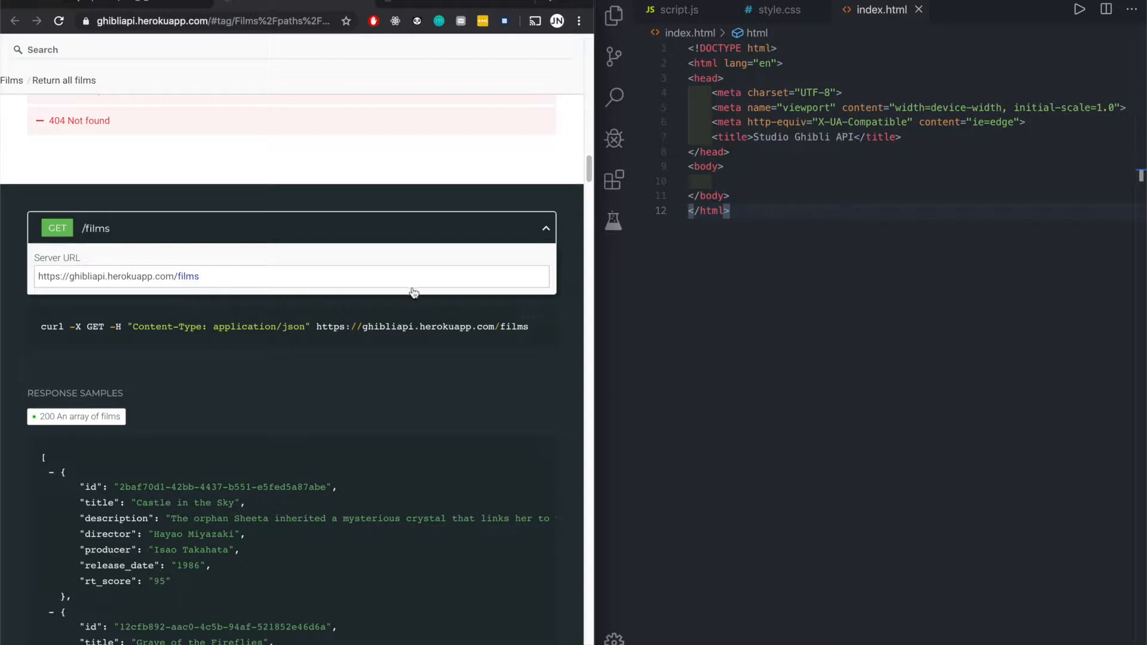
pyautogui.moveTo(495, 249)
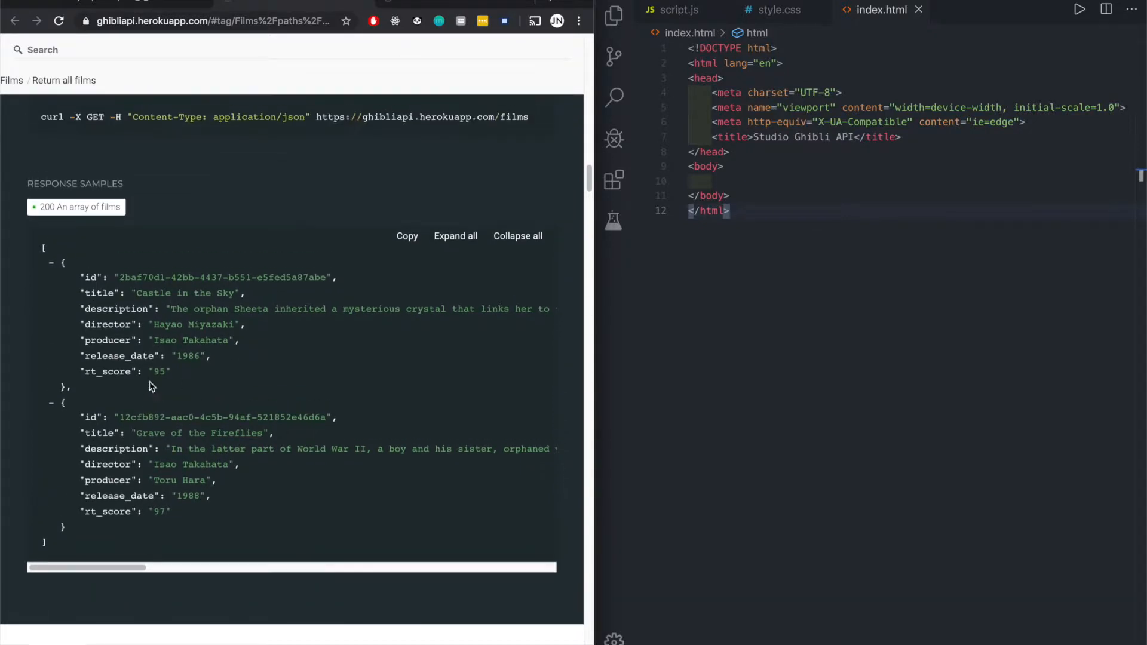
pyautogui.scroll(3)
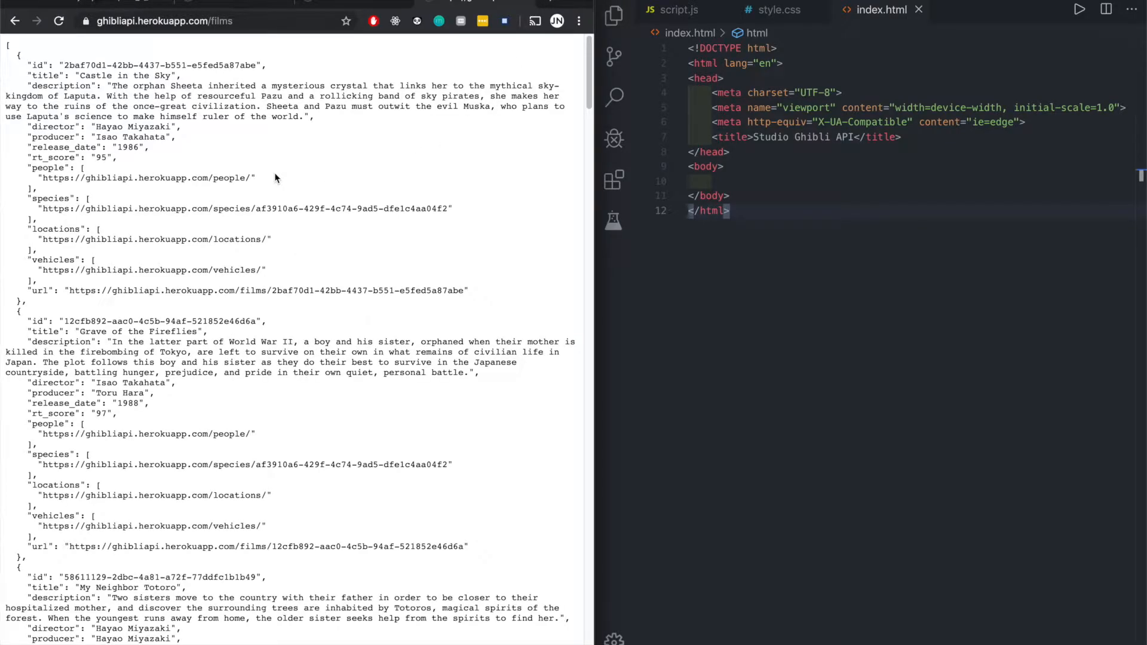
pyautogui.scroll(-3)
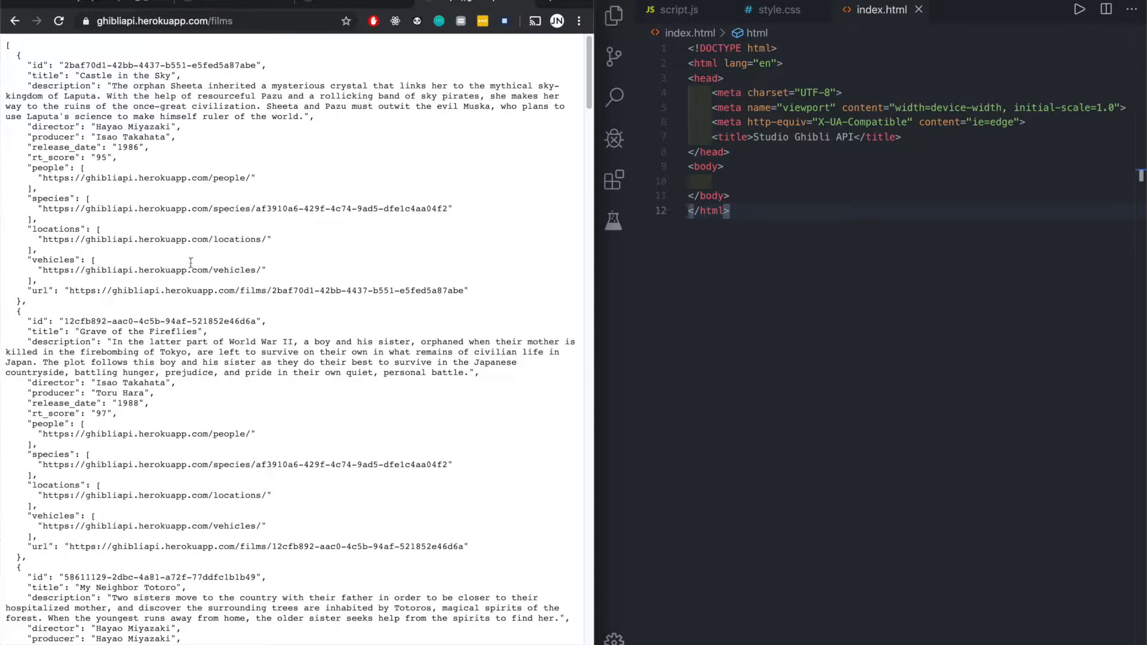
pyautogui.scroll(-3)
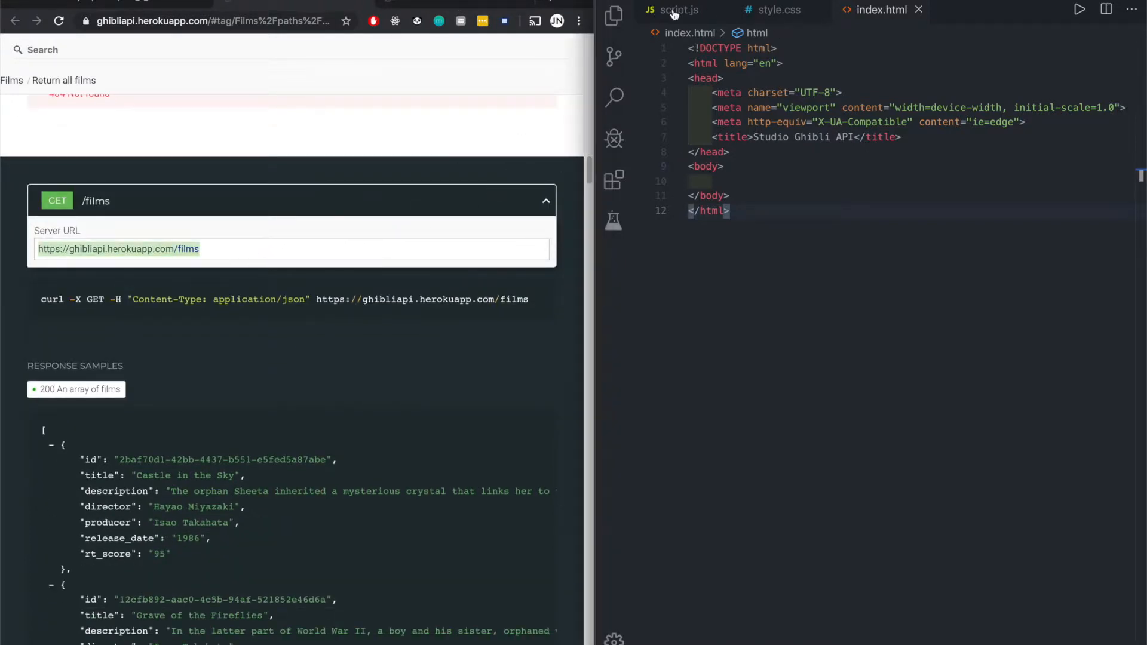
pyautogui.click(680, 10)
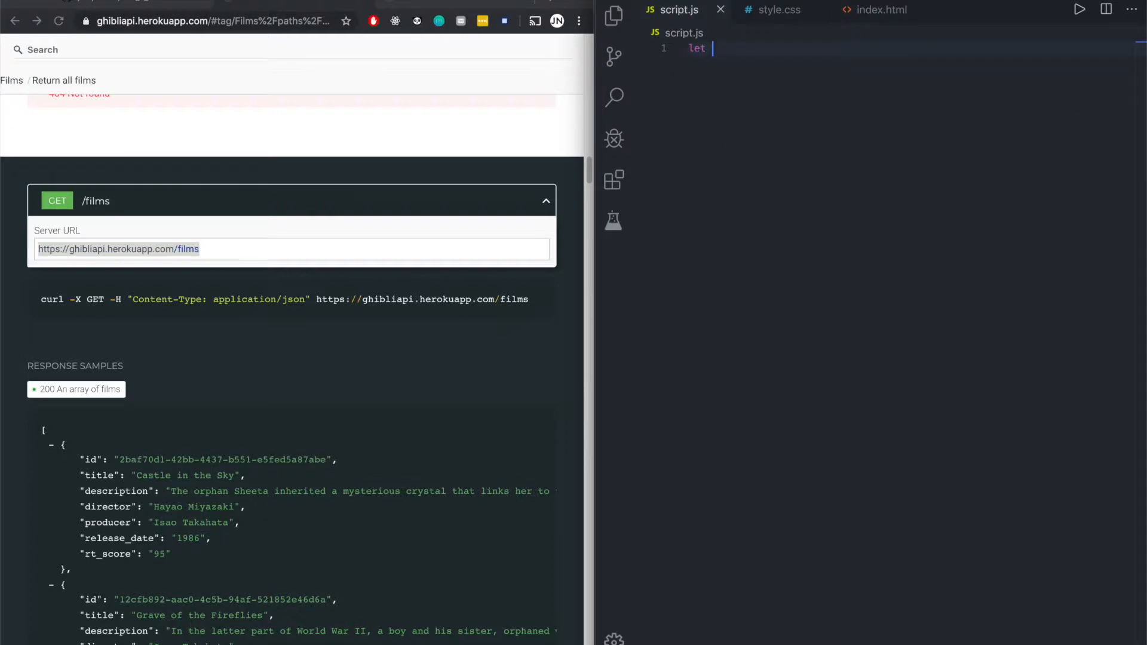
pyautogui.write("url = https://ghibliapi.herokuapp.com/films';")
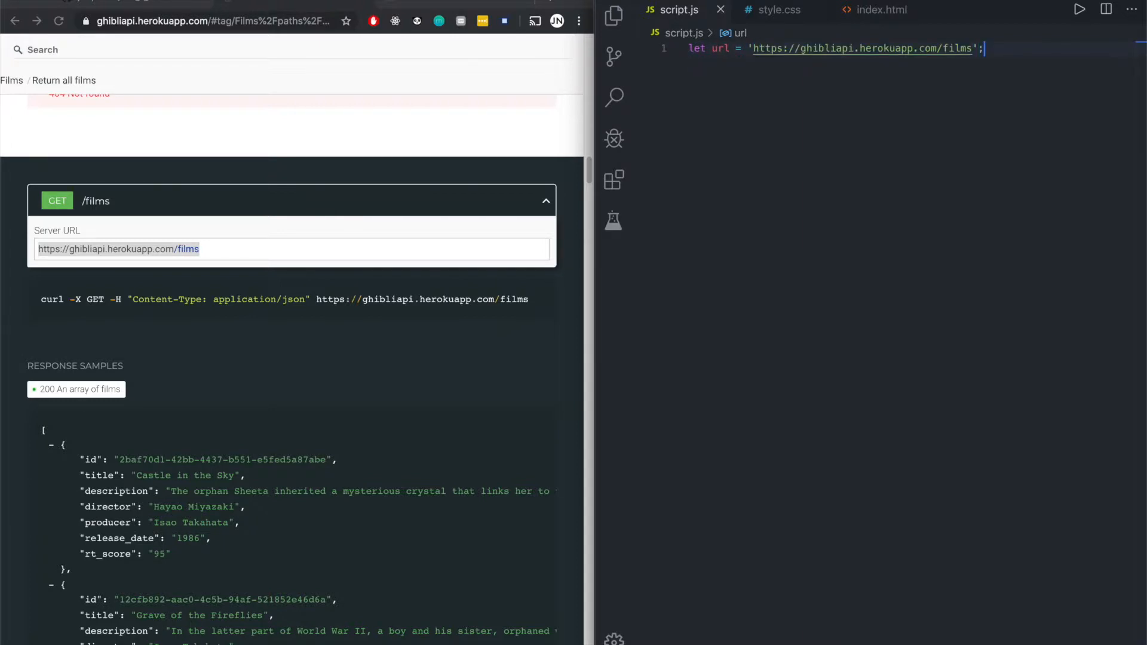
pyautogui.click(880, 10)
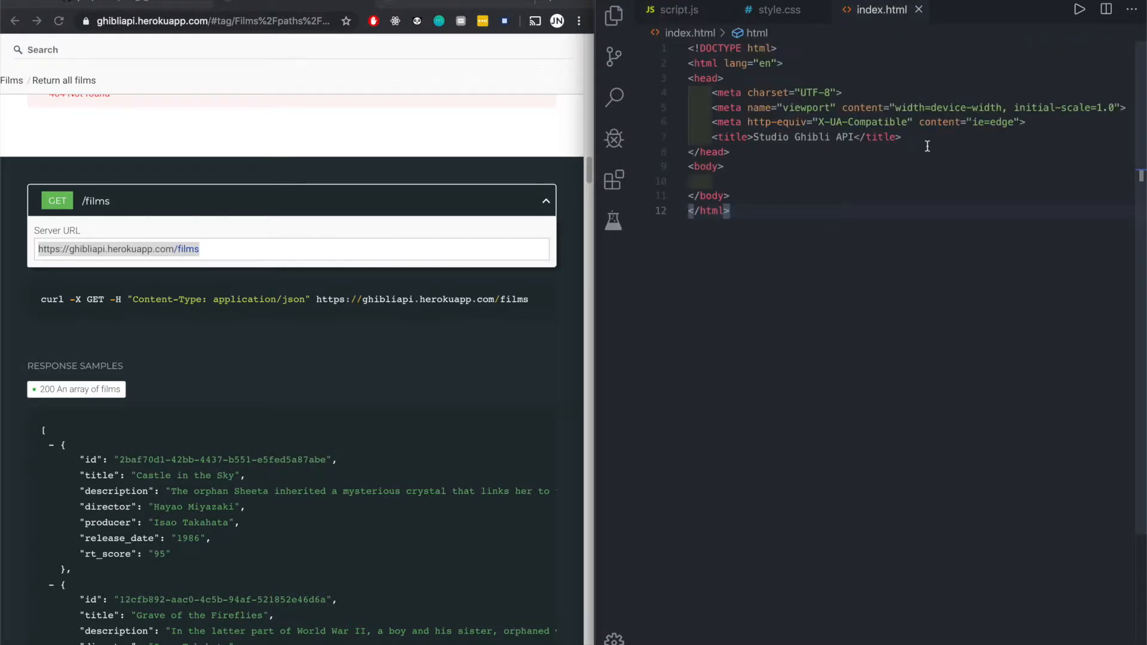
pyautogui.write('scri')
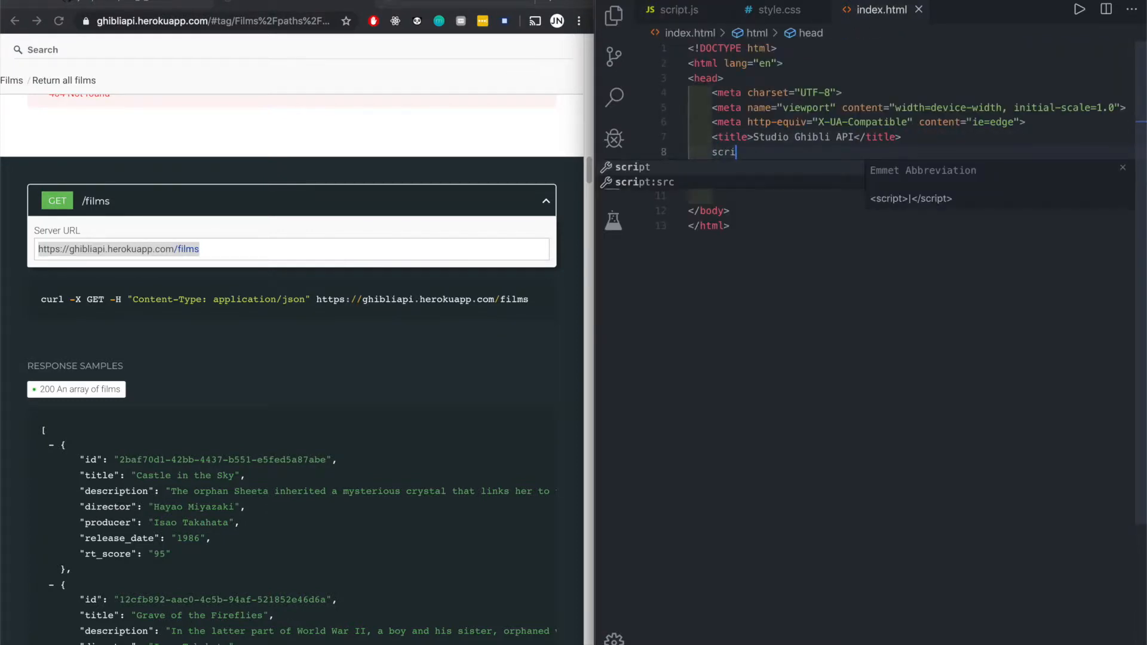
pyautogui.press('Tab')
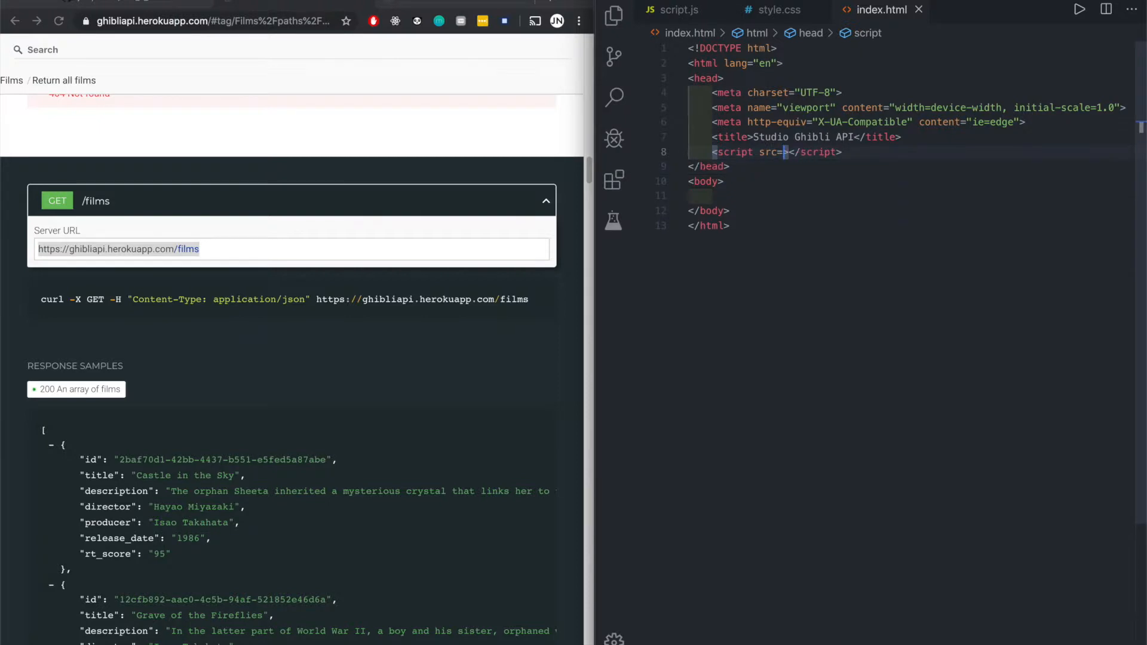
pyautogui.write('script.js"')
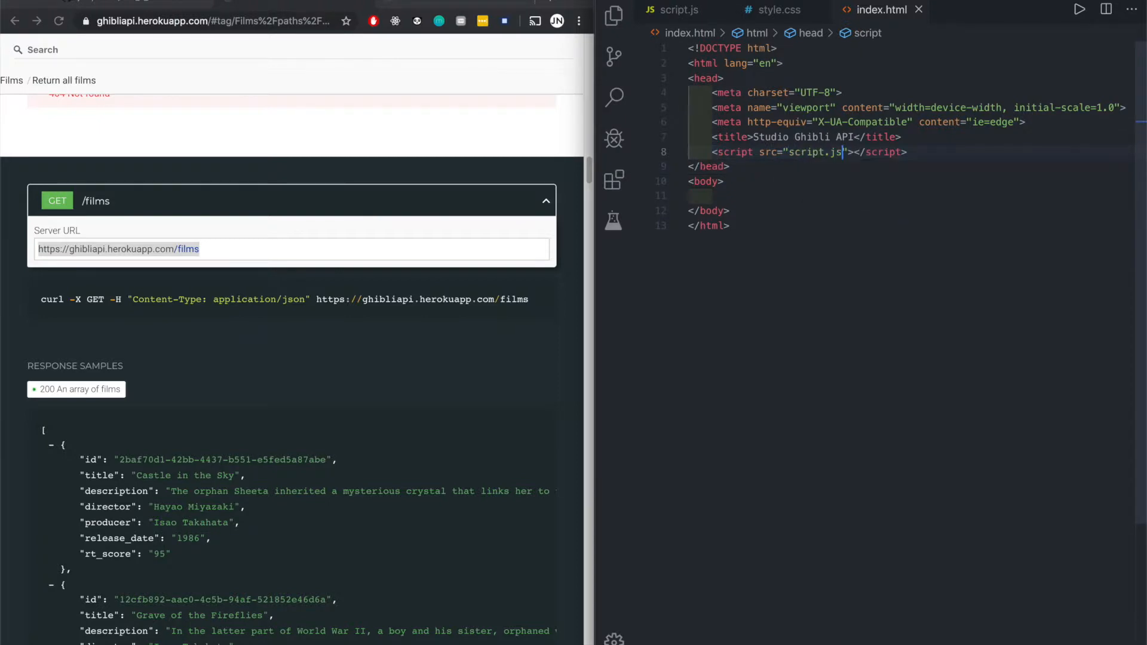
pyautogui.press('Enter')
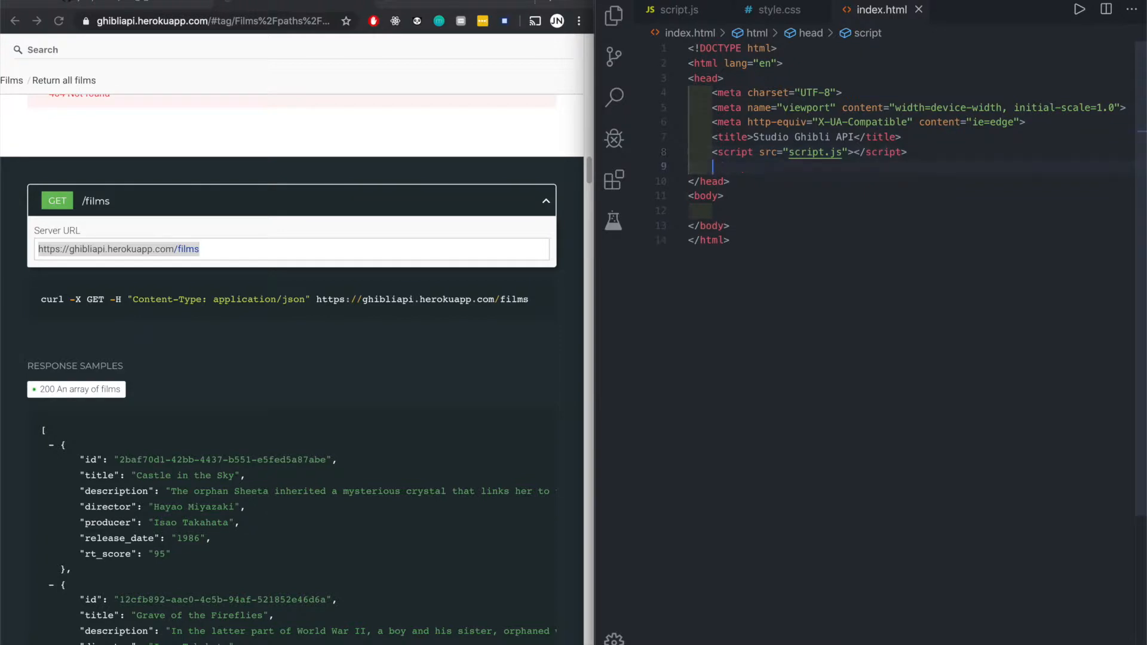
# - Link style.css in the head and add a div with id 'root' to the body
pyautogui.write('<link rel="stylesheet" href="style.css">')
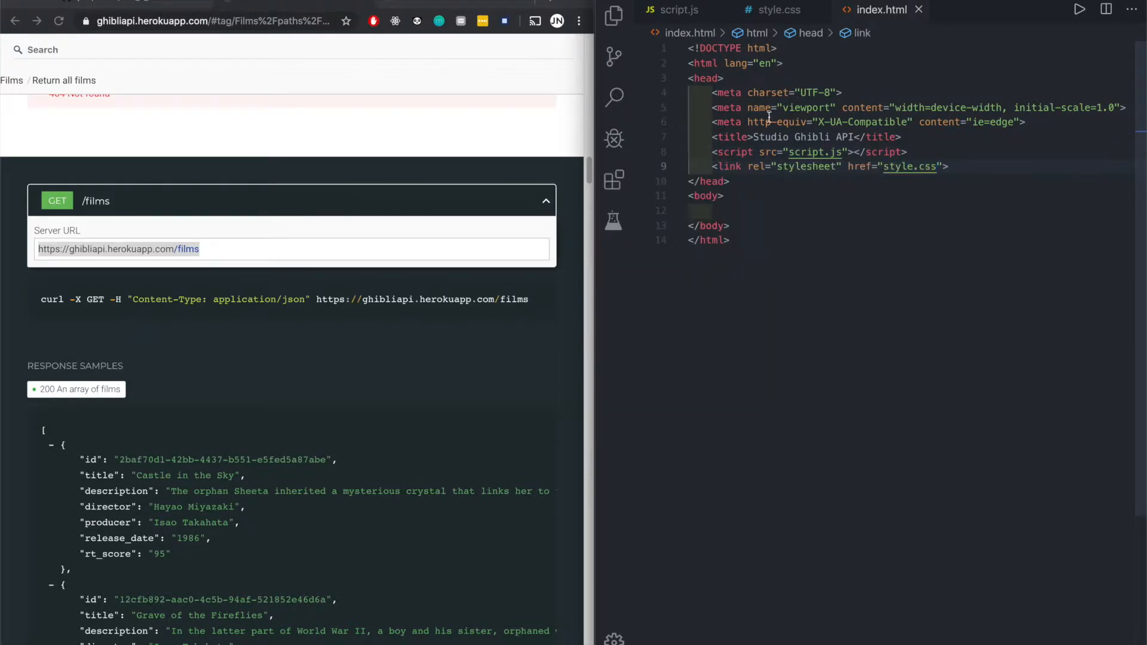
pyautogui.click(715, 210)
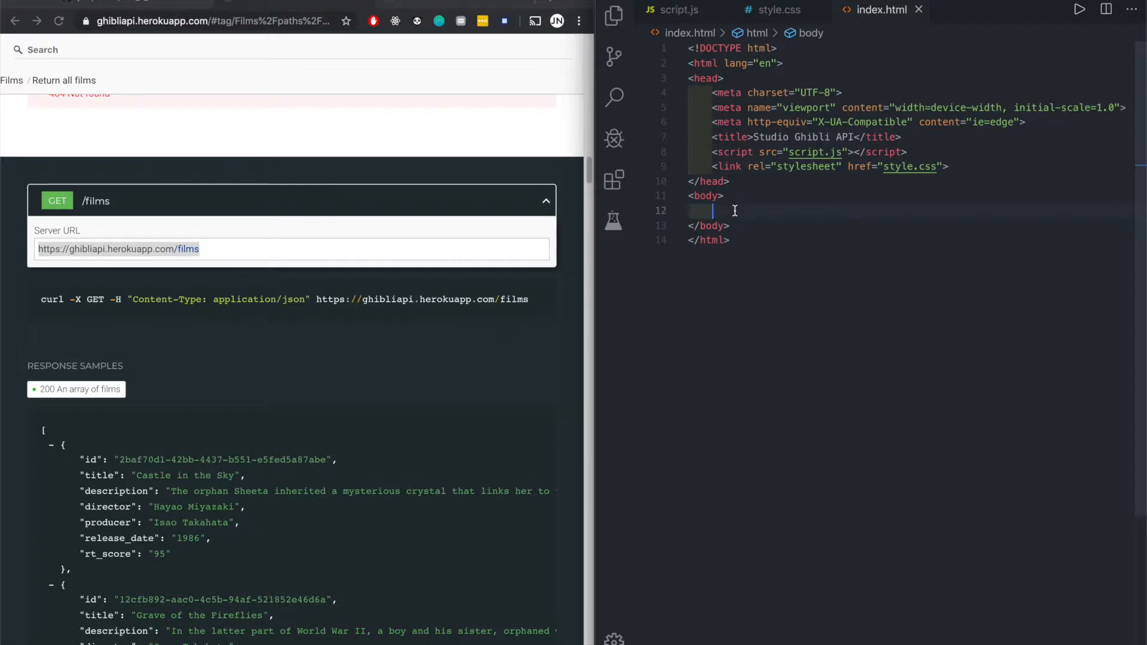
pyautogui.write('<div id="root"></div>')
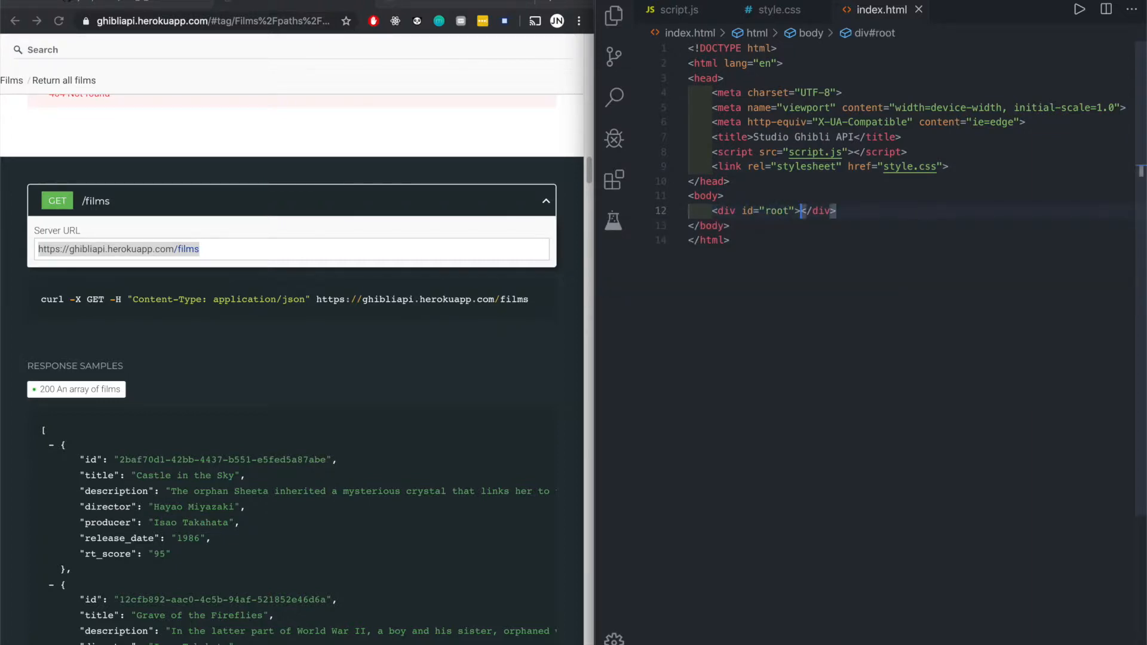
pyautogui.press('Enter')
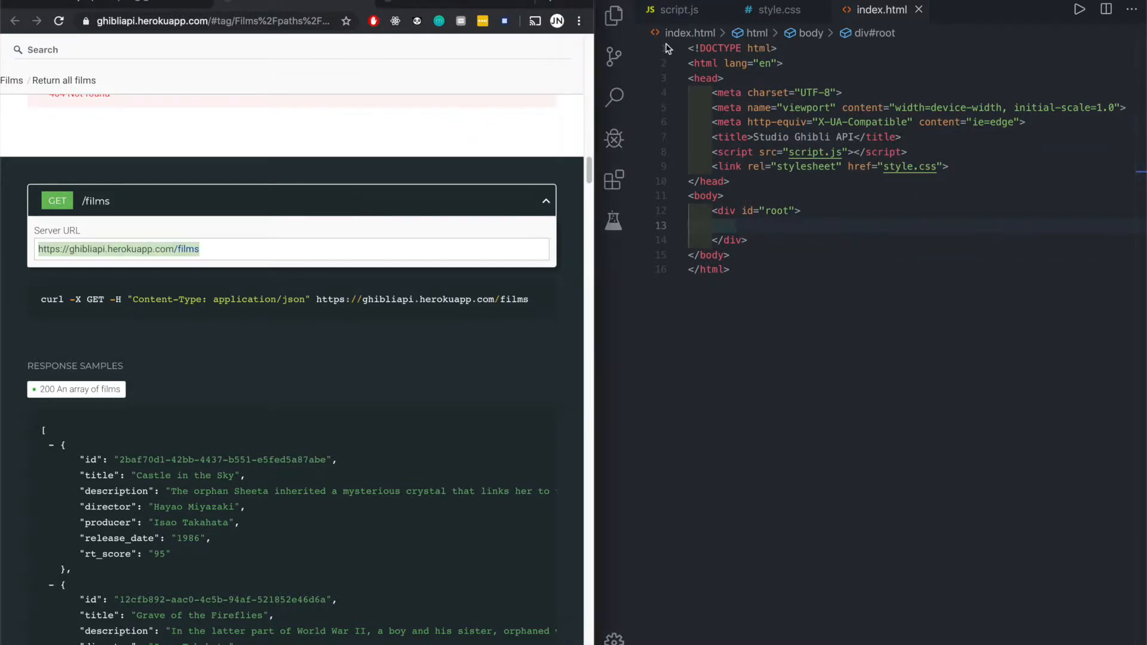
# - Switch between the GitHub assignment requirements and index.html to check the elements to build
pyautogui.click(678, 11)
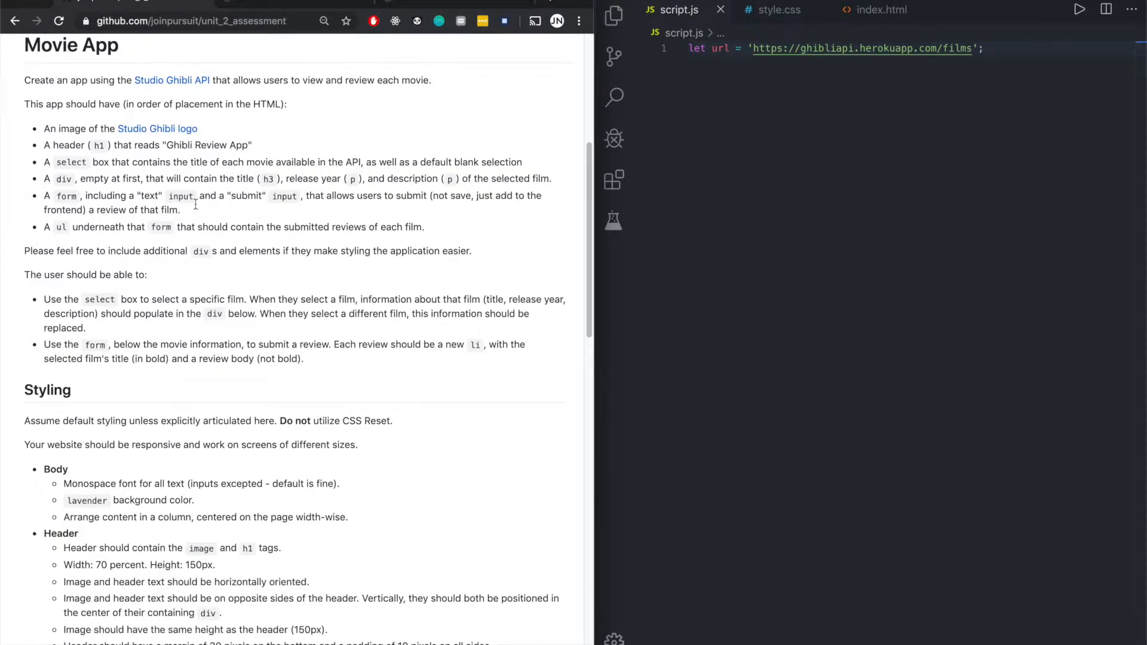
pyautogui.click(882, 11)
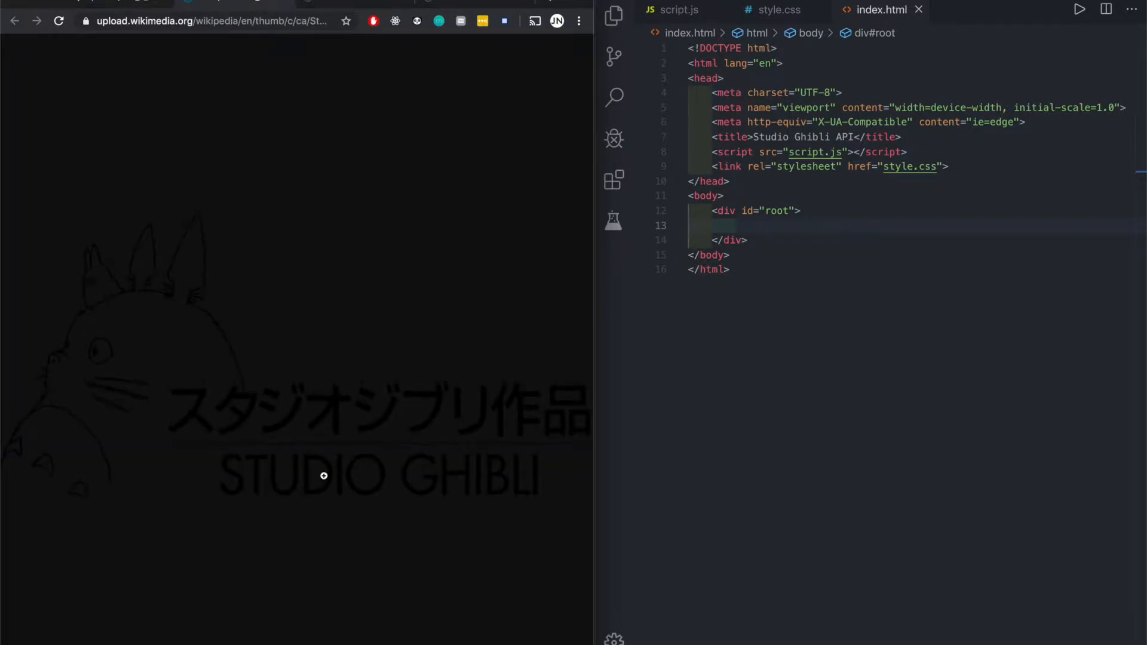
pyautogui.moveTo(440, 476)
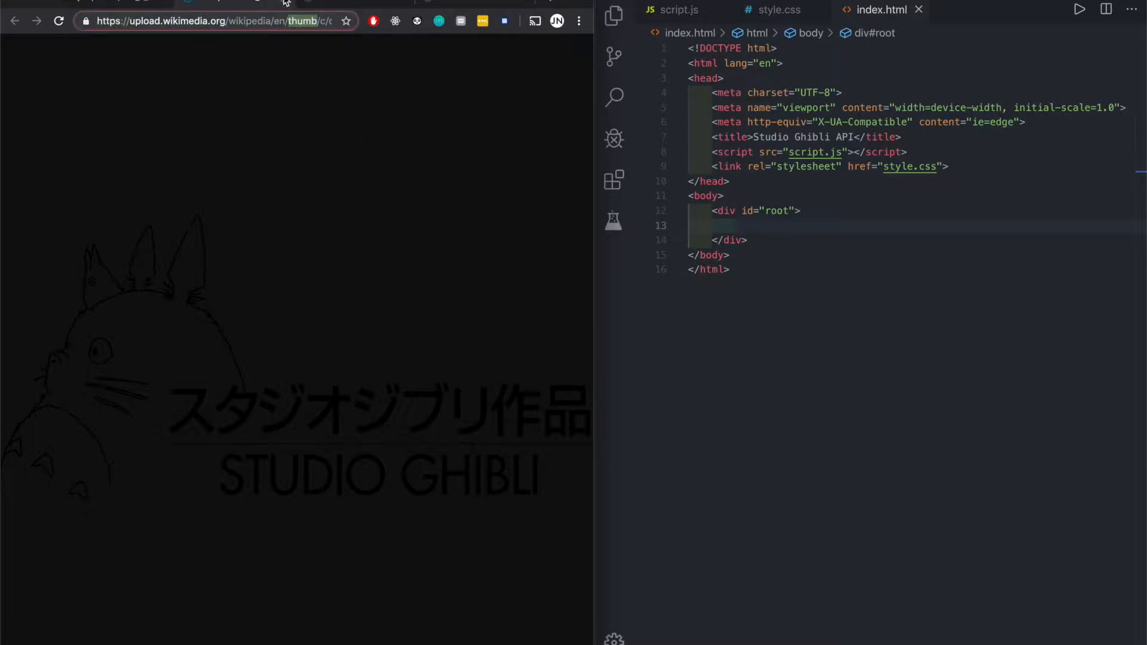
pyautogui.click(209, 21)
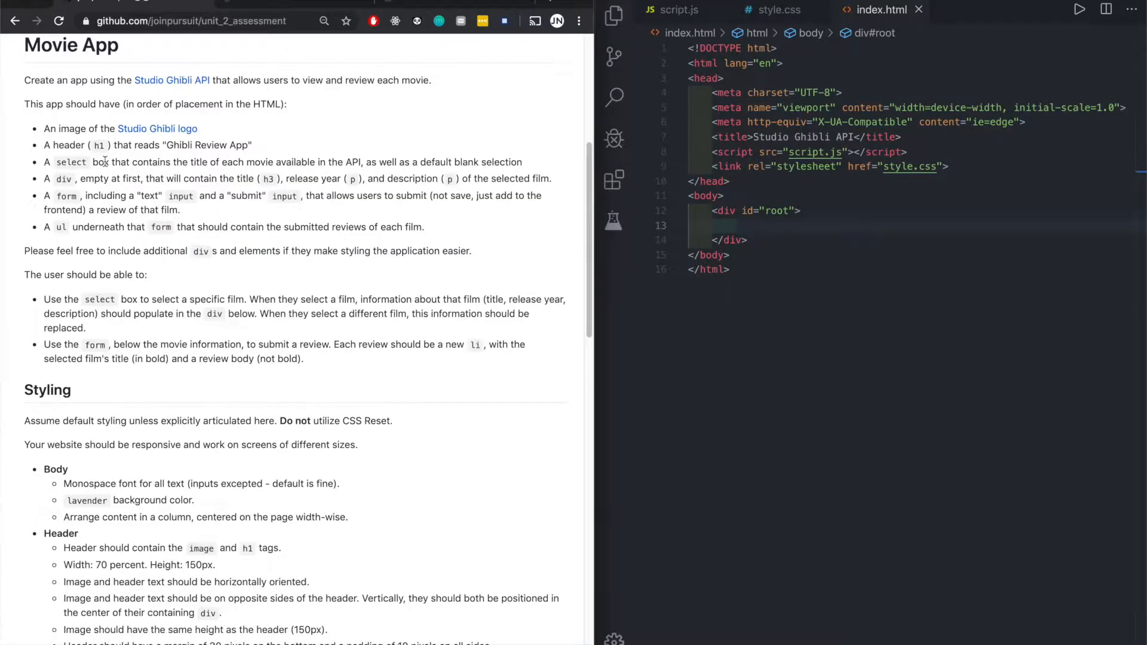
pyautogui.click(746, 225)
pyautogui.write('<h1>Ghibli Review App</h1>')
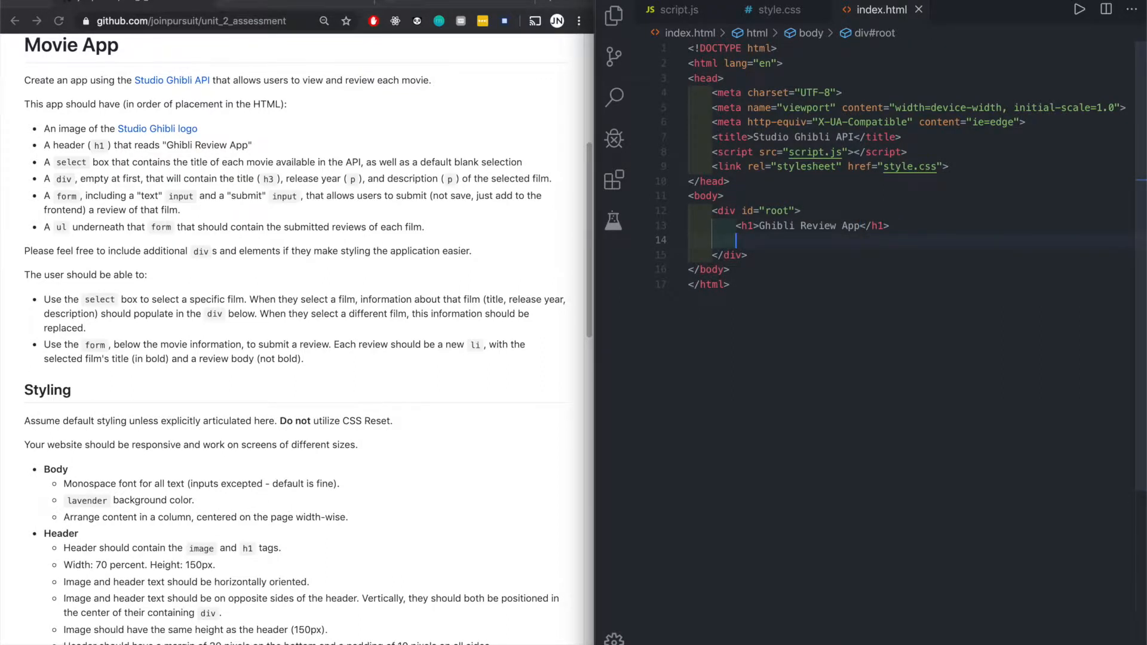
# - Add a select named 'movies' with id 'select-movies' inside the root div
pyautogui.write('<select name="" id=""></select>')
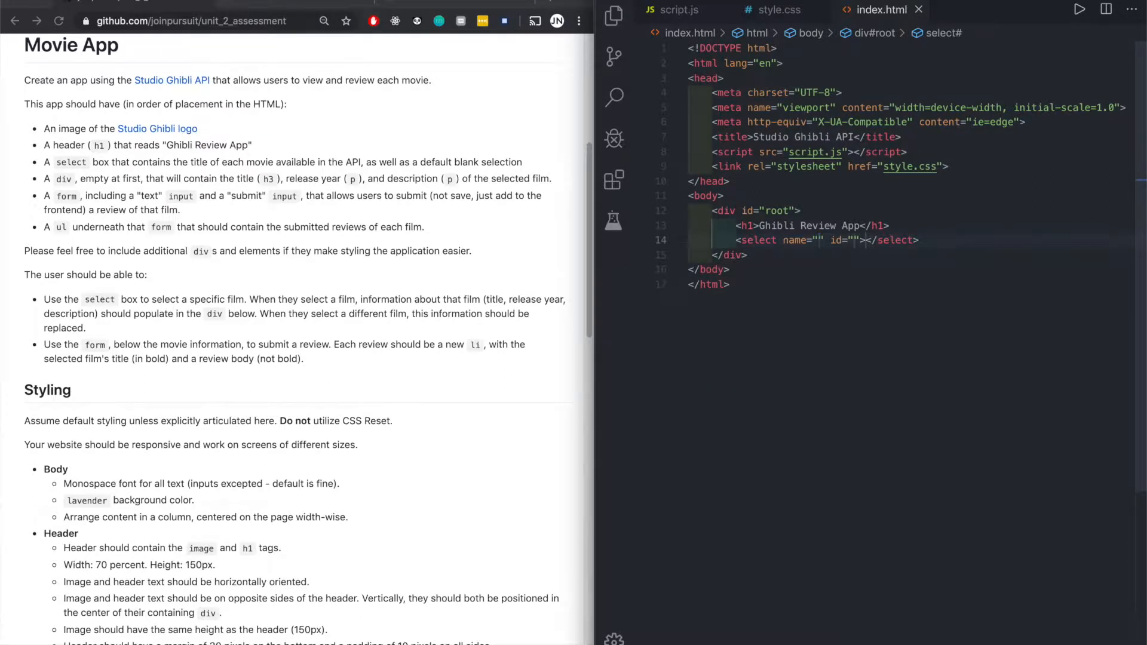
pyautogui.write('movies')
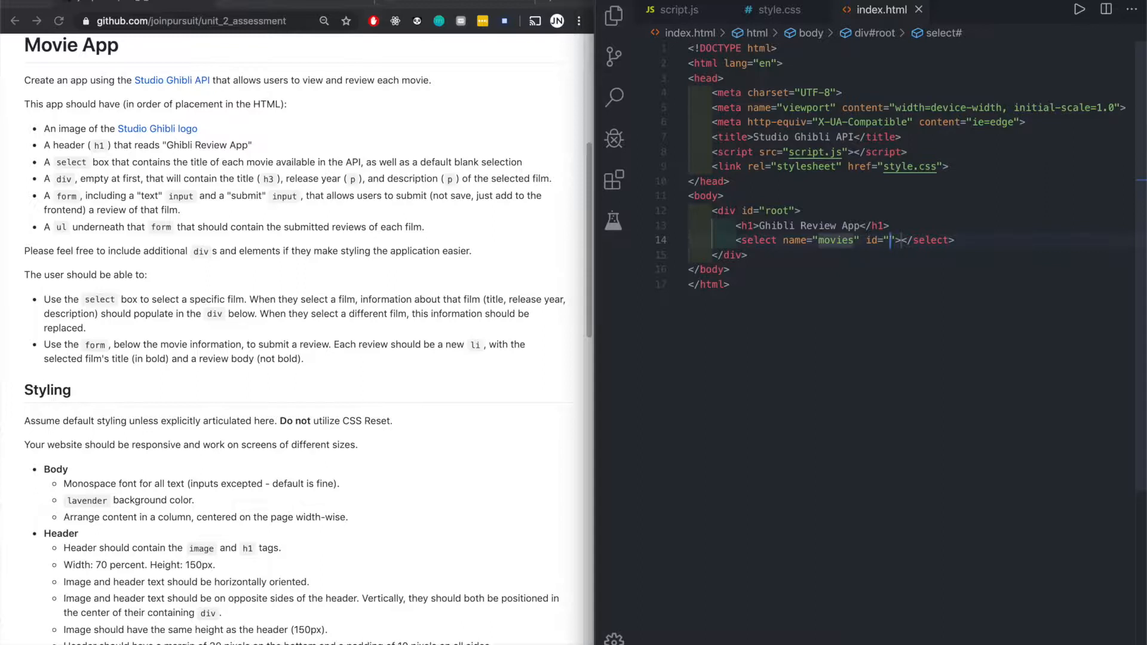
pyautogui.write('select')
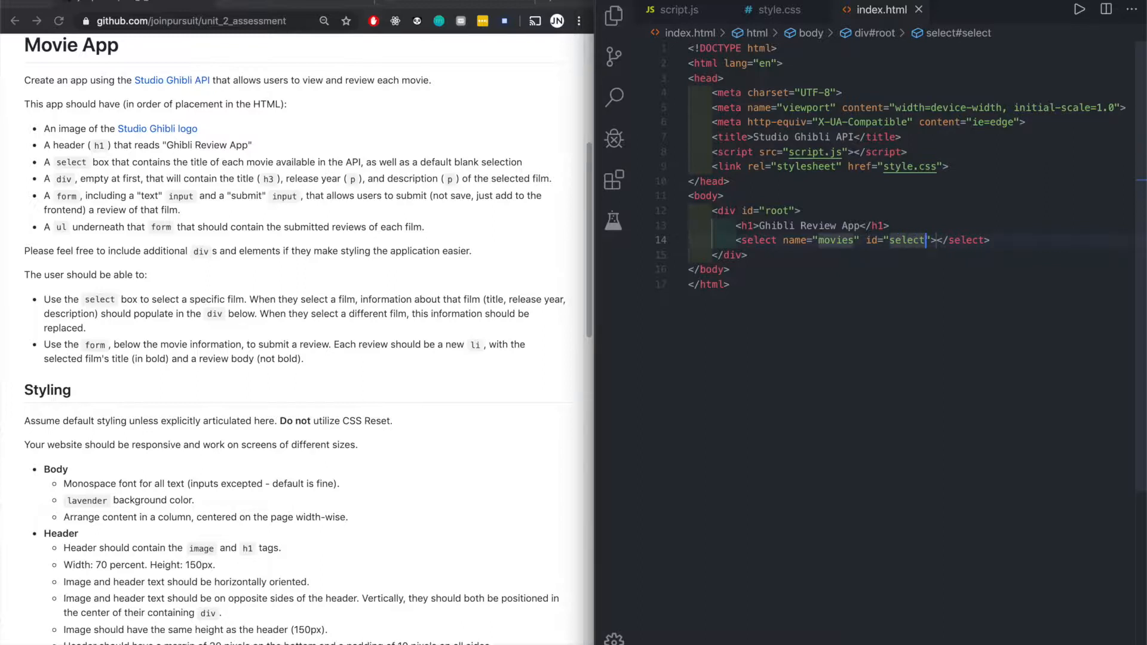
pyautogui.write('-movies')
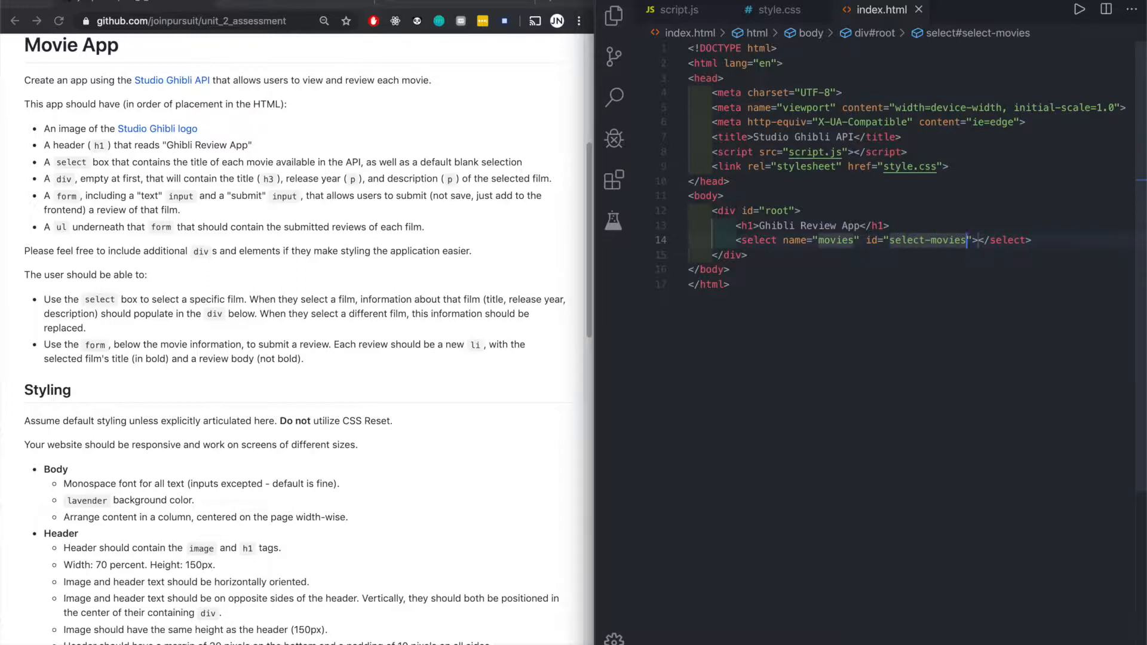
pyautogui.press('Enter')
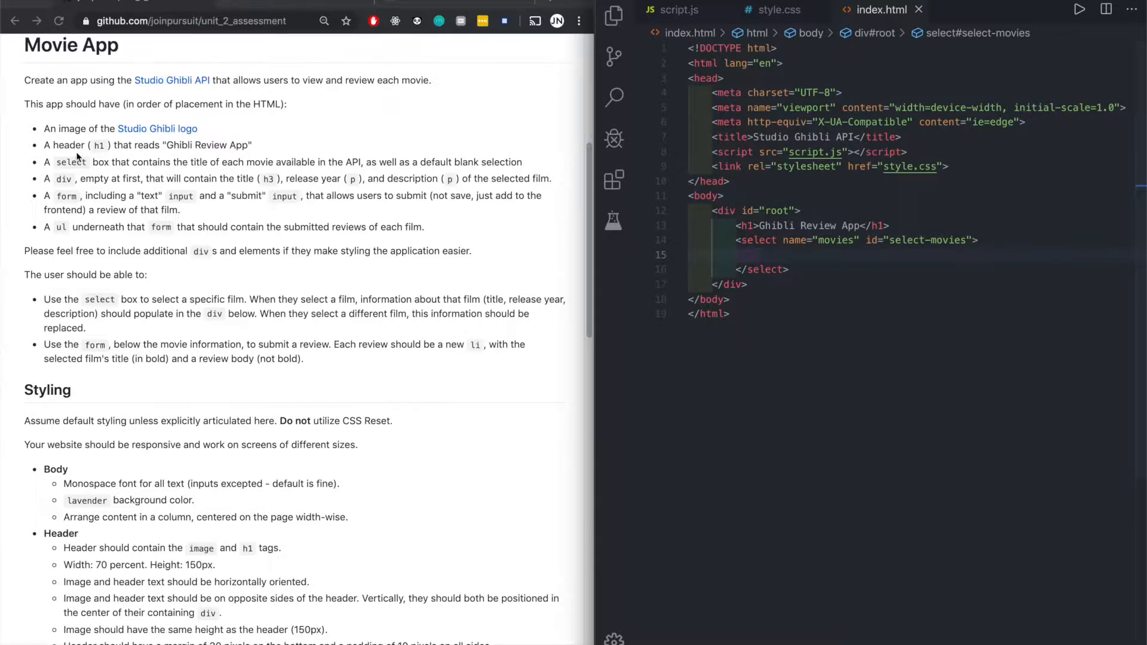
pyautogui.moveTo(272, 174)
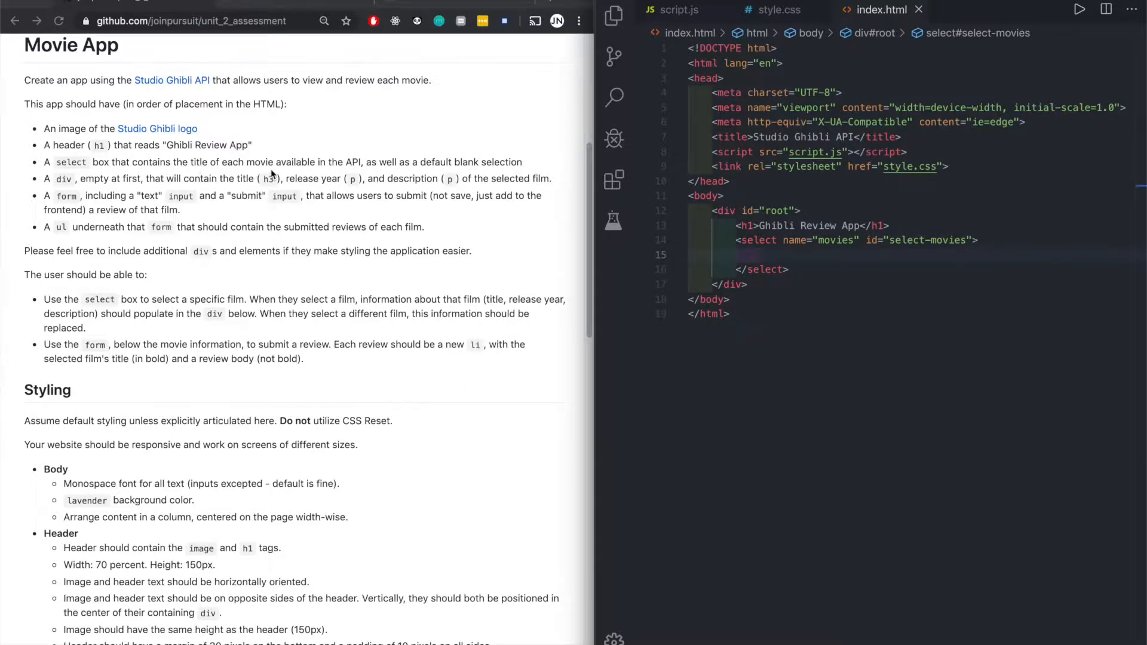
pyautogui.moveTo(385, 161)
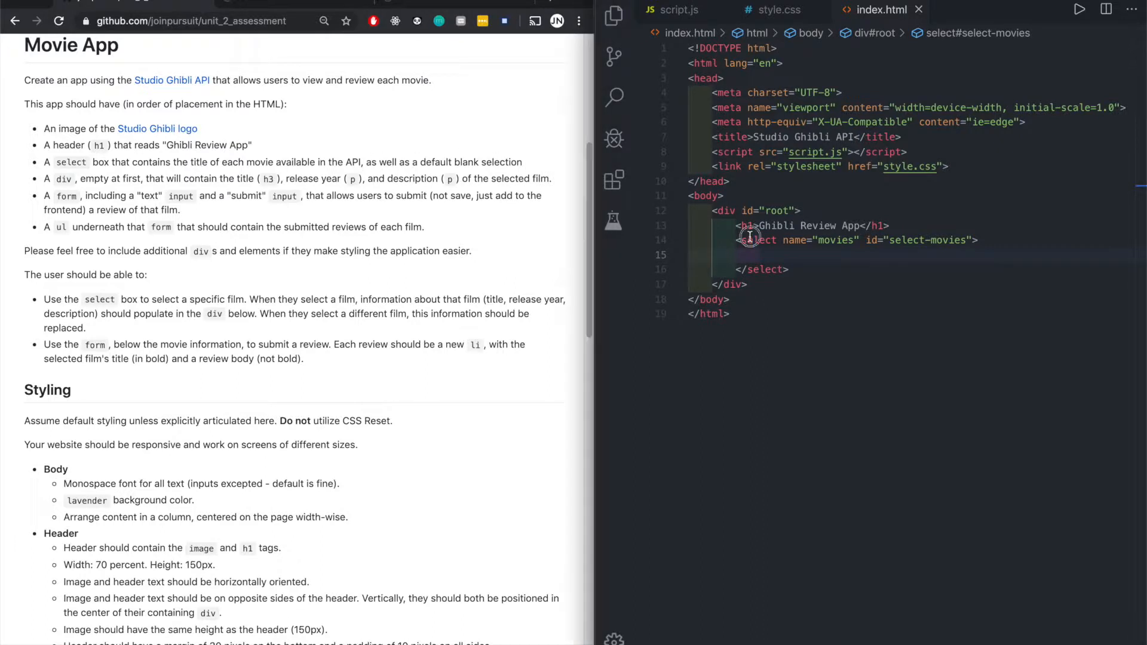
# - Add an option with an empty value inside the select-movies dropdown
pyautogui.write('op')
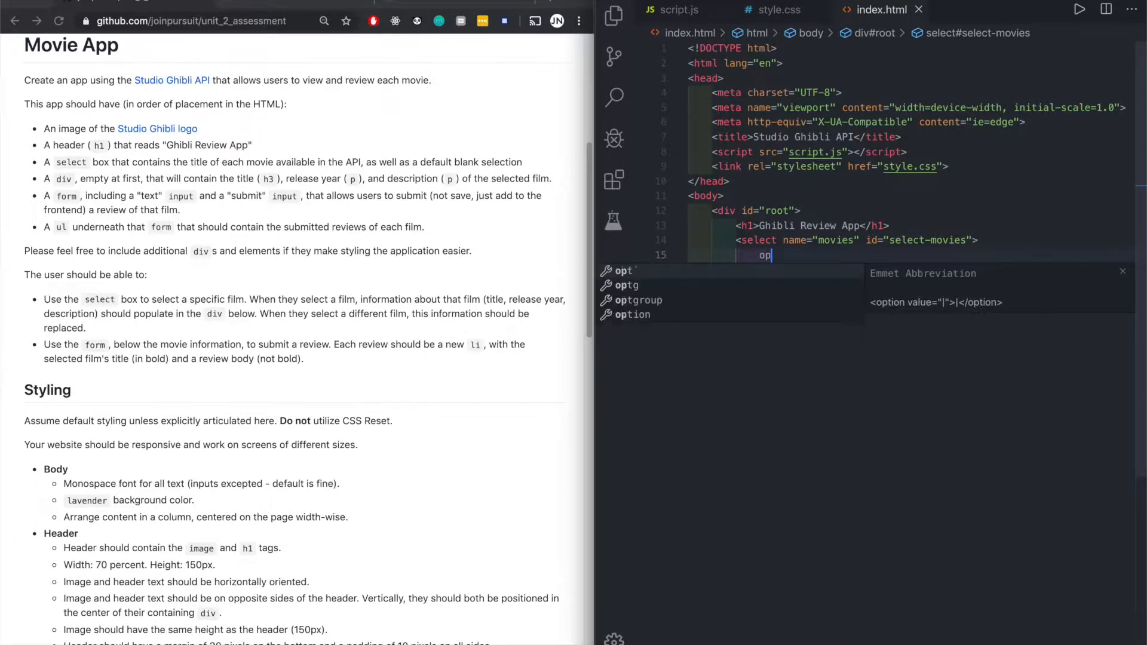
pyautogui.press('Tab')
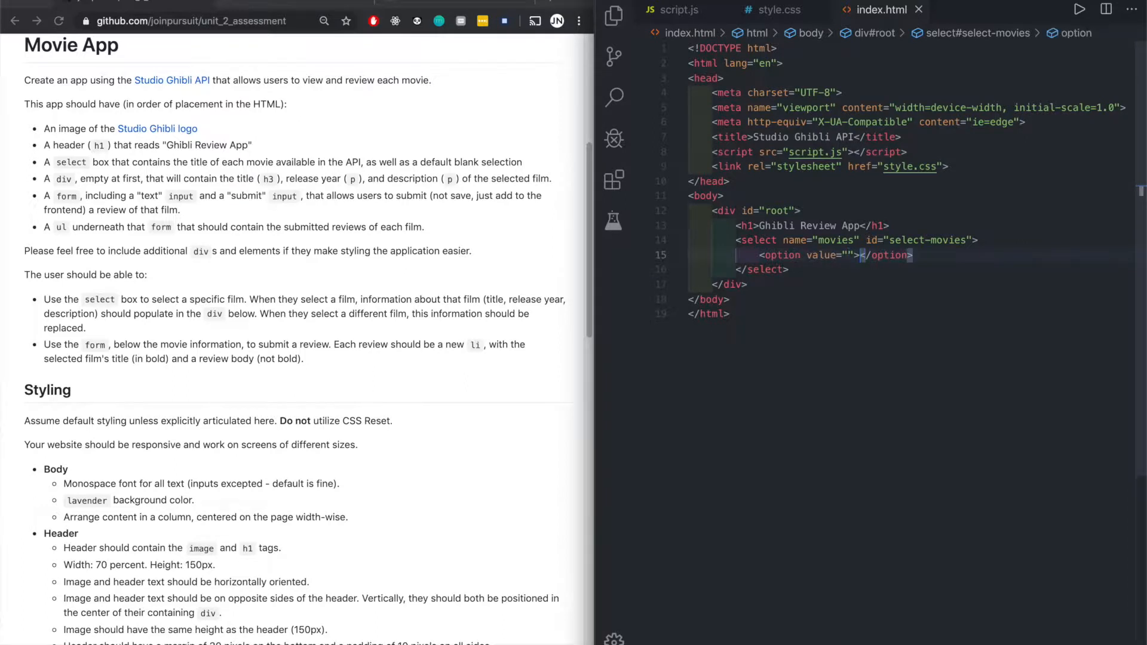
pyautogui.write("''")
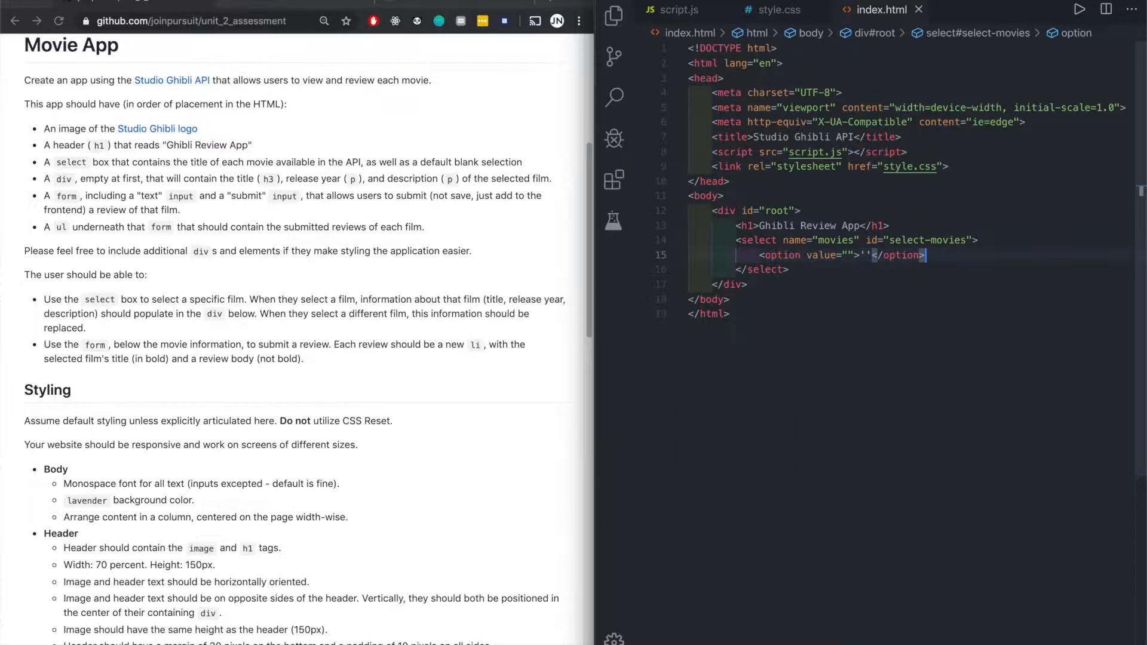
pyautogui.press('Enter')
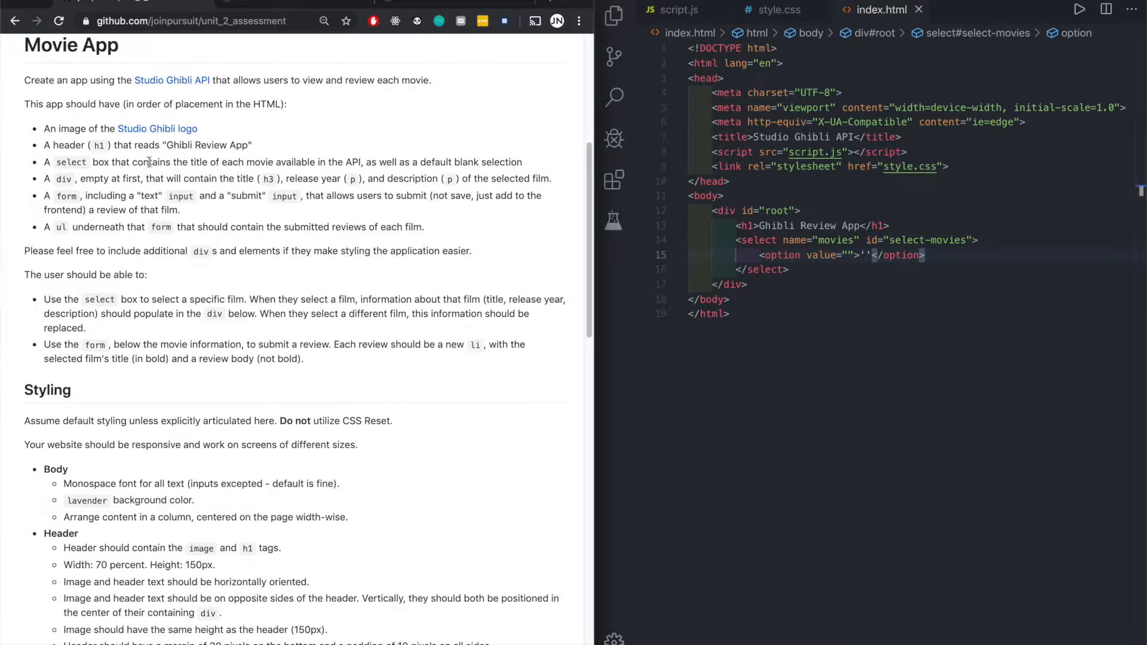
pyautogui.moveTo(44, 179)
pyautogui.write('<div id=""></div>')
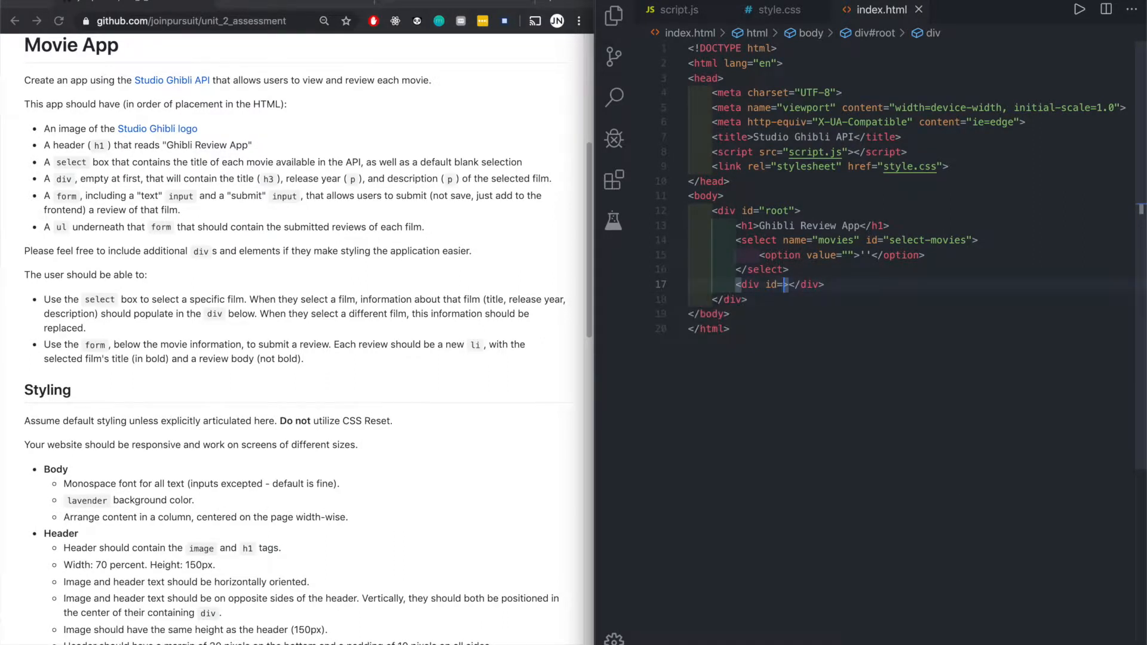
# - Add a div with id 'movie-details' below the select-movies dropdown
pyautogui.write('movie-description"')
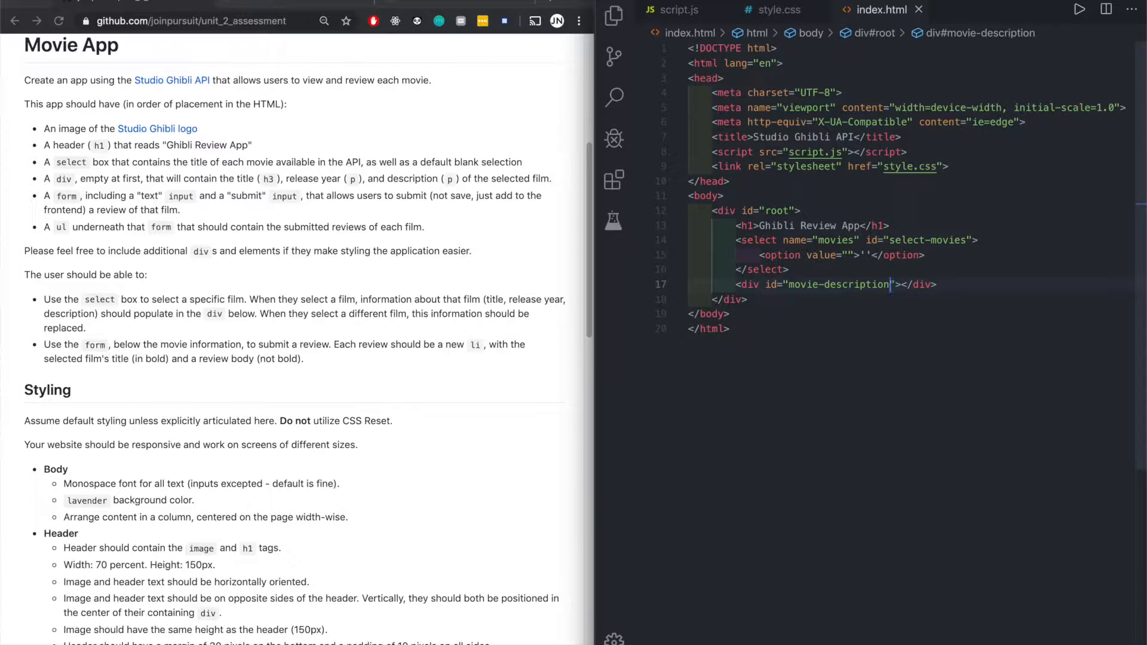
pyautogui.press('Backspace')
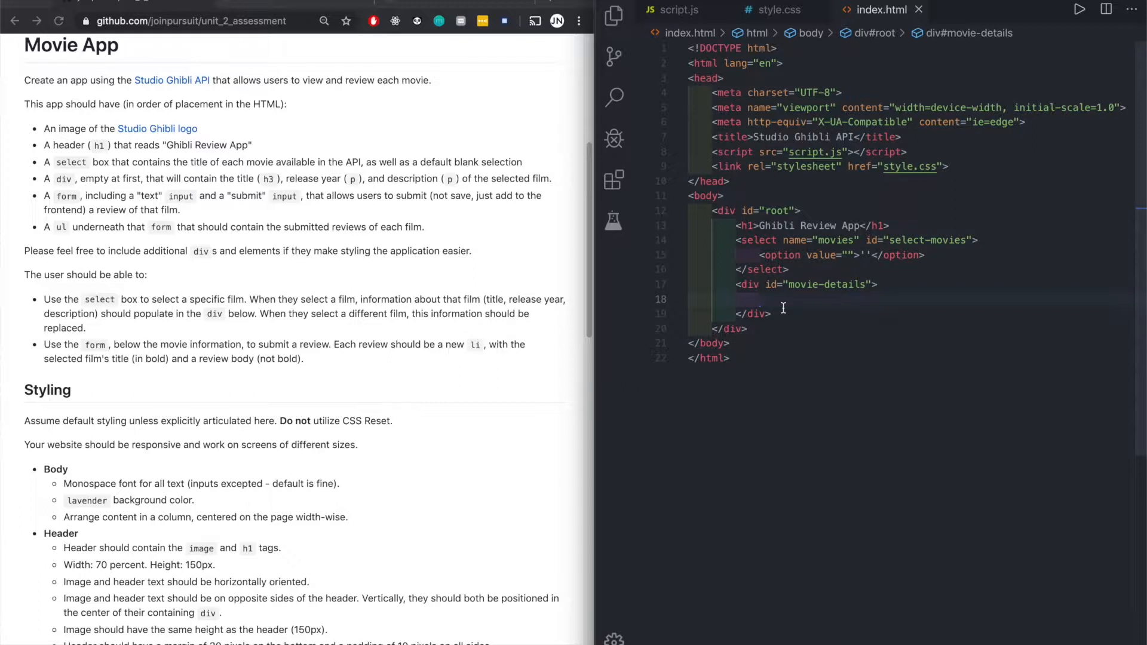
pyautogui.write('<h3></h3>')
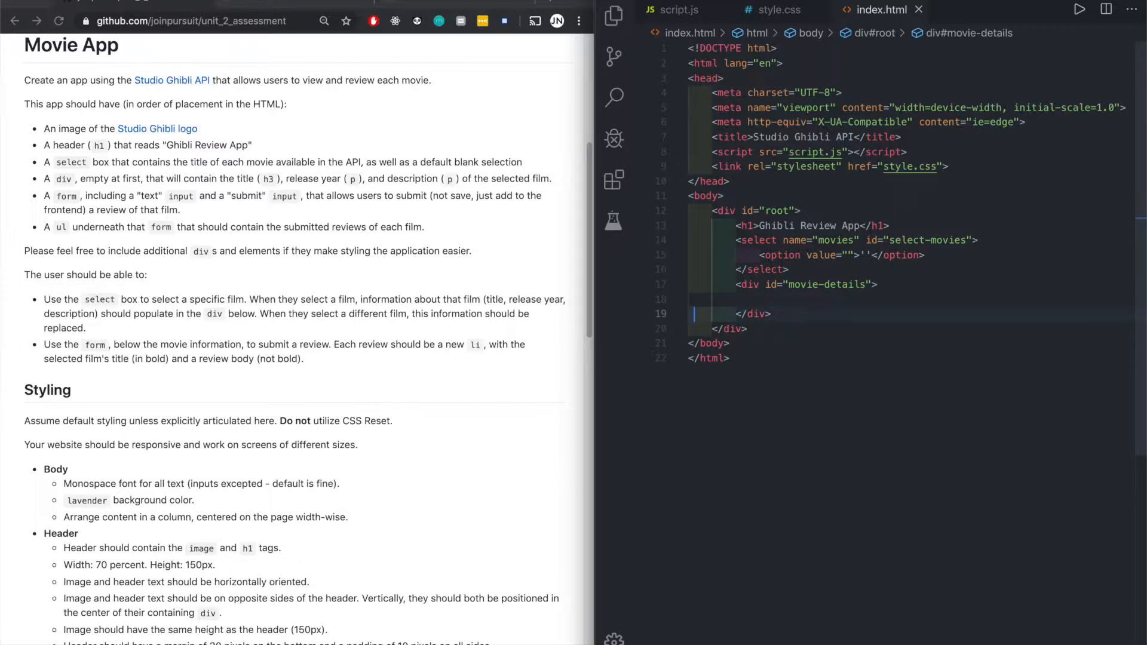
pyautogui.click(735, 314)
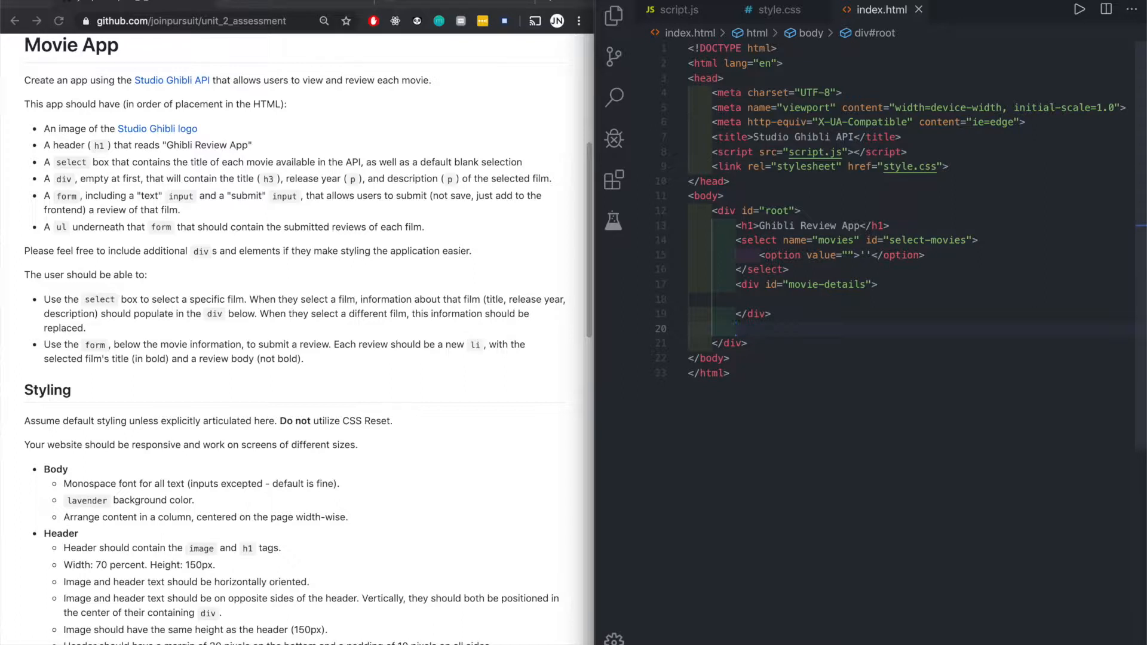
pyautogui.moveTo(77, 188)
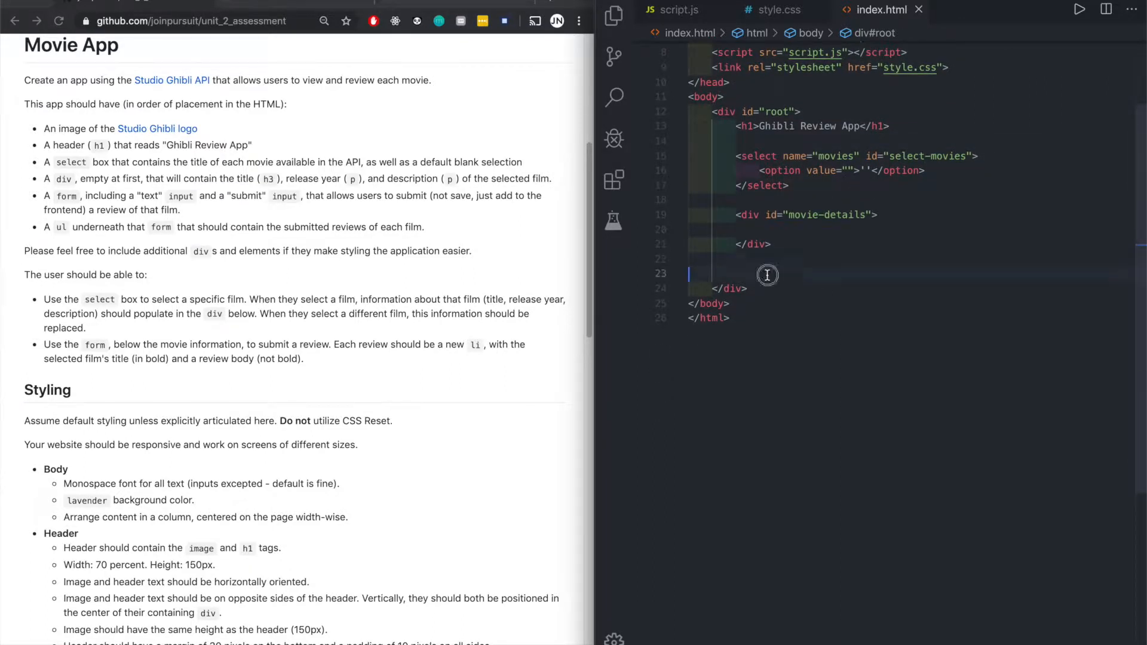
# - Add a form with action '#' containing a text input and a submit input valued 'Submit'
pyautogui.write('<form action=""></form>')
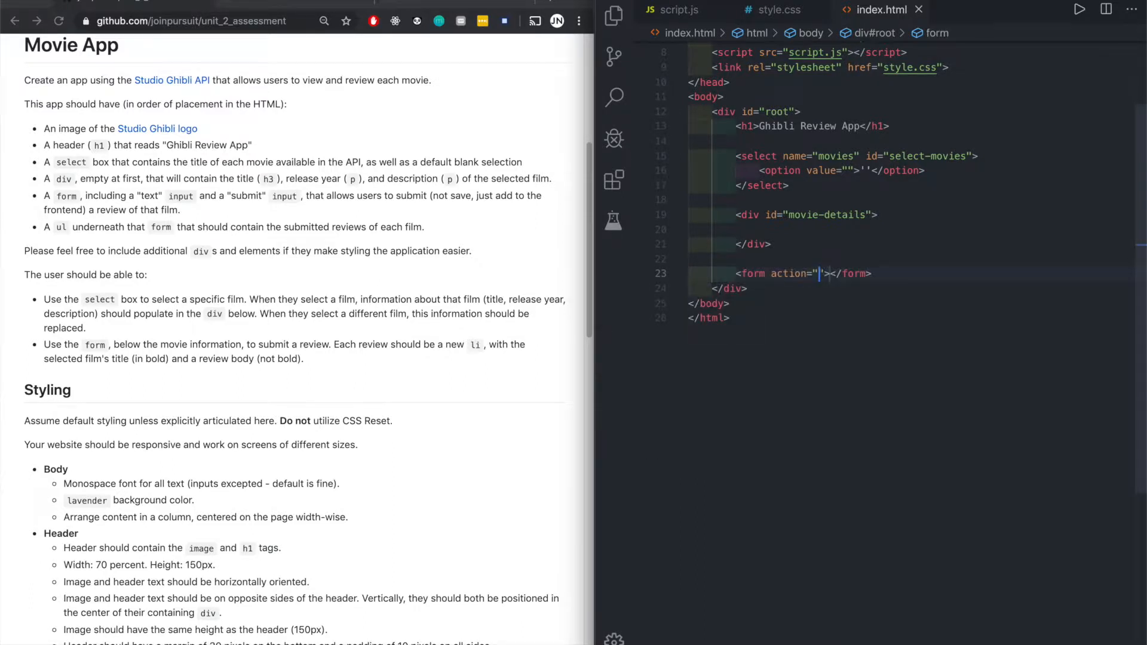
pyautogui.write('#')
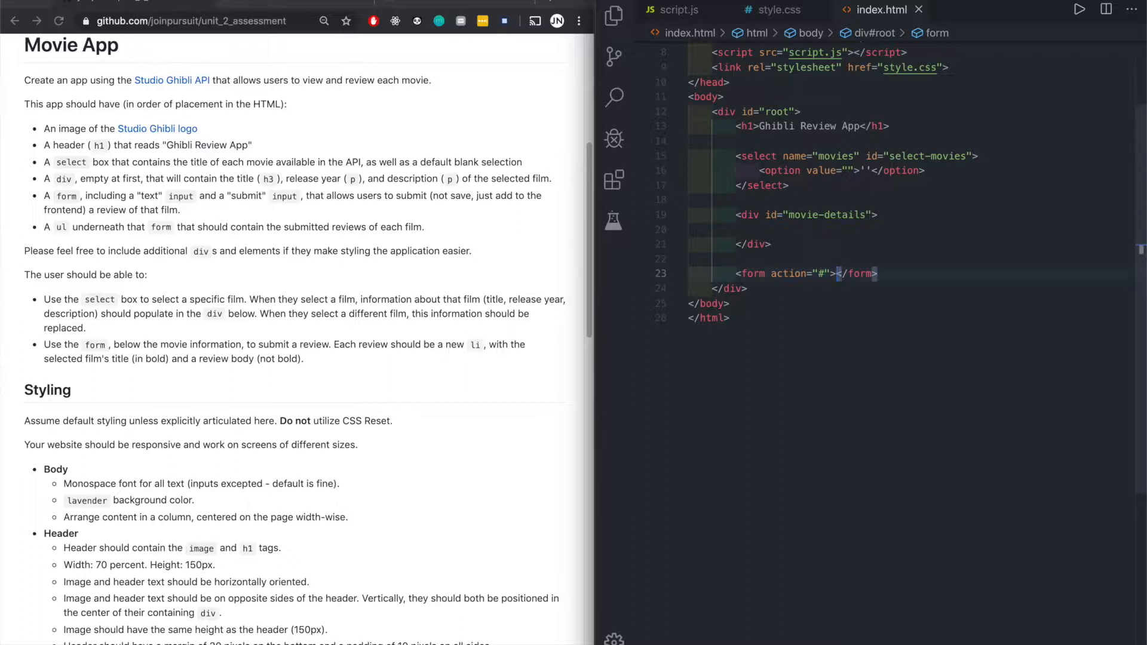
pyautogui.press('Enter')
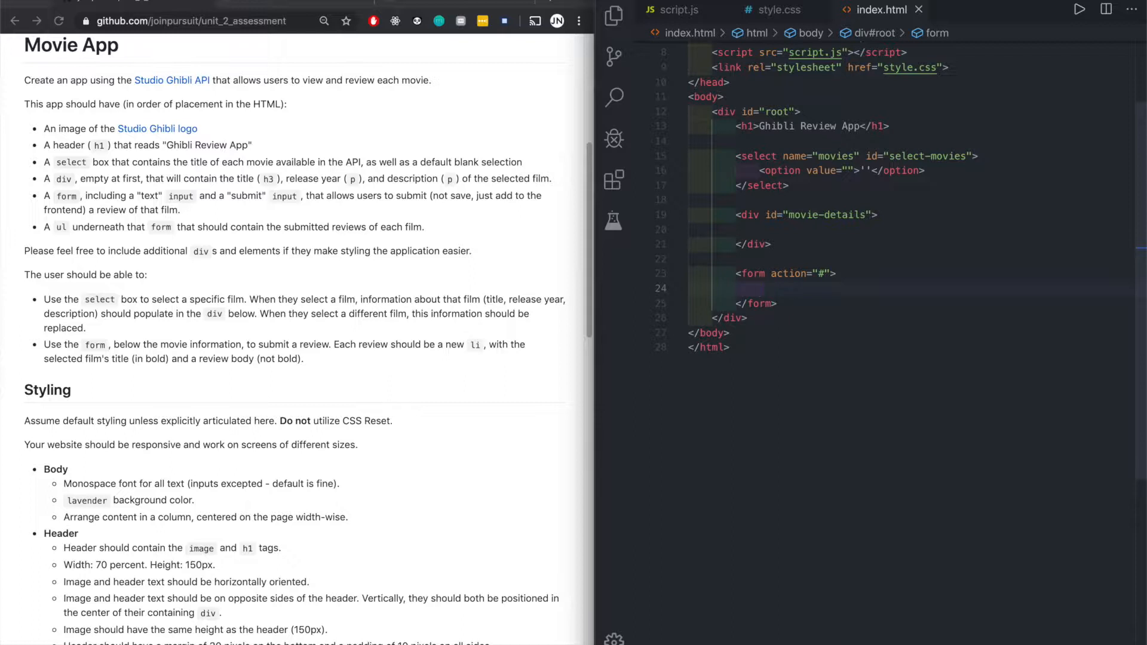
pyautogui.write('<input type="text">')
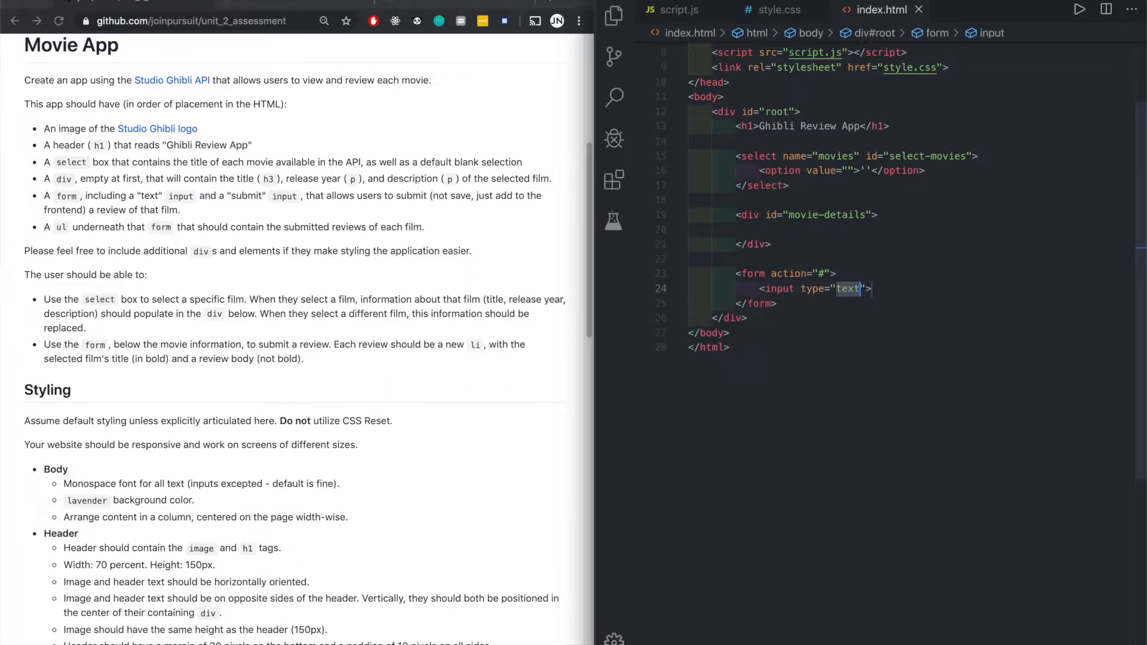
pyautogui.write('input type="text">')
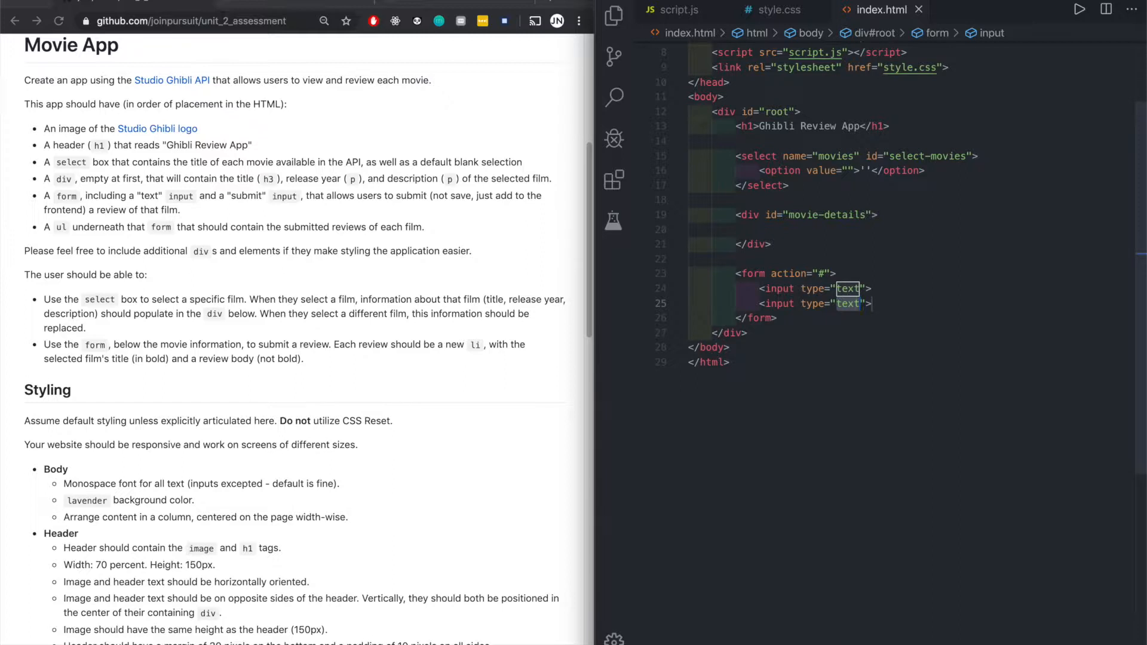
pyautogui.write('submi')
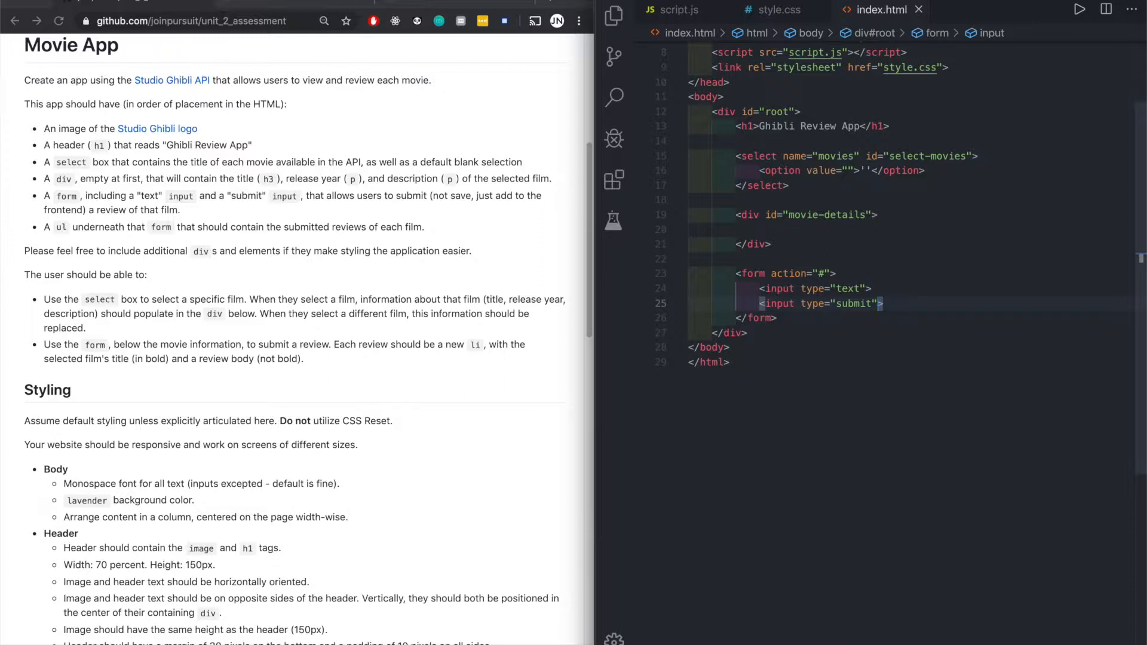
pyautogui.write('value=""')
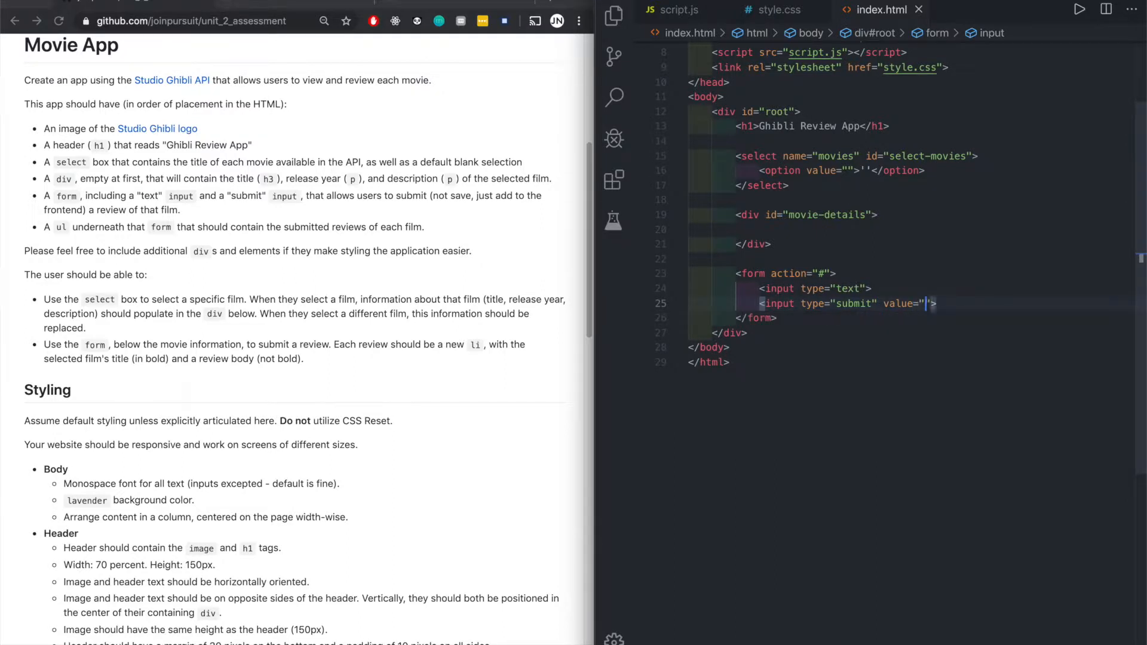
pyautogui.write('Submit')
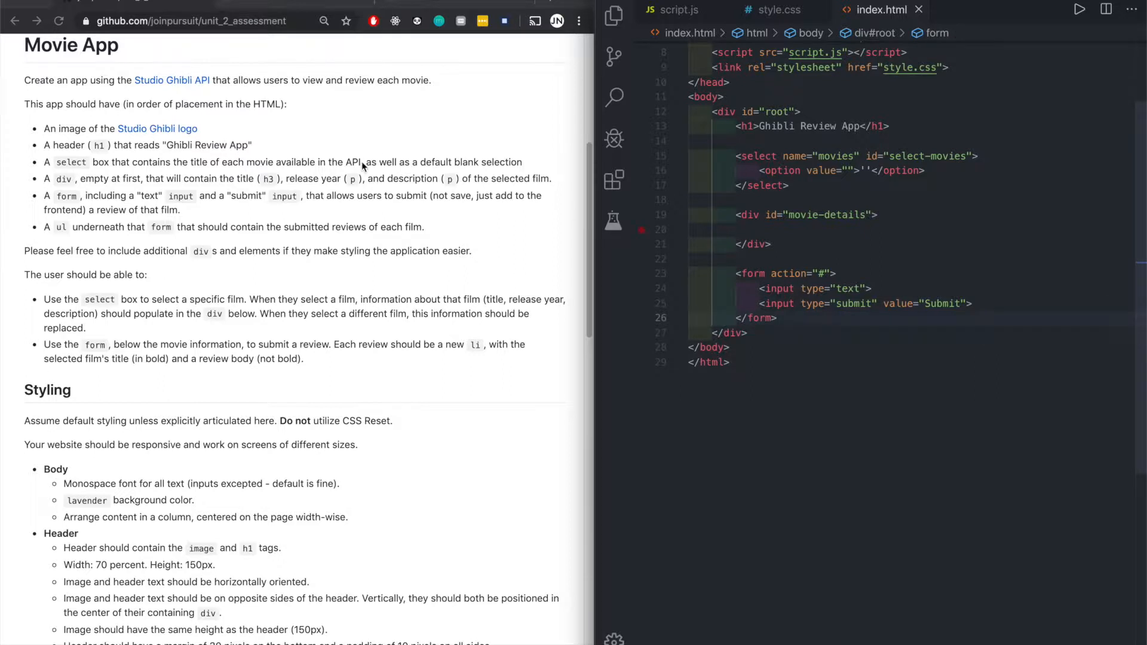
pyautogui.moveTo(459, 208)
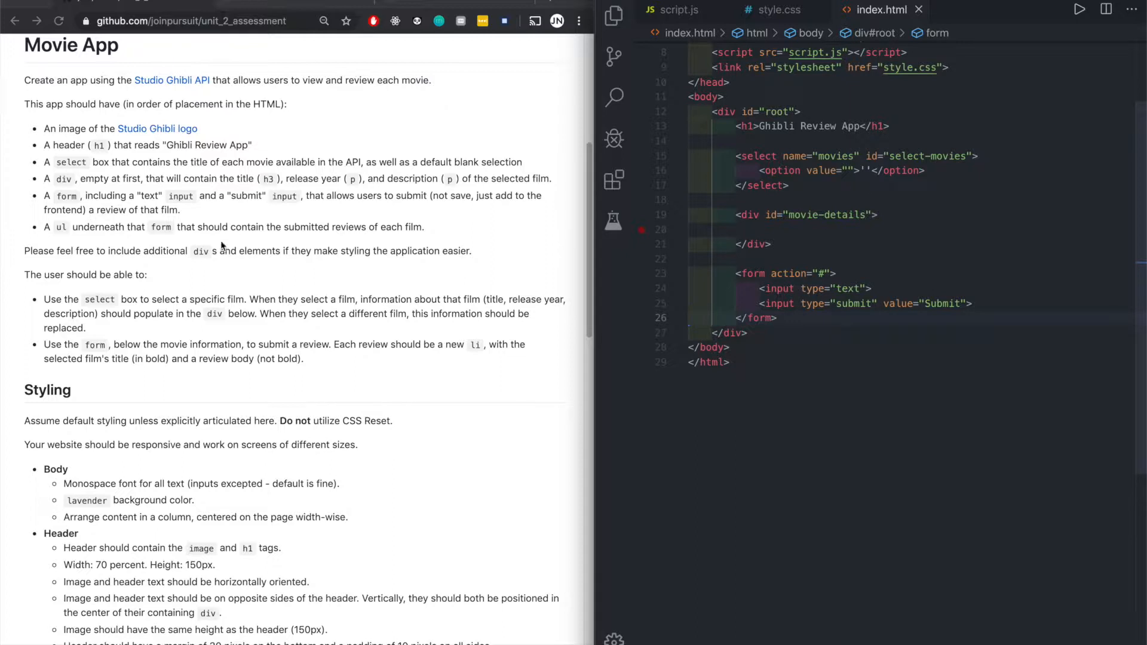
pyautogui.moveTo(312, 207)
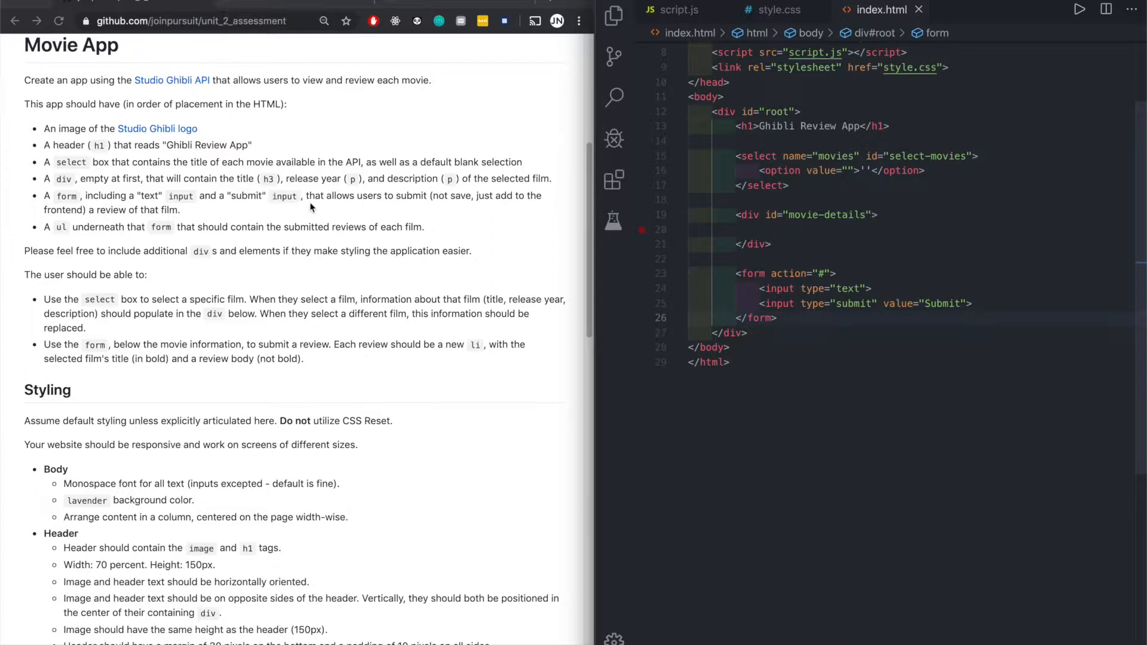
pyautogui.moveTo(493, 204)
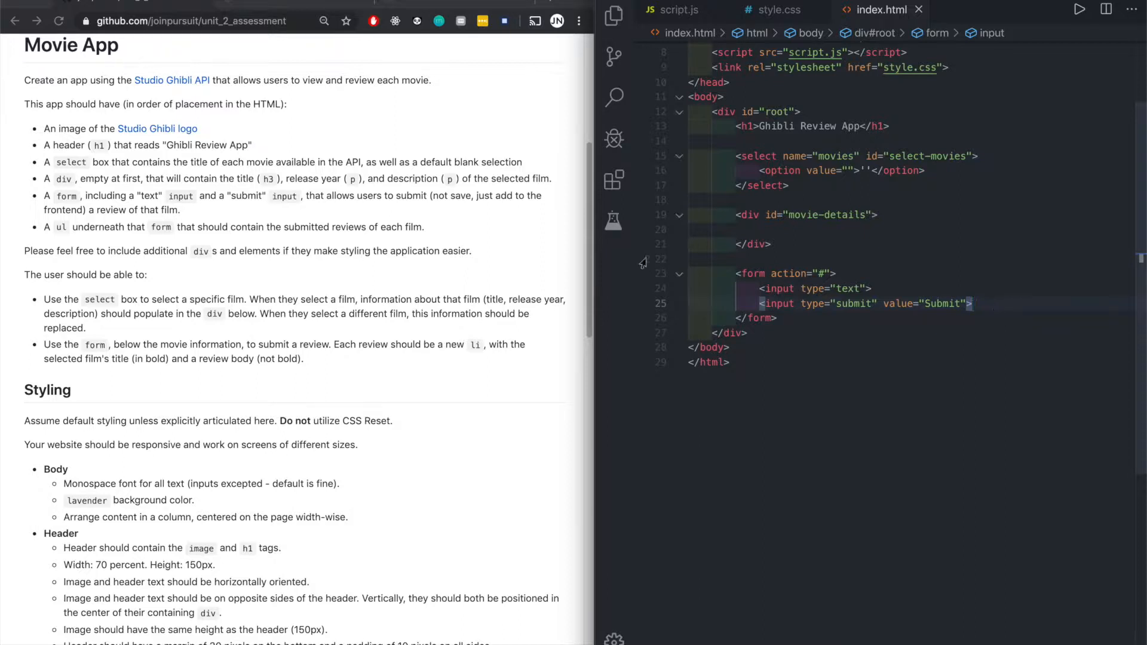
pyautogui.moveTo(257, 217)
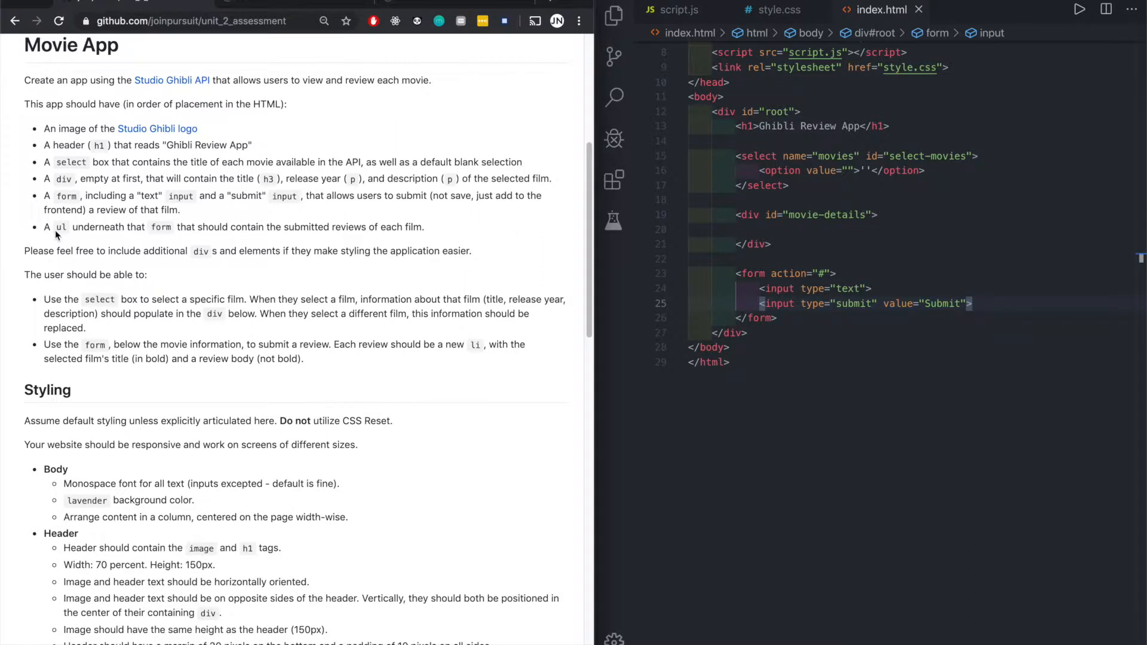
# - Add an empty <ul></ul> below the review form
pyautogui.click(777, 318)
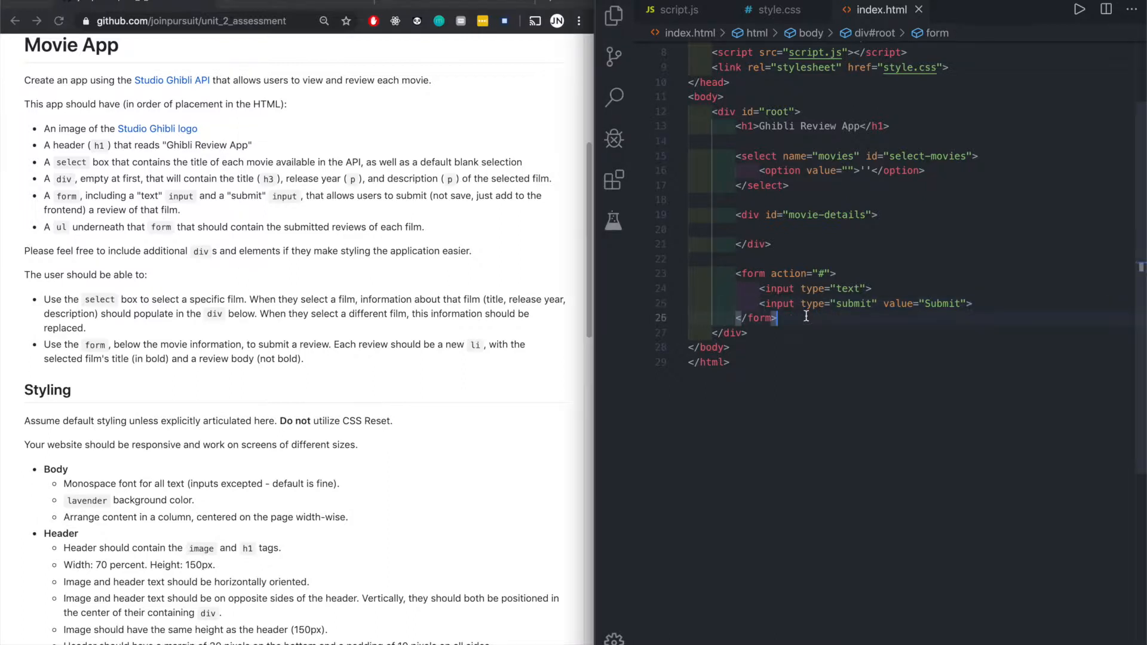
pyautogui.write('<ul></ul>')
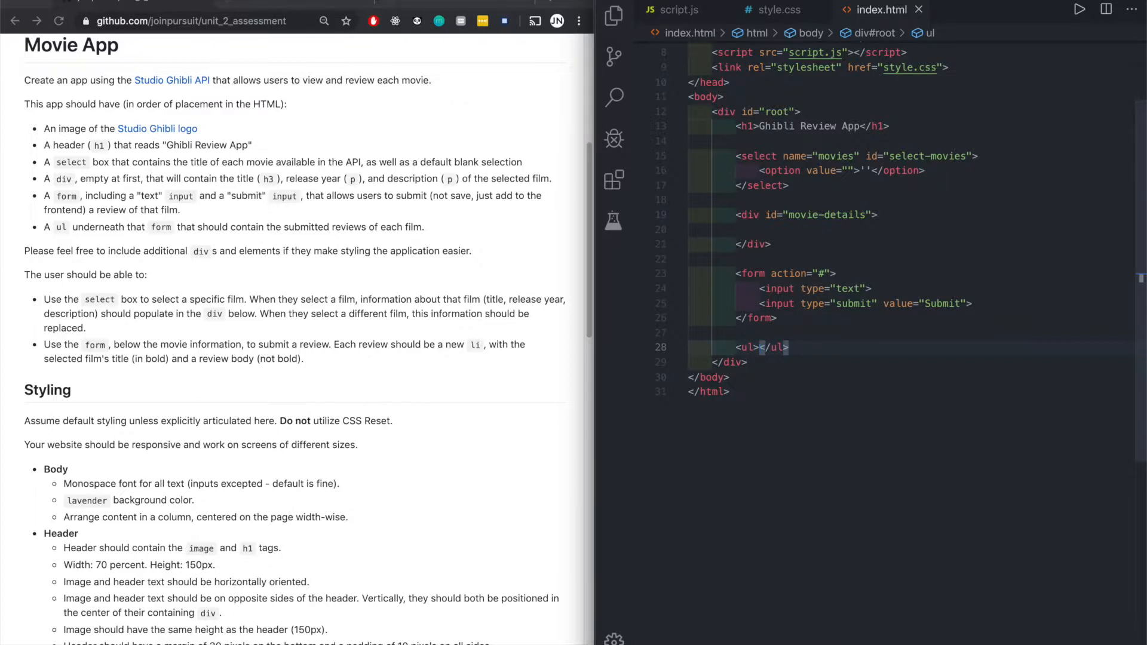
pyautogui.press('Enter')
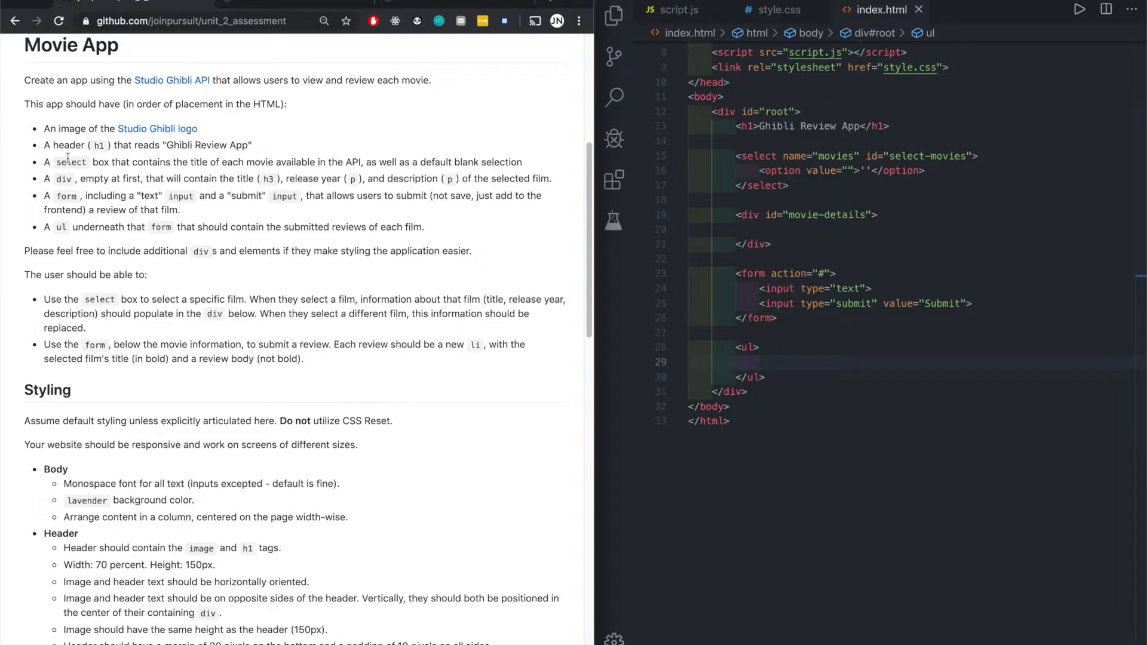
# - Review the readme's required page elements list, then return to the movie-details div
pyautogui.moveTo(44, 129); pyautogui.dragTo(414, 227)
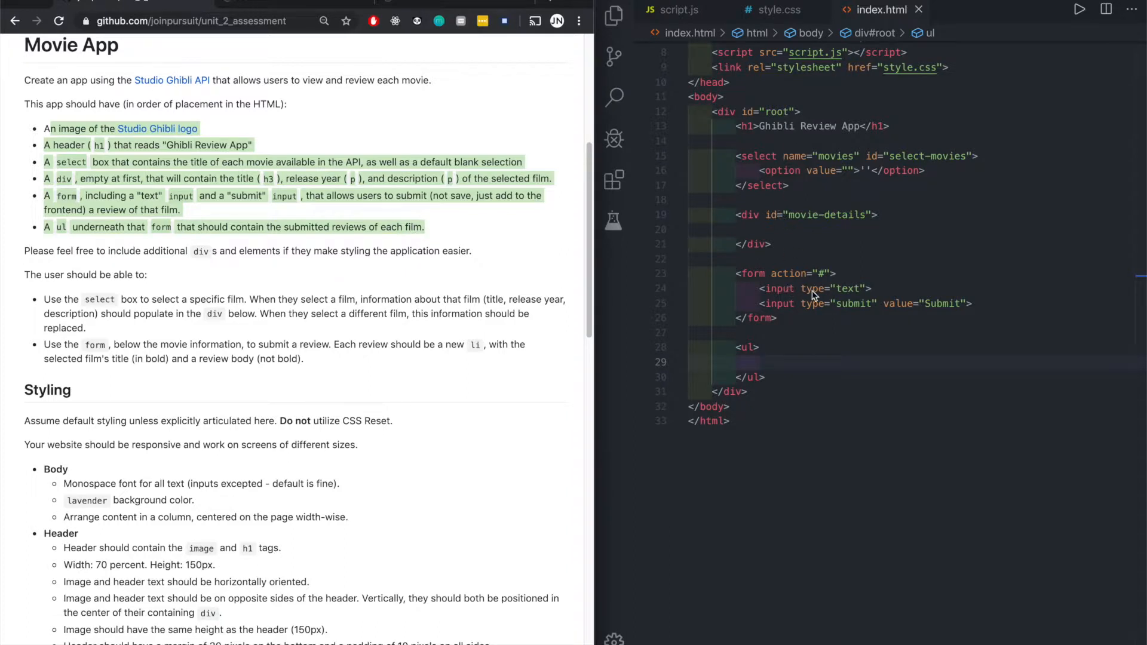
pyautogui.moveTo(792, 149)
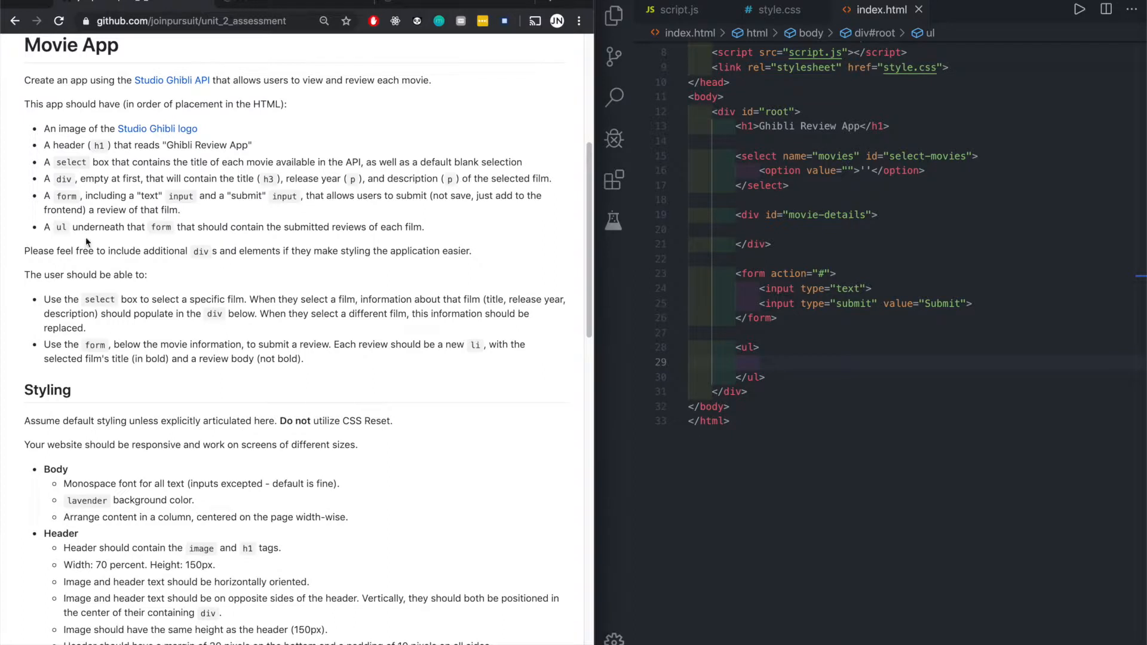
pyautogui.moveTo(253, 280)
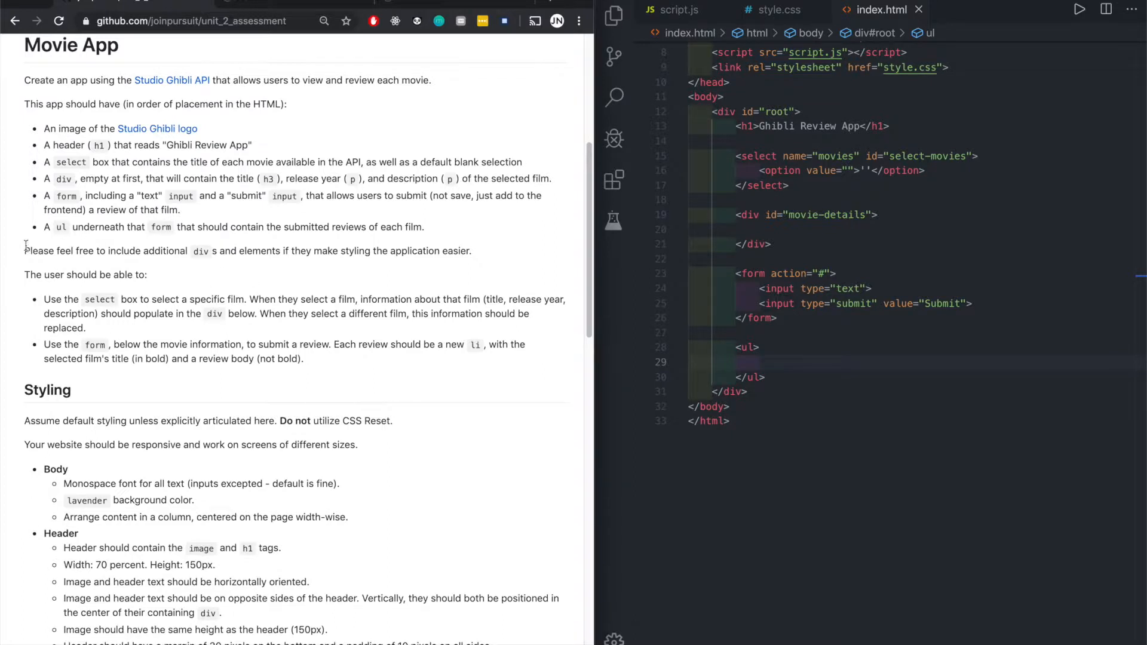
pyautogui.moveTo(207, 253)
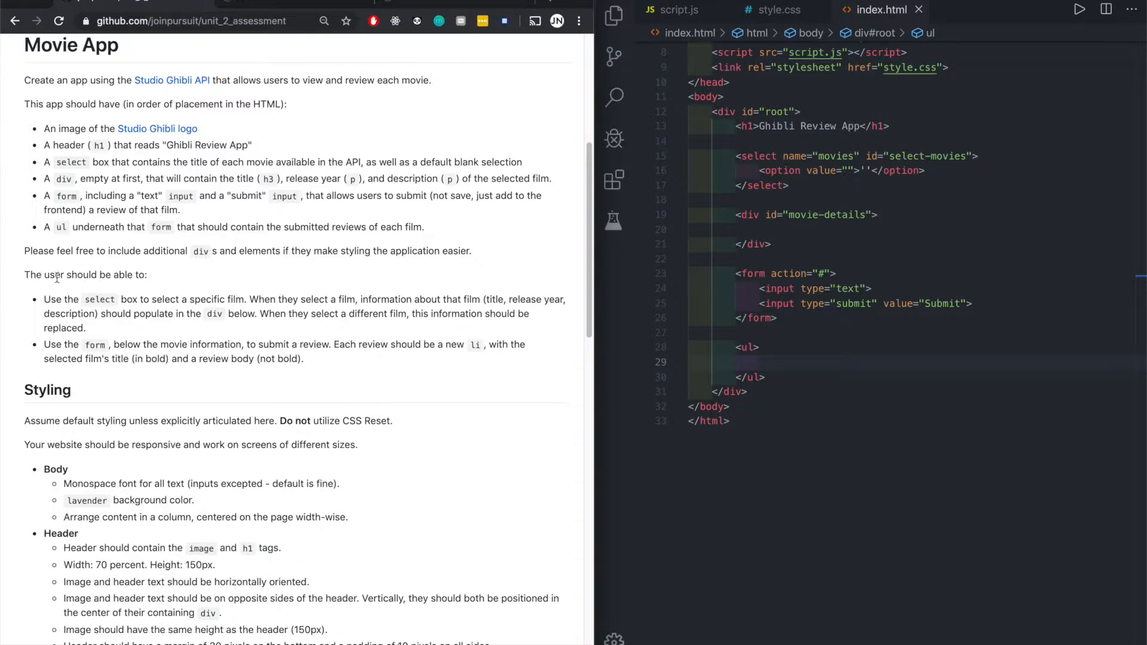
pyautogui.scroll(-3)
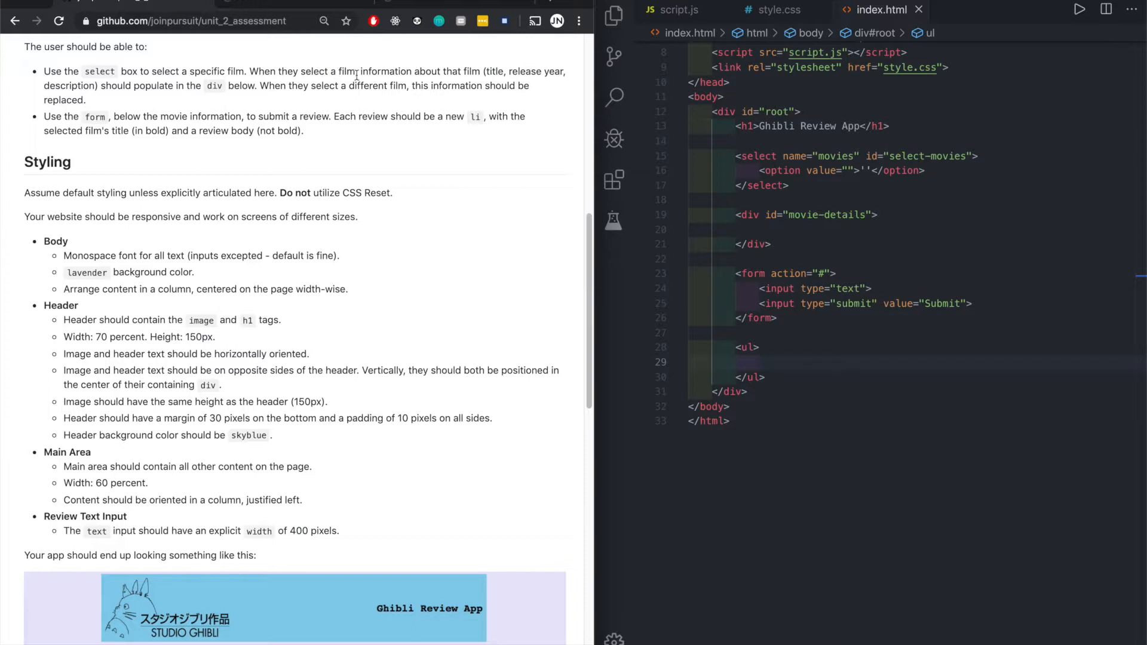
pyautogui.moveTo(264, 100)
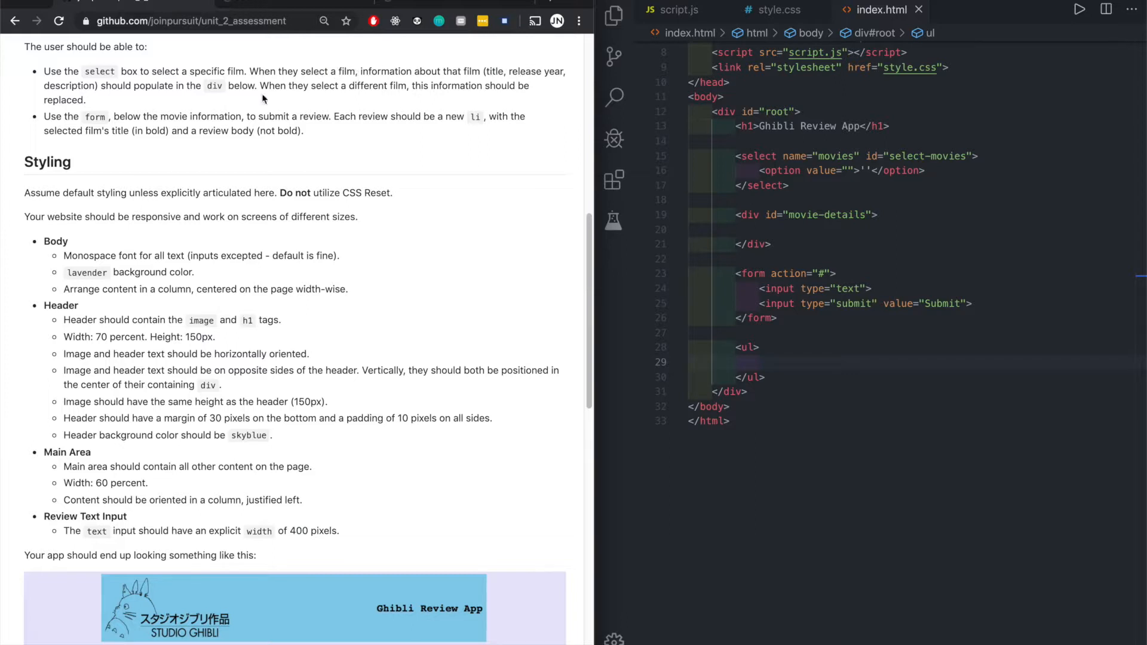
pyautogui.moveTo(793, 236)
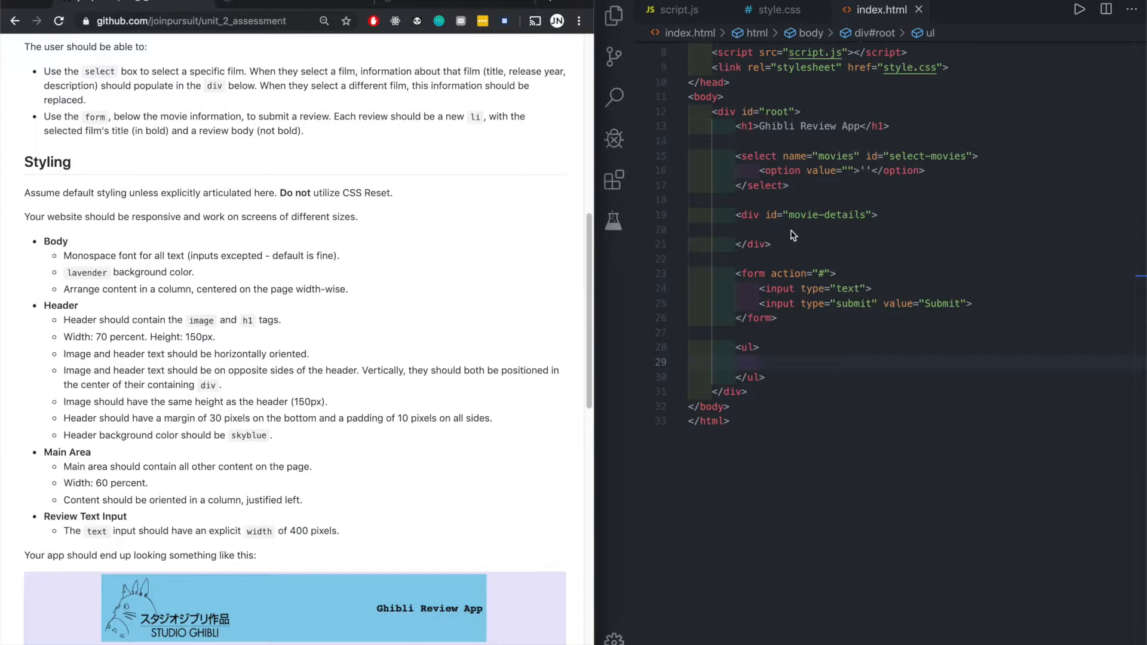
pyautogui.moveTo(769, 239)
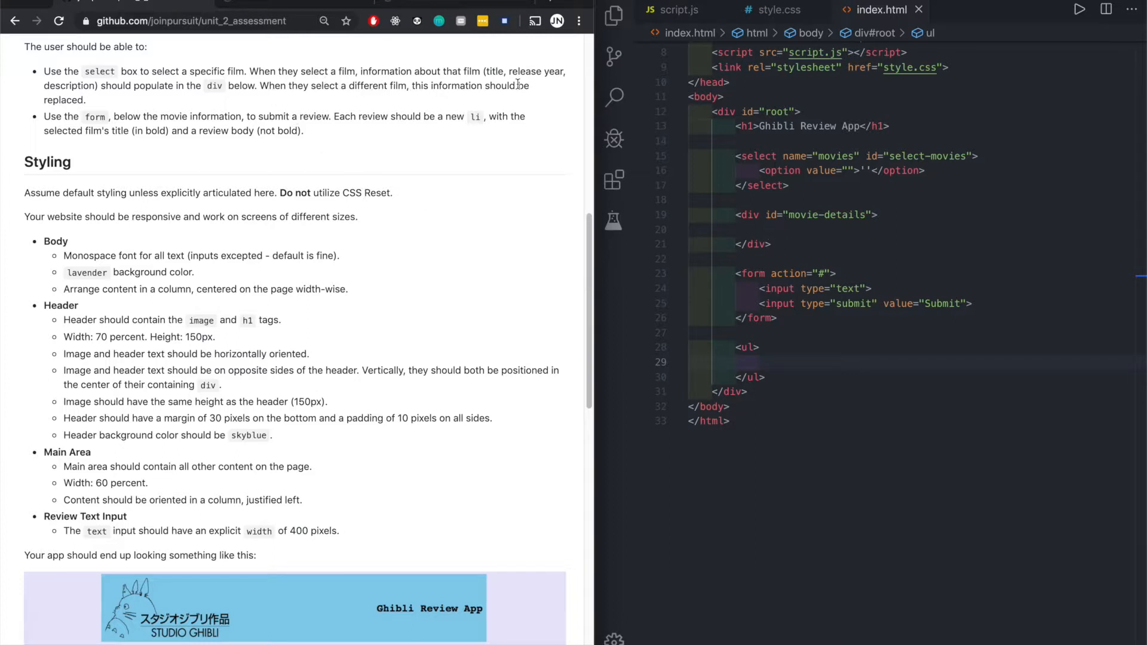
pyautogui.moveTo(799, 239)
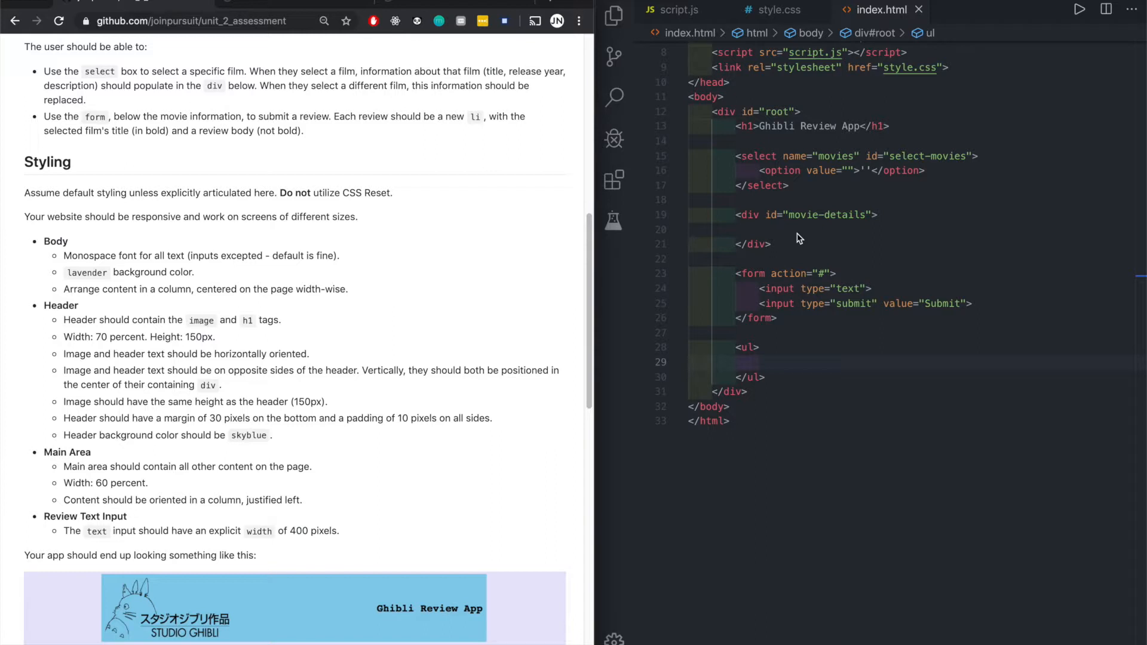
pyautogui.moveTo(792, 235)
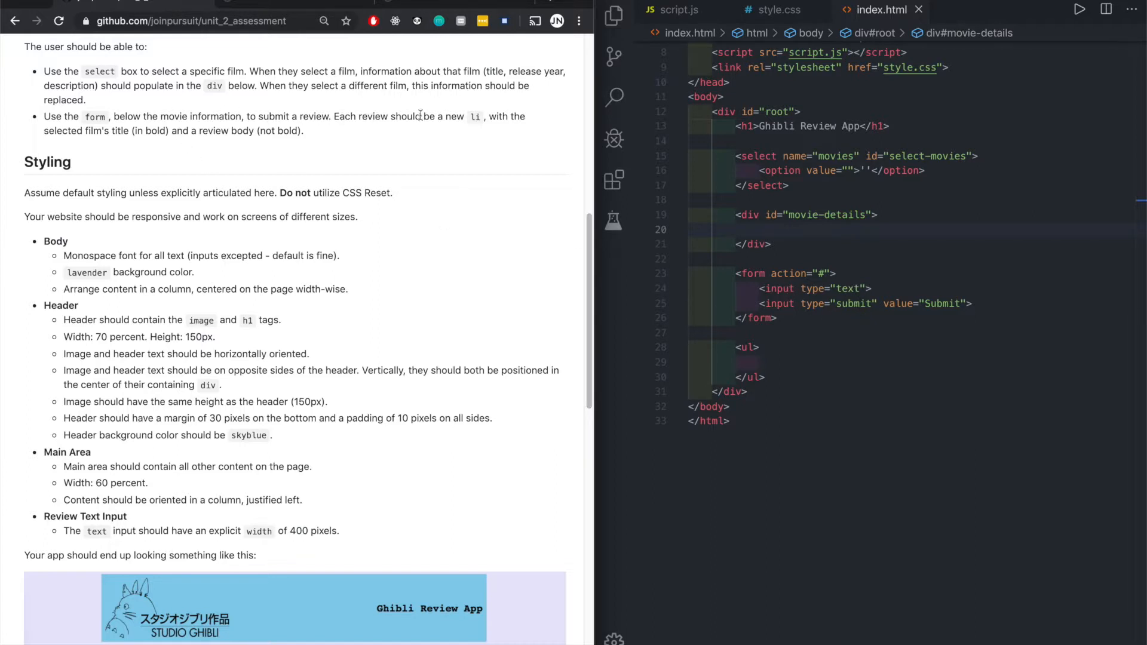
pyautogui.click(977, 304)
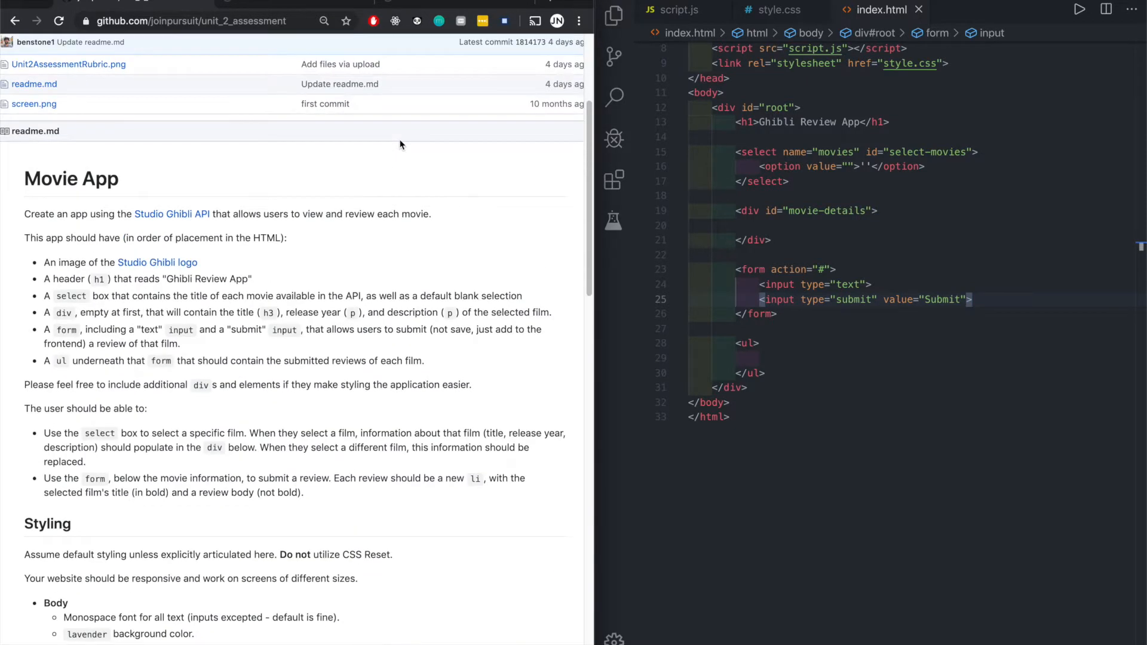
pyautogui.scroll(-3)
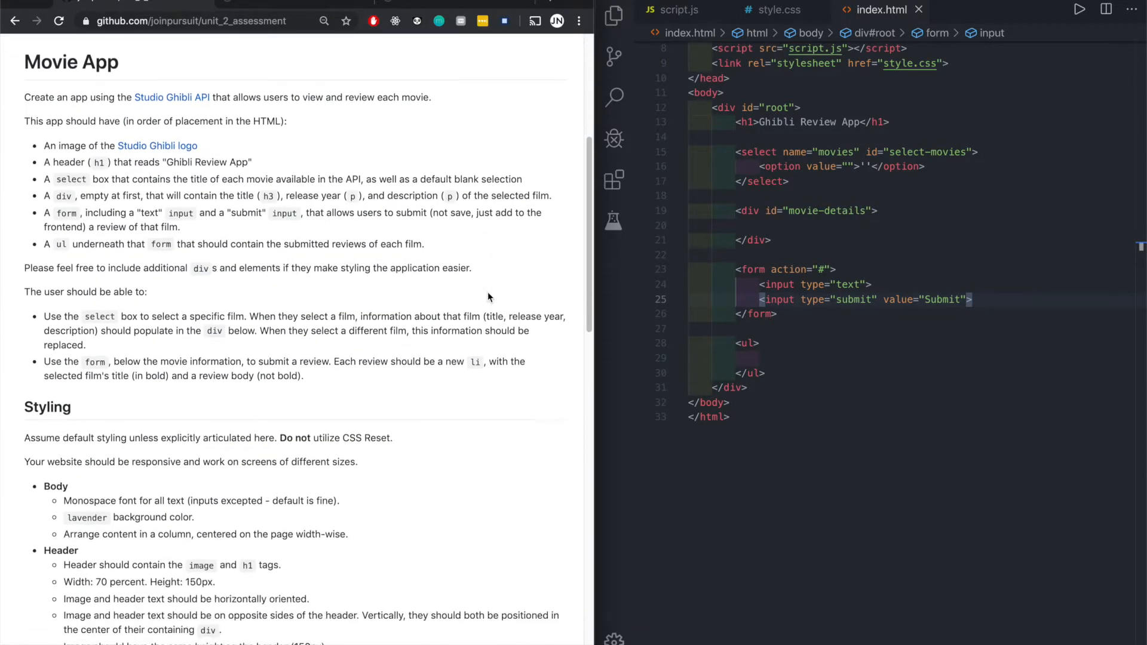
pyautogui.scroll(-3)
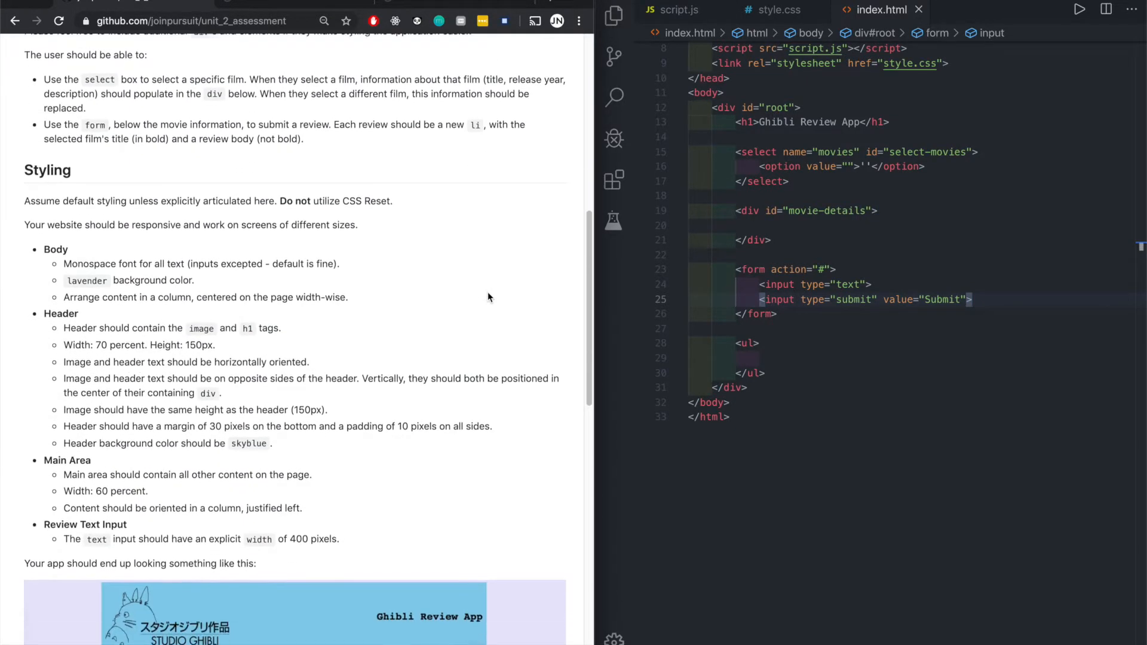
pyautogui.scroll(-3)
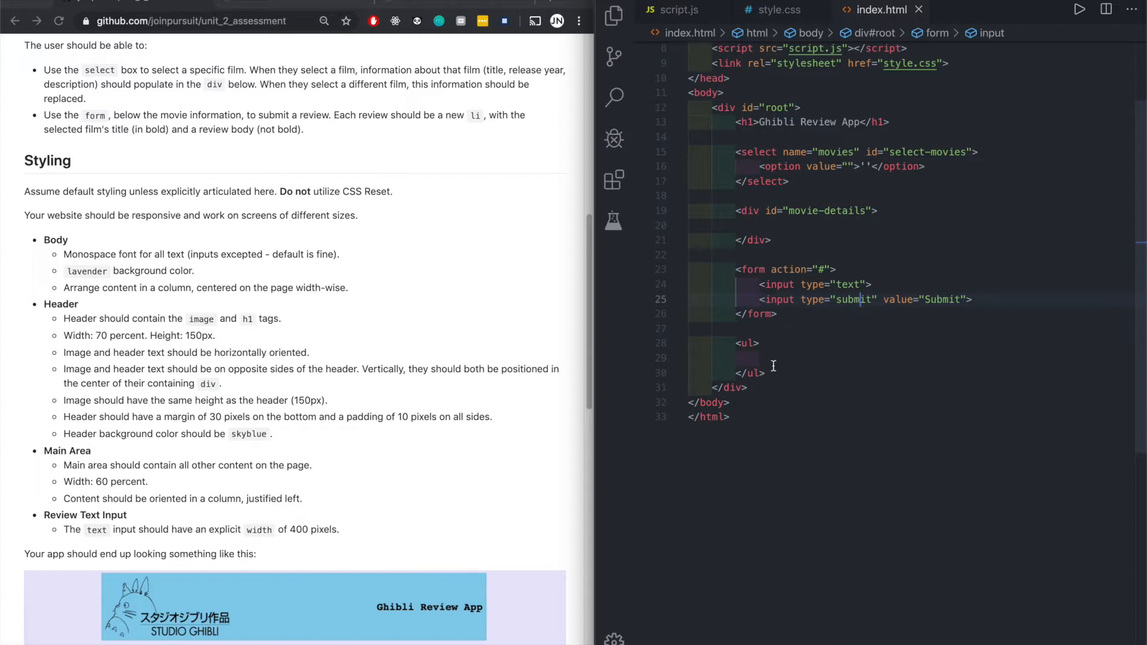
pyautogui.click(761, 357)
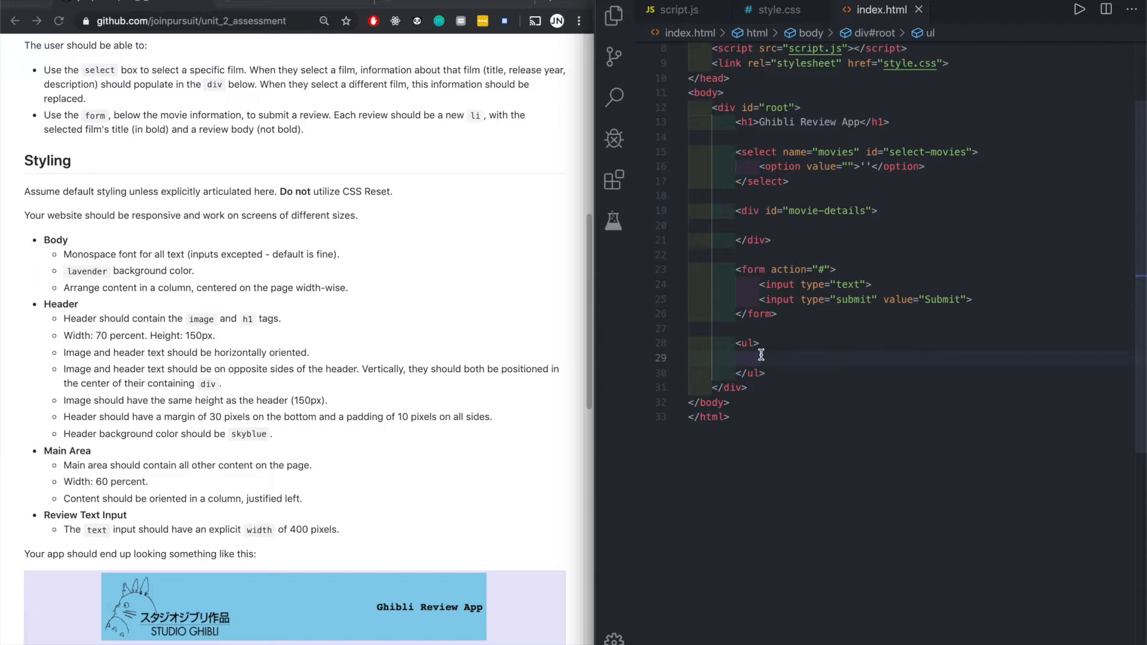
pyautogui.moveTo(469, 276)
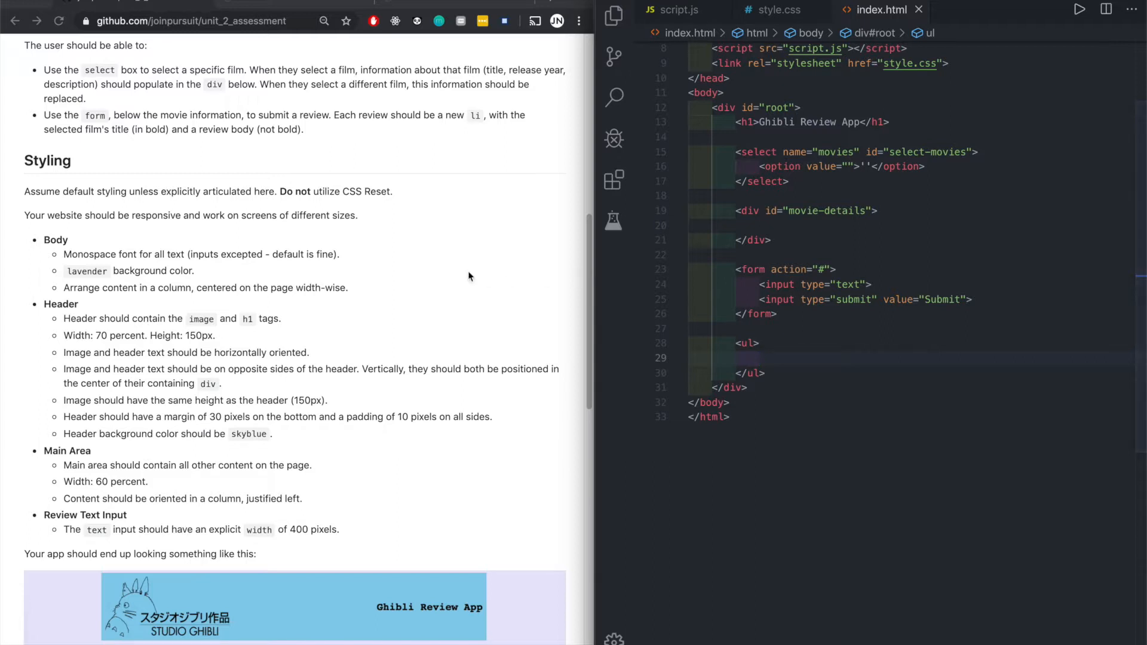
pyautogui.scroll(-3)
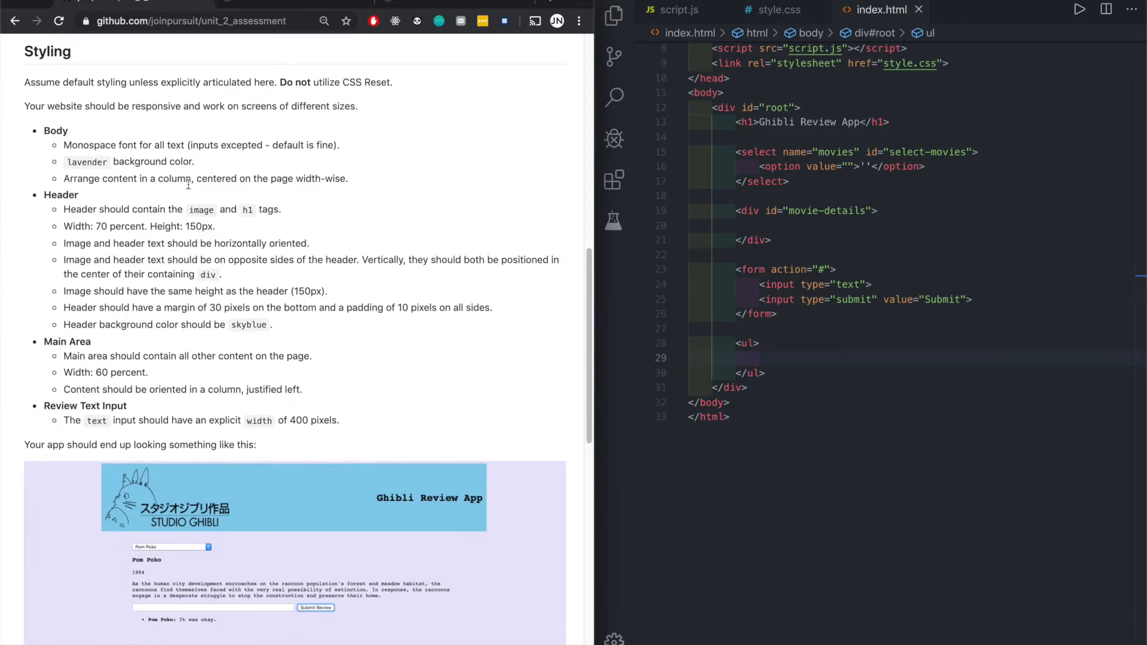
pyautogui.scroll(-3)
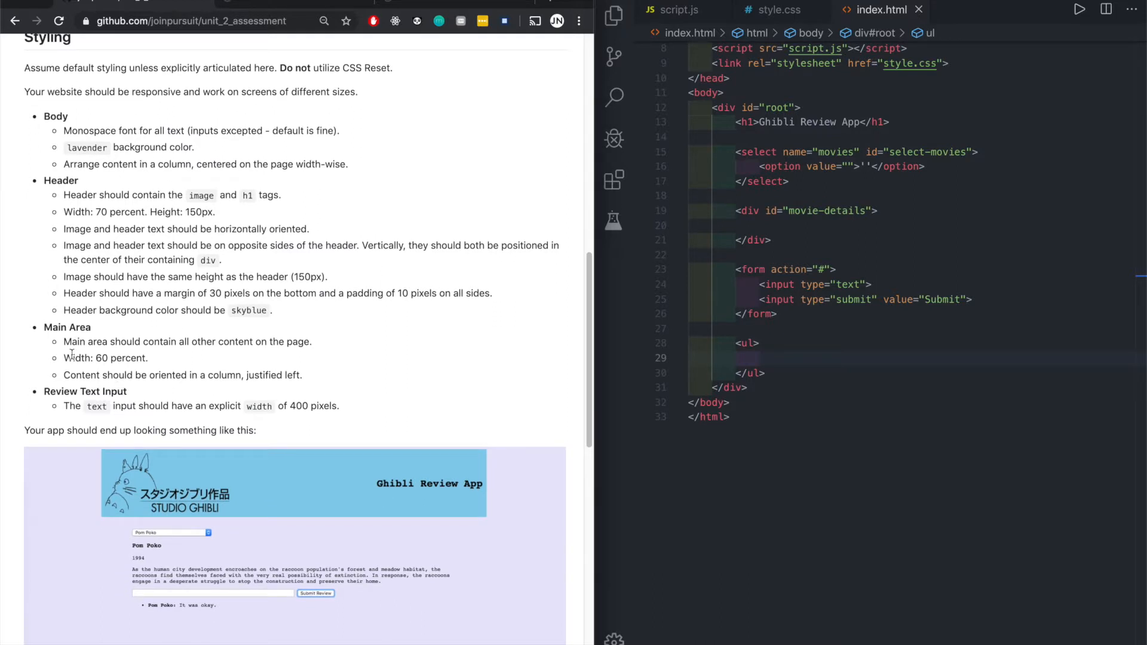
pyautogui.moveTo(136, 337)
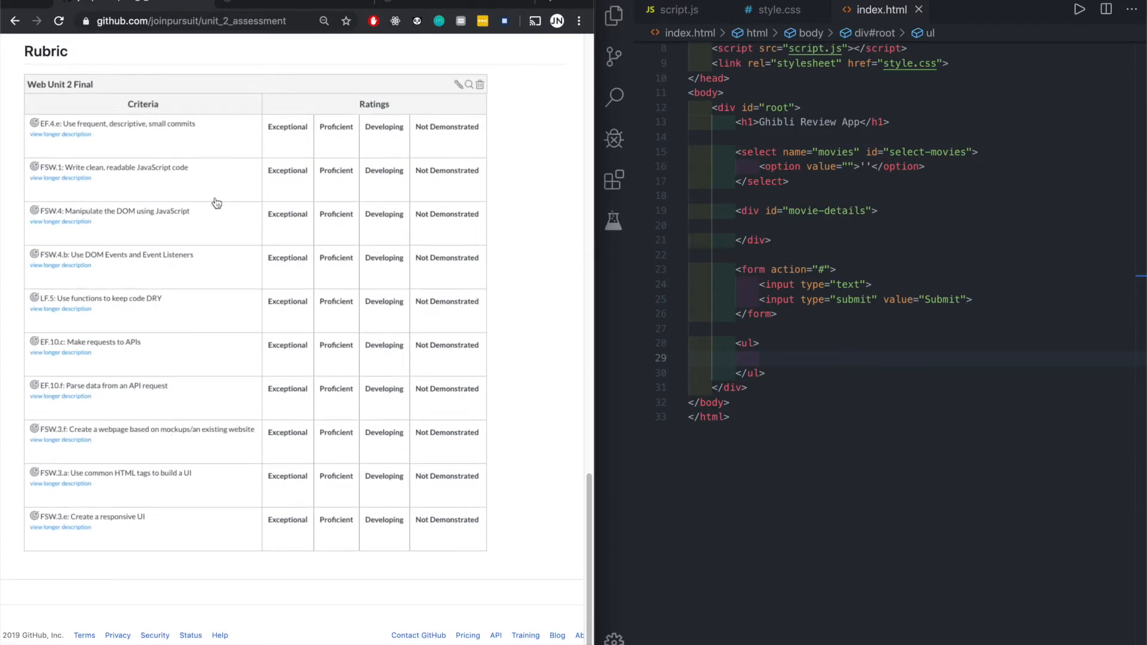
pyautogui.moveTo(122, 372)
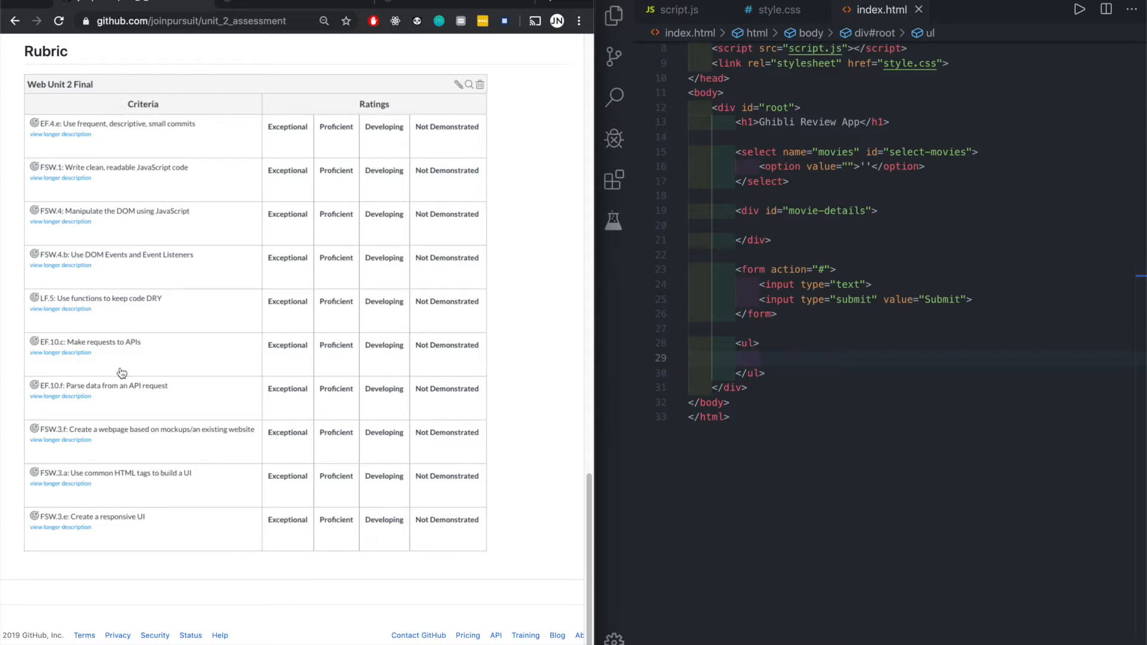
pyautogui.moveTo(199, 426)
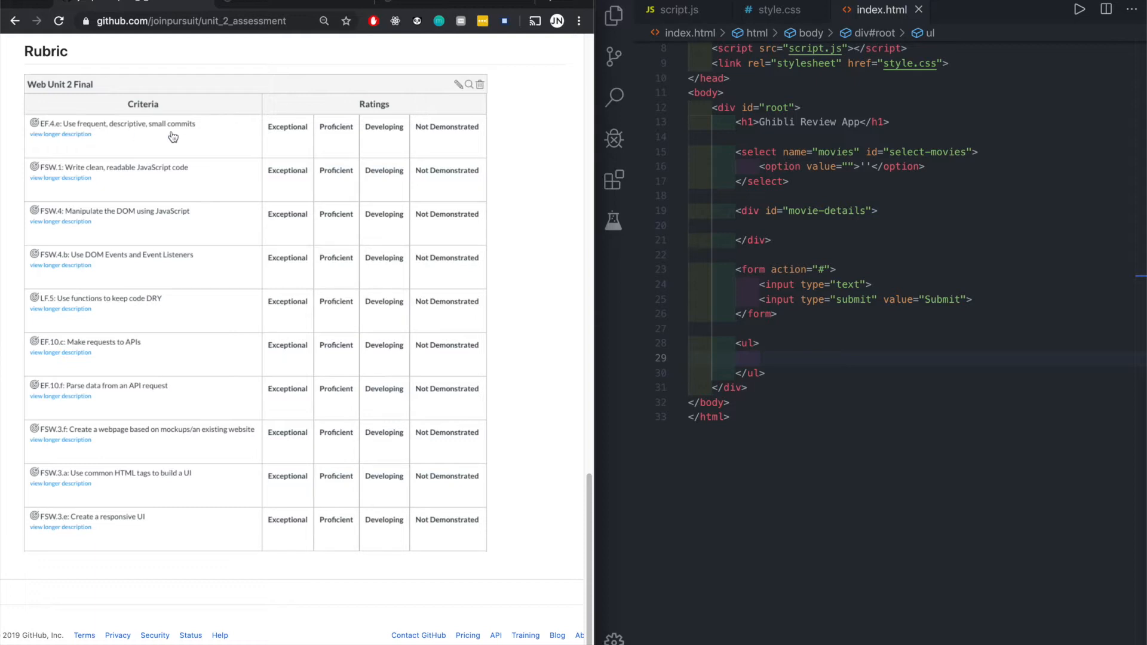
pyautogui.moveTo(139, 145)
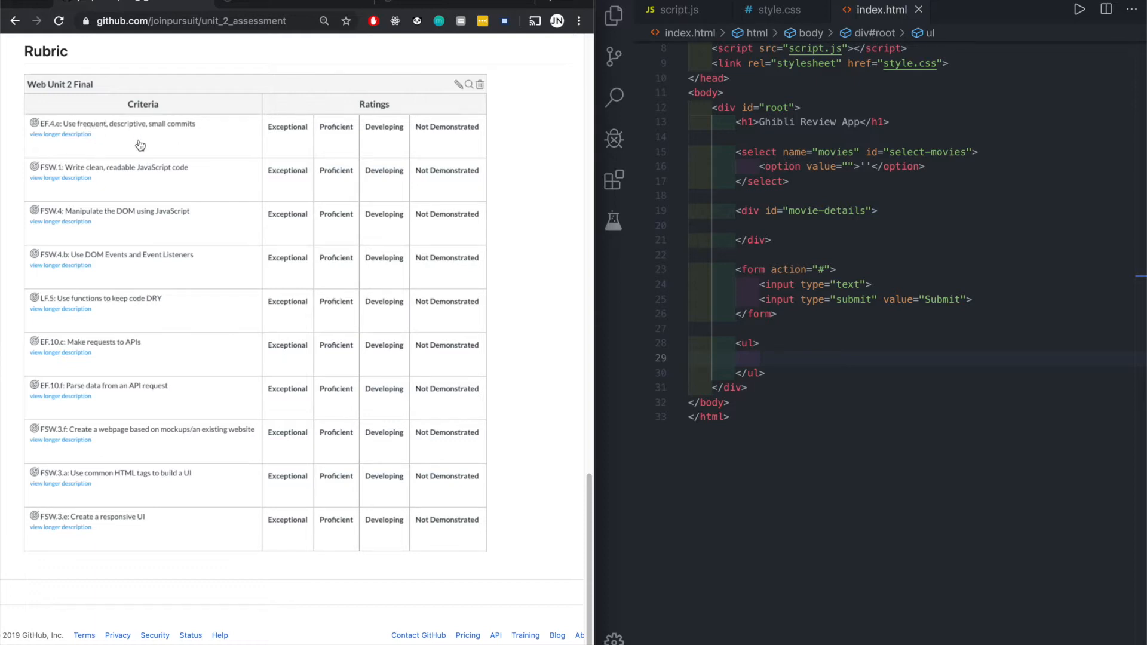
pyautogui.moveTo(173, 178)
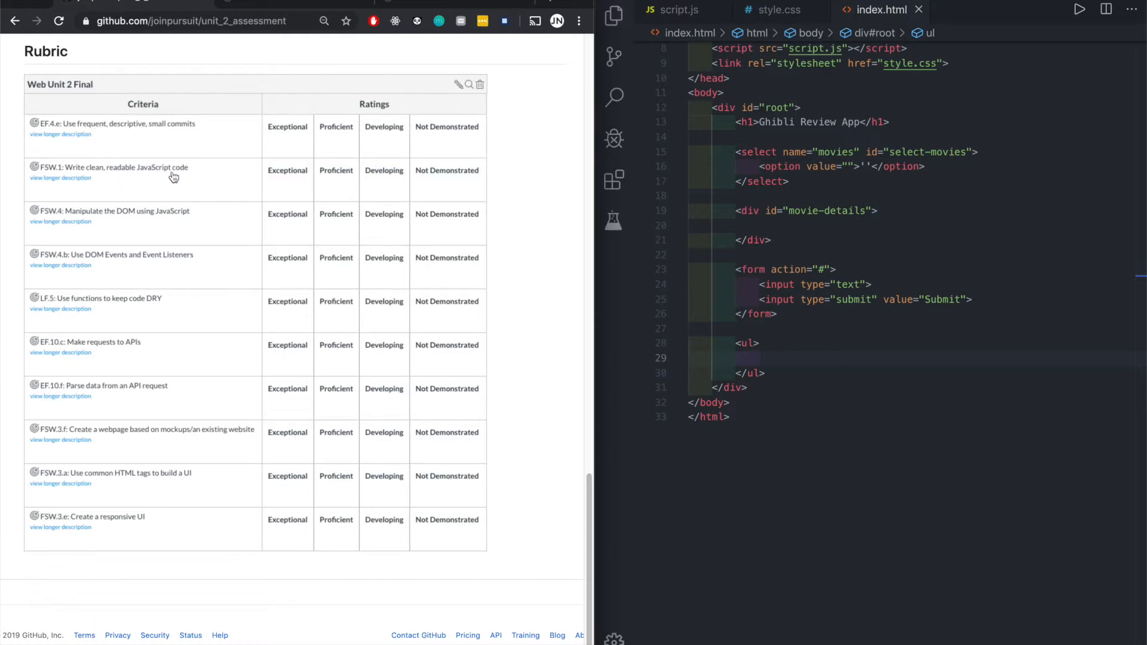
pyautogui.moveTo(147, 228)
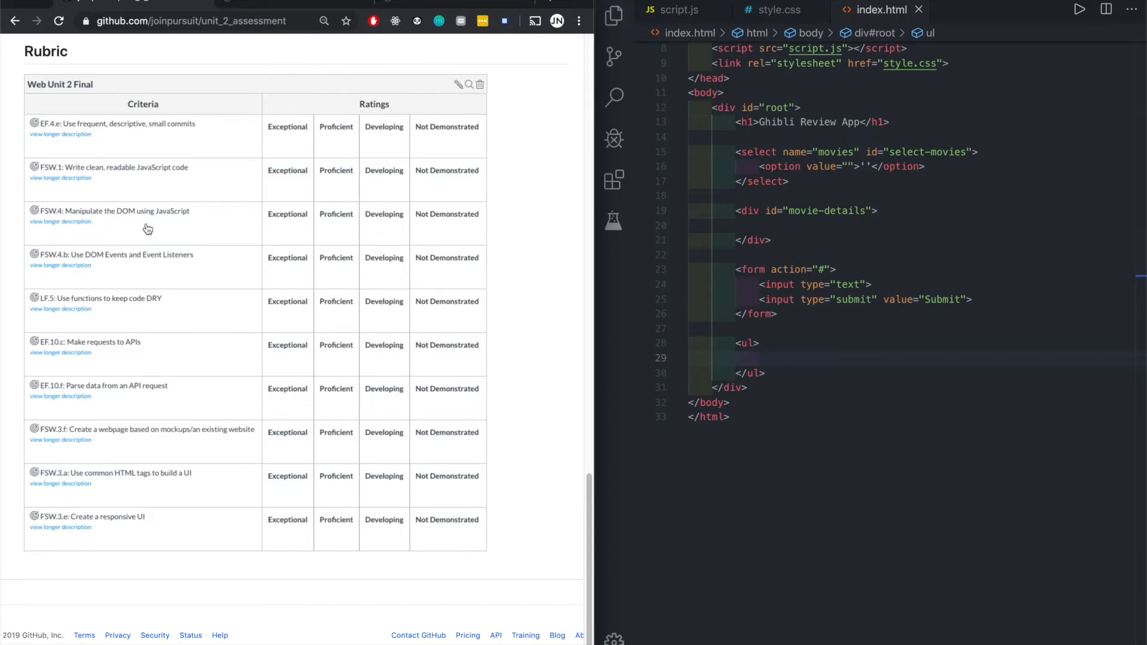
pyautogui.moveTo(529, 226)
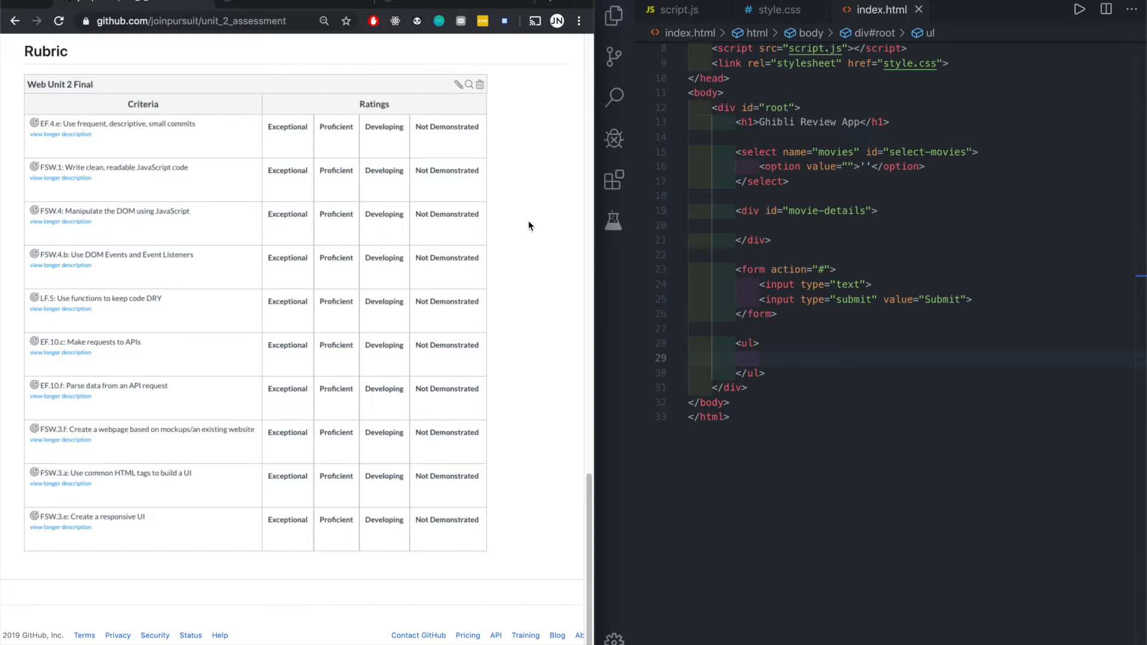
pyautogui.moveTo(801, 276)
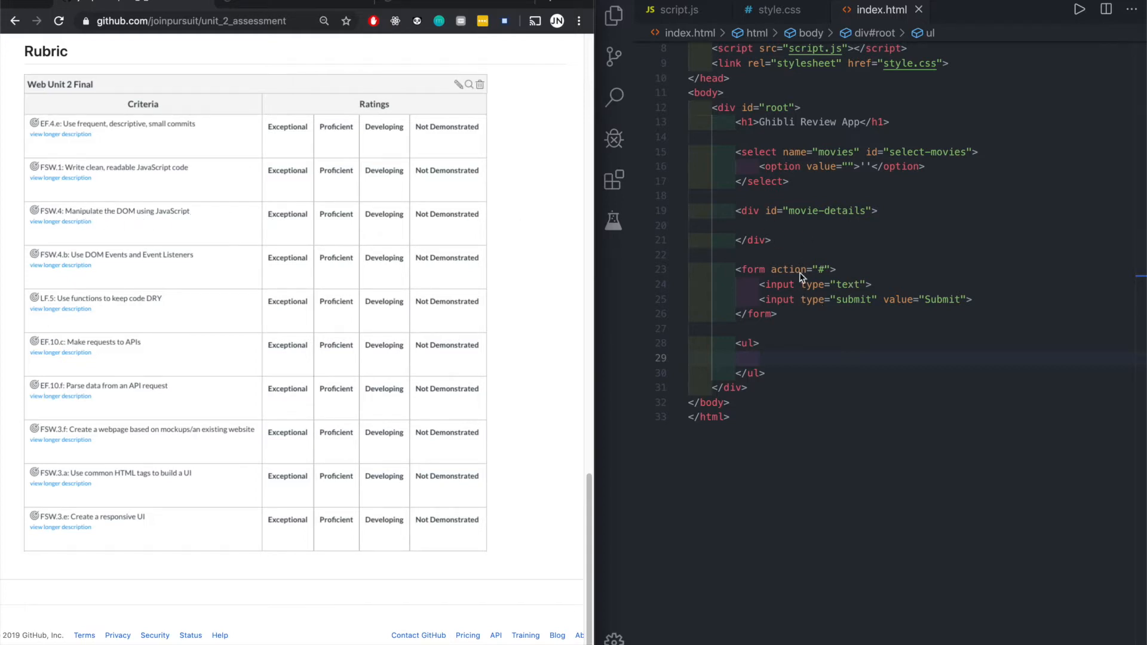
pyautogui.moveTo(122, 224)
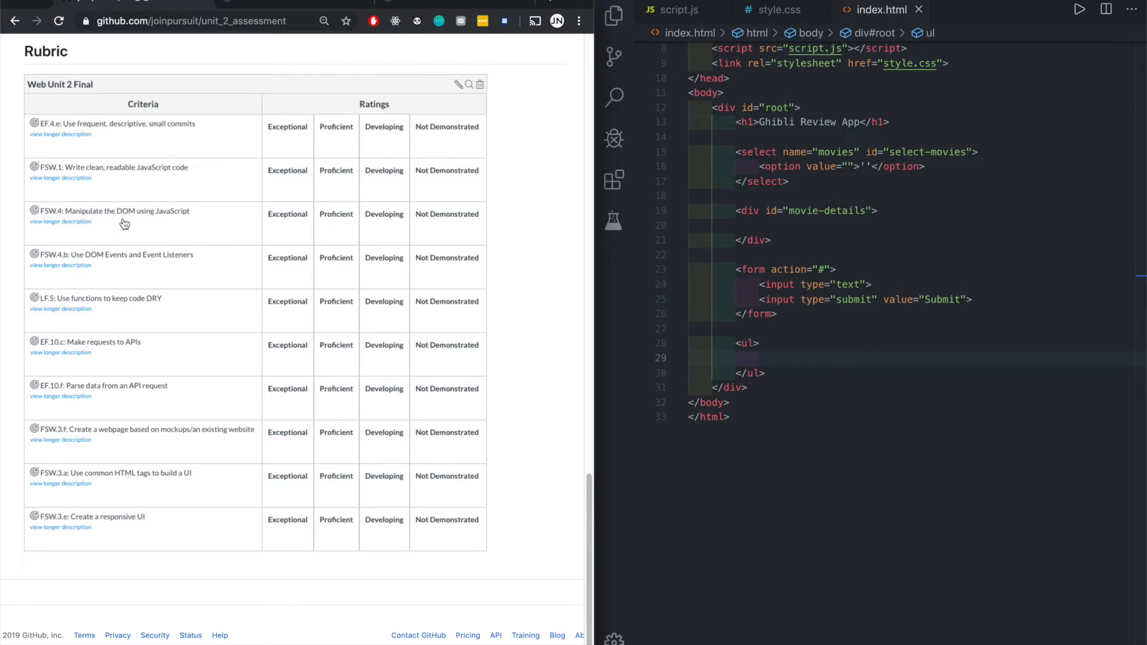
pyautogui.moveTo(181, 267)
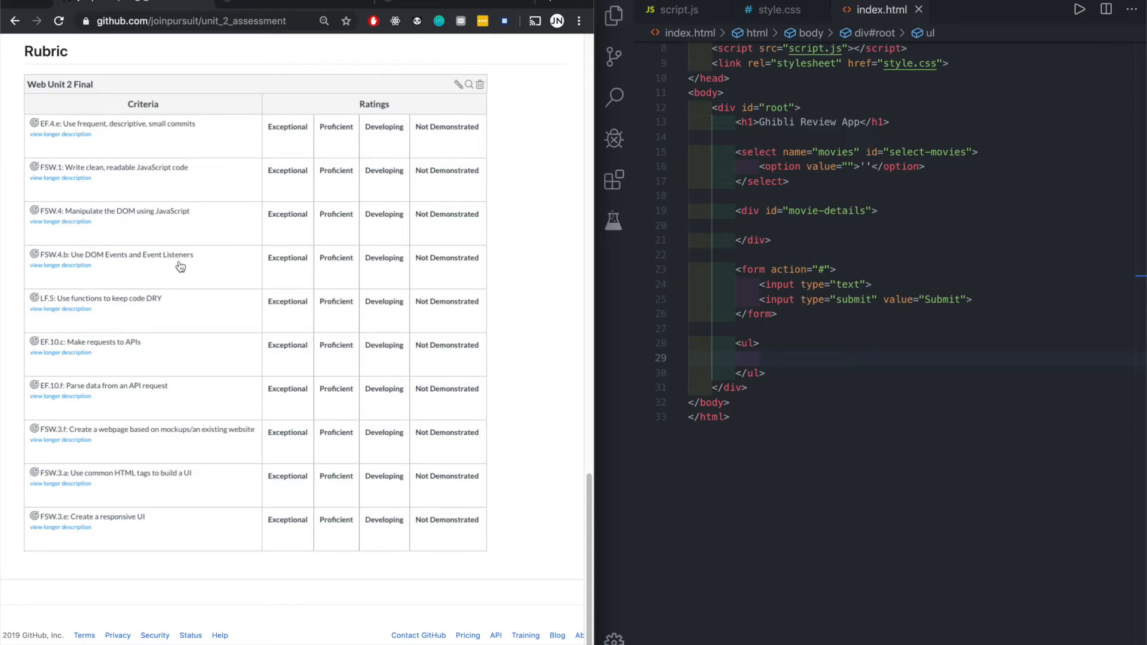
pyautogui.moveTo(128, 310)
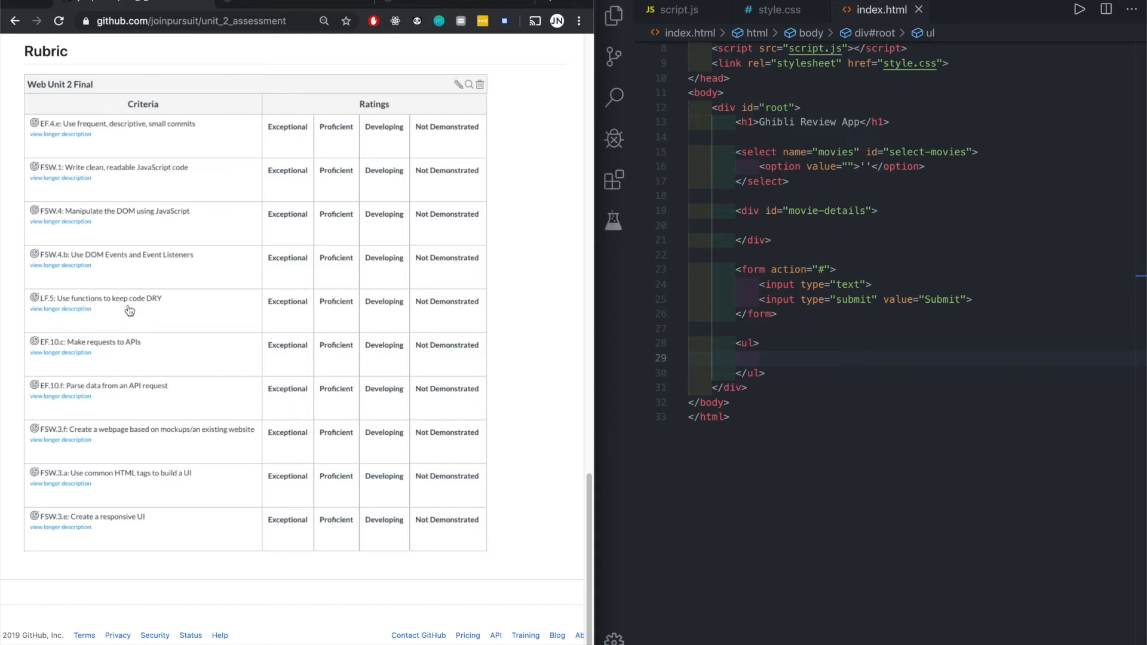
pyautogui.moveTo(151, 307)
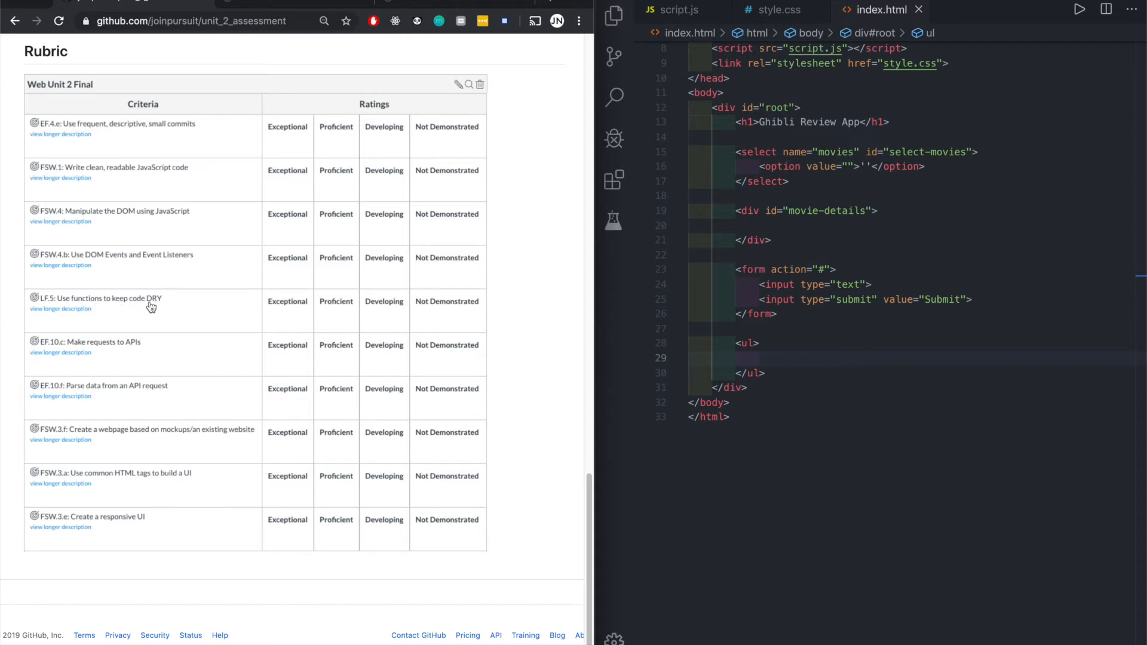
pyautogui.moveTo(544, 320)
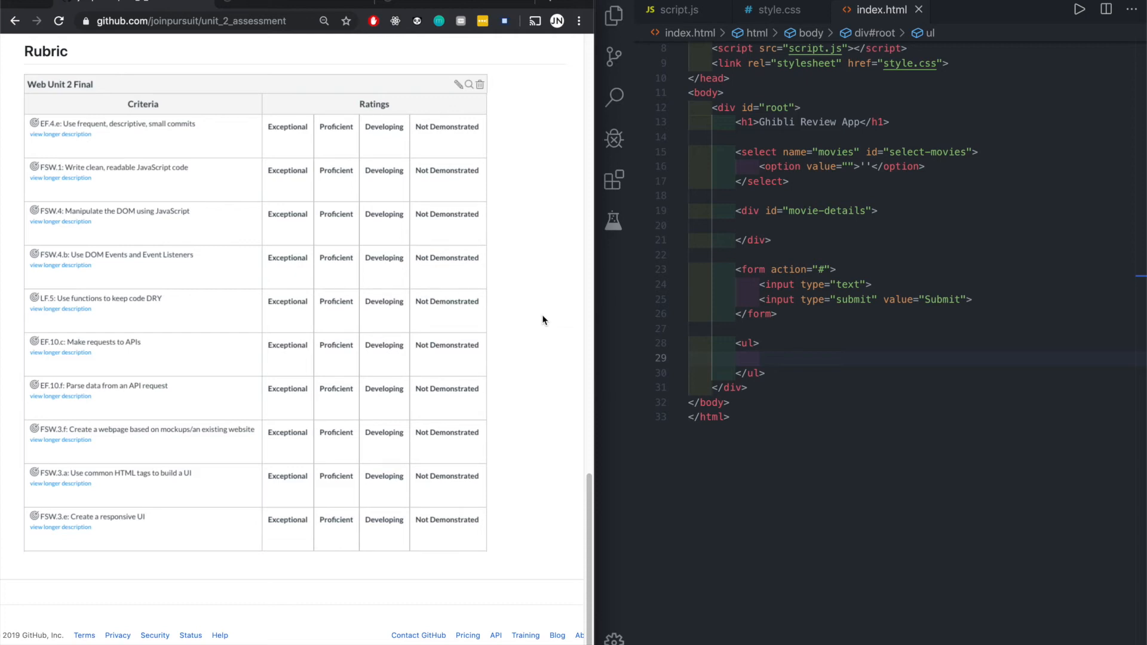
pyautogui.moveTo(152, 305)
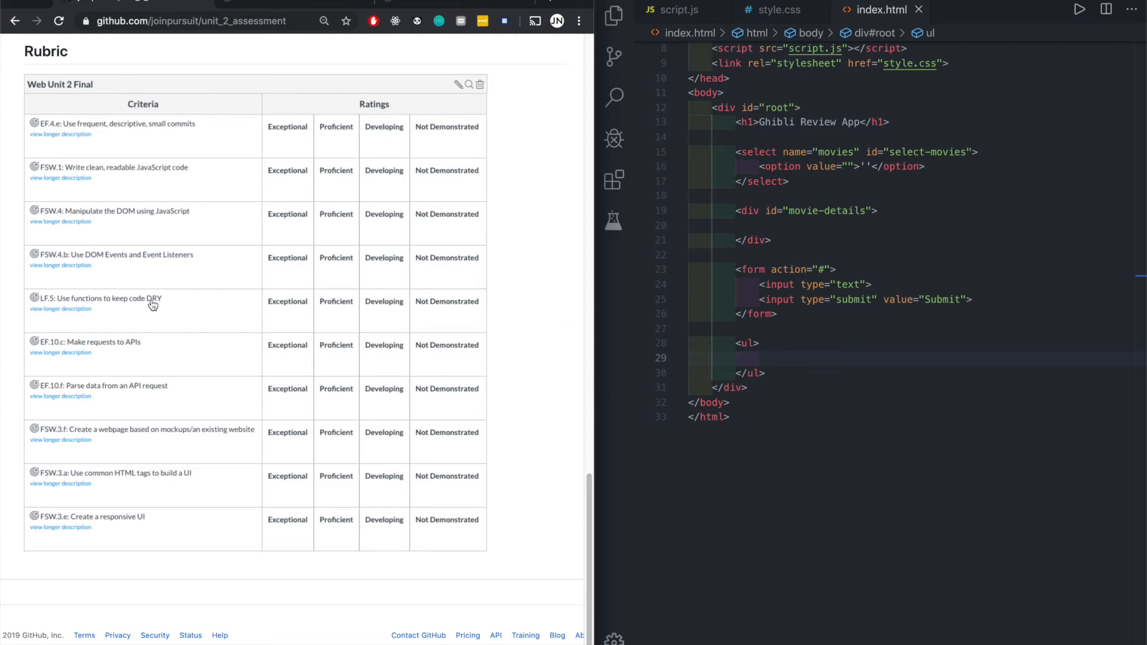
pyautogui.moveTo(156, 352)
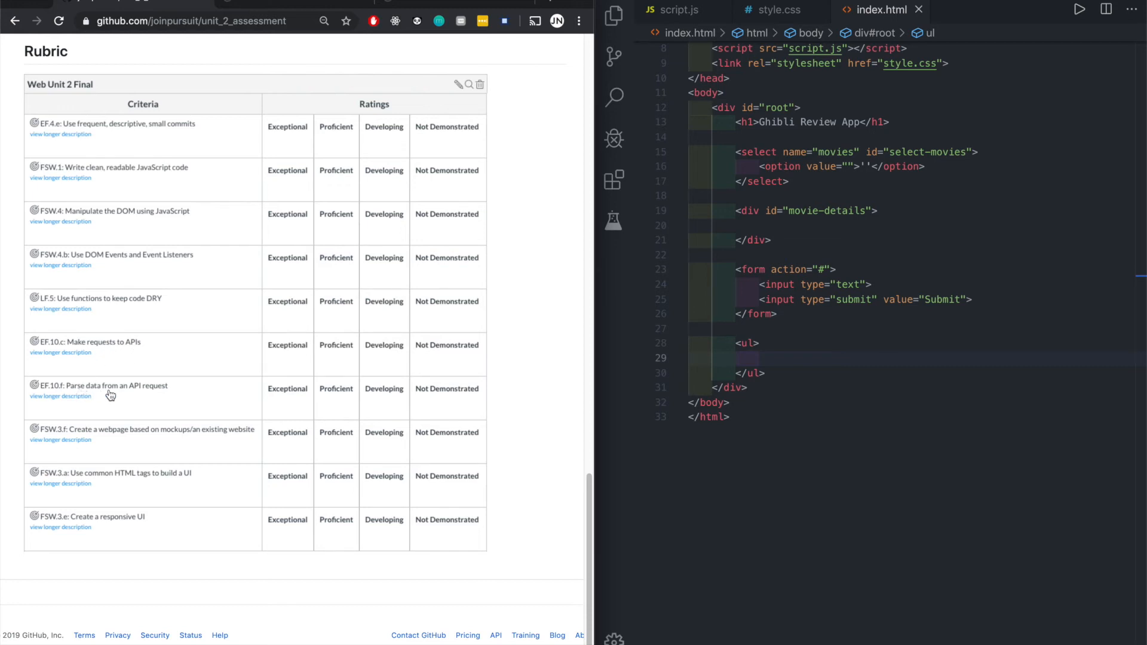
pyautogui.moveTo(166, 401)
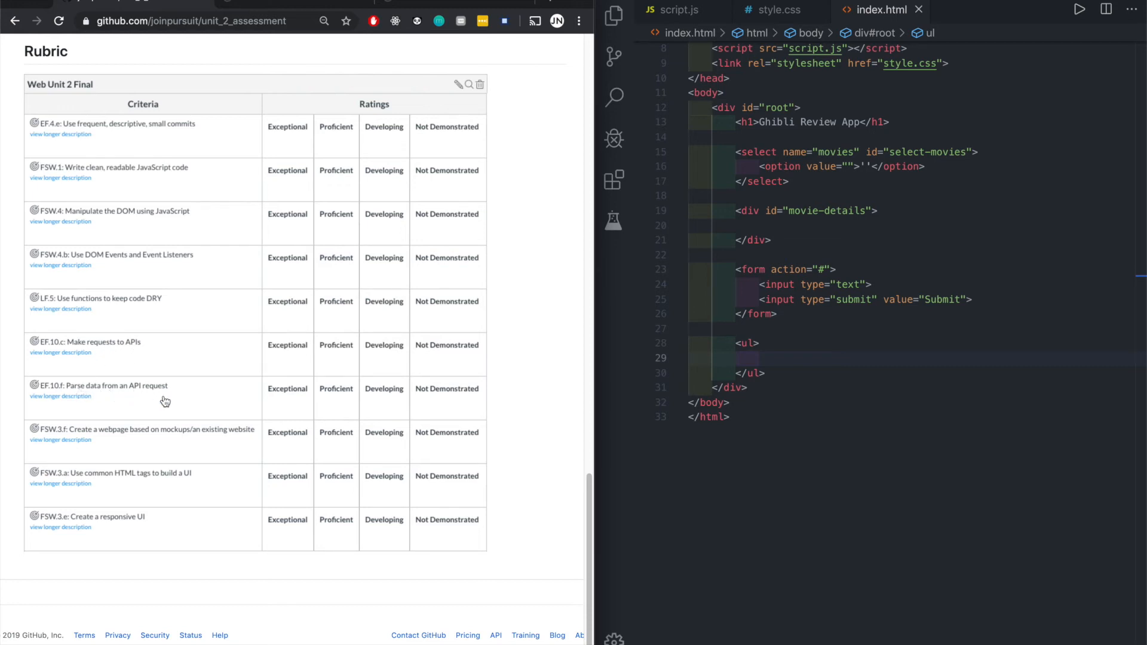
pyautogui.moveTo(153, 436)
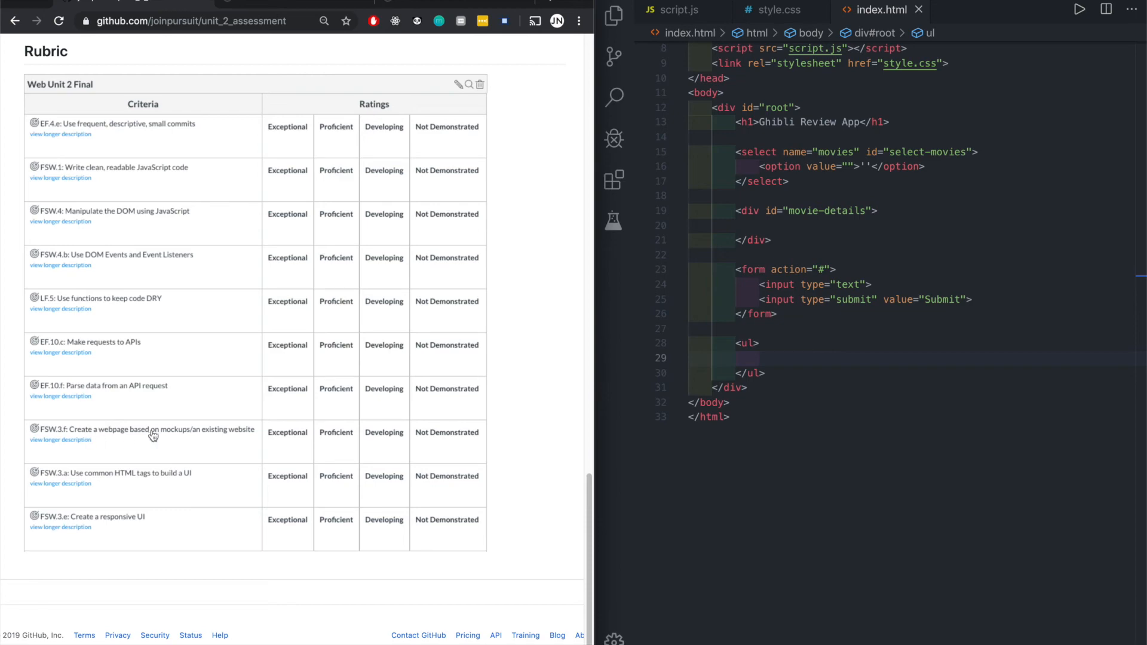
pyautogui.moveTo(160, 404)
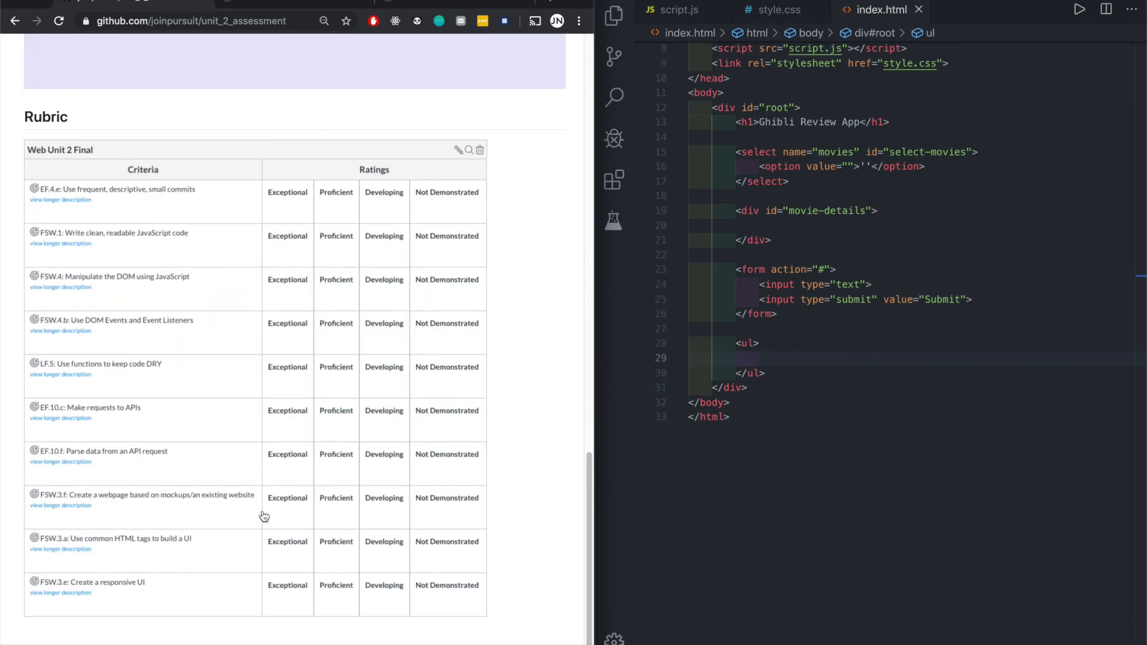
pyautogui.scroll(-3)
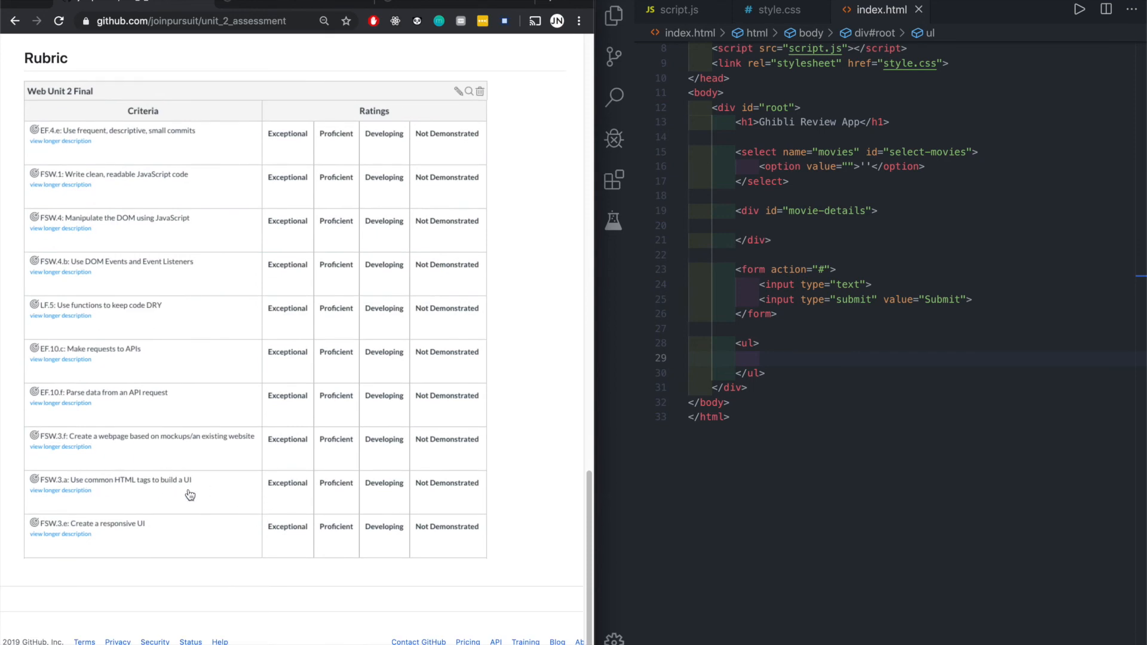
pyautogui.moveTo(833, 304)
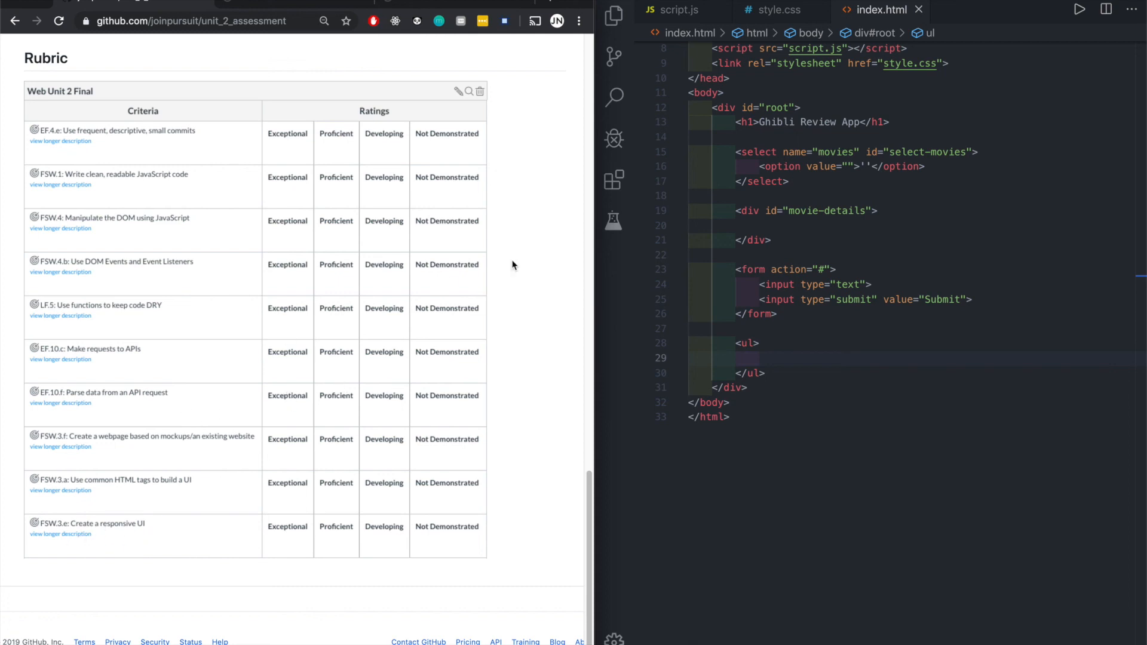
pyautogui.moveTo(580, 267)
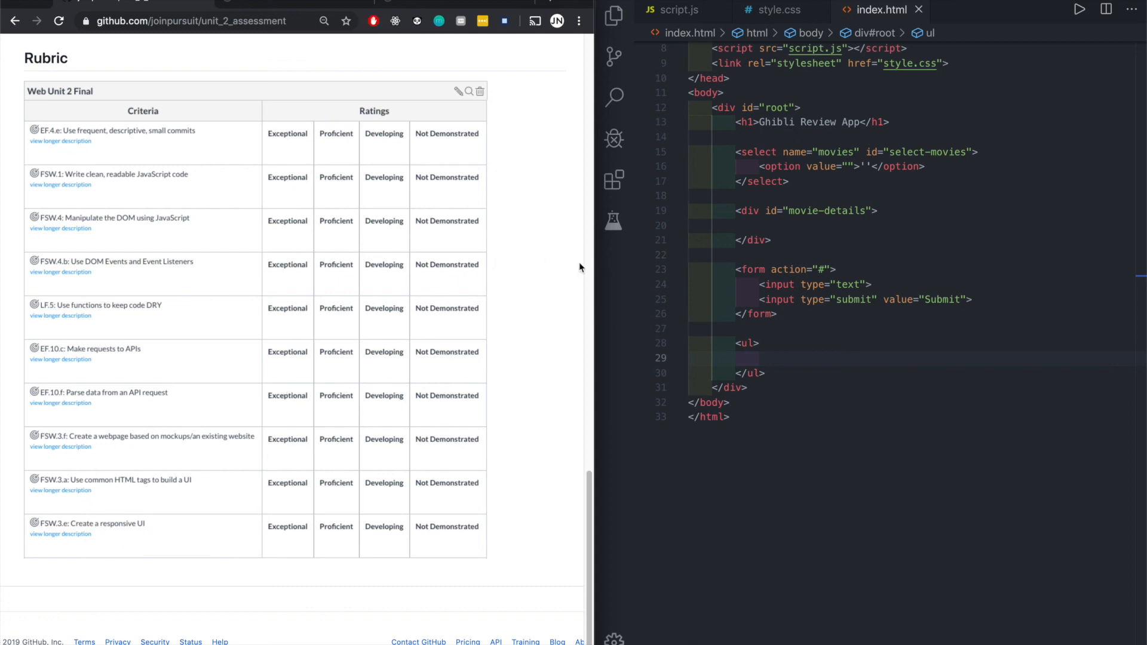